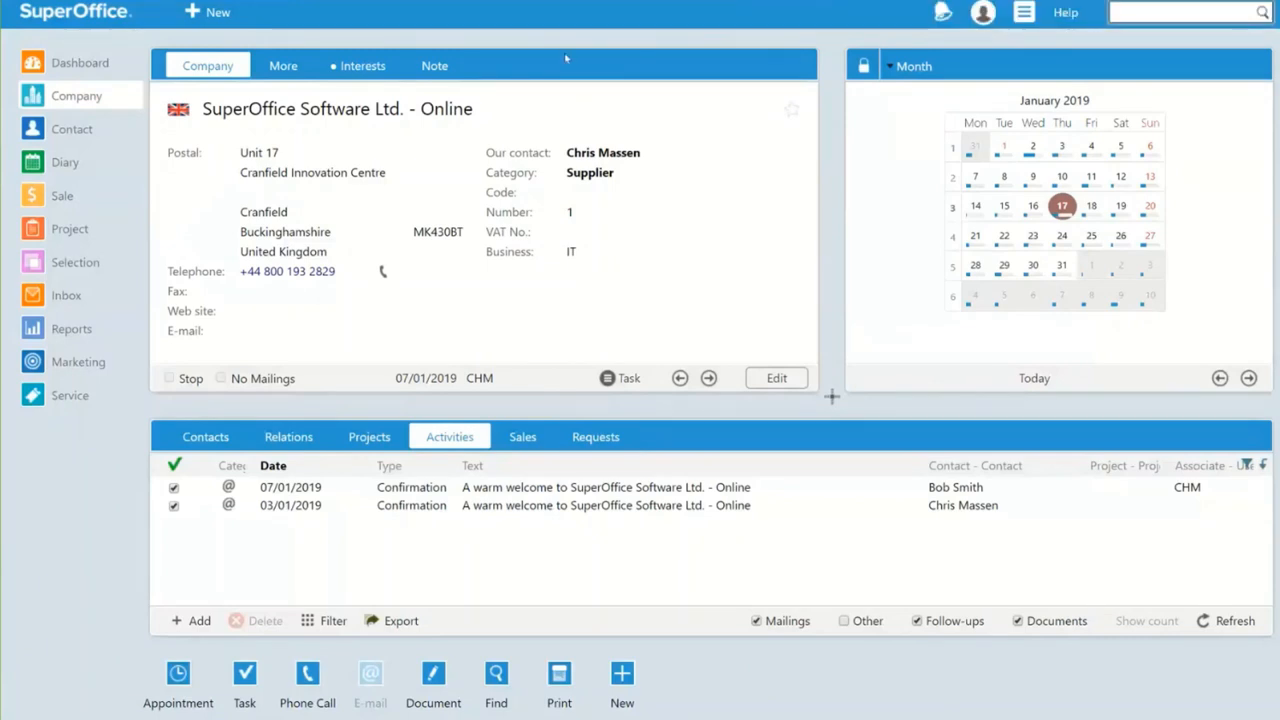
pyautogui.moveTo(452, 48)
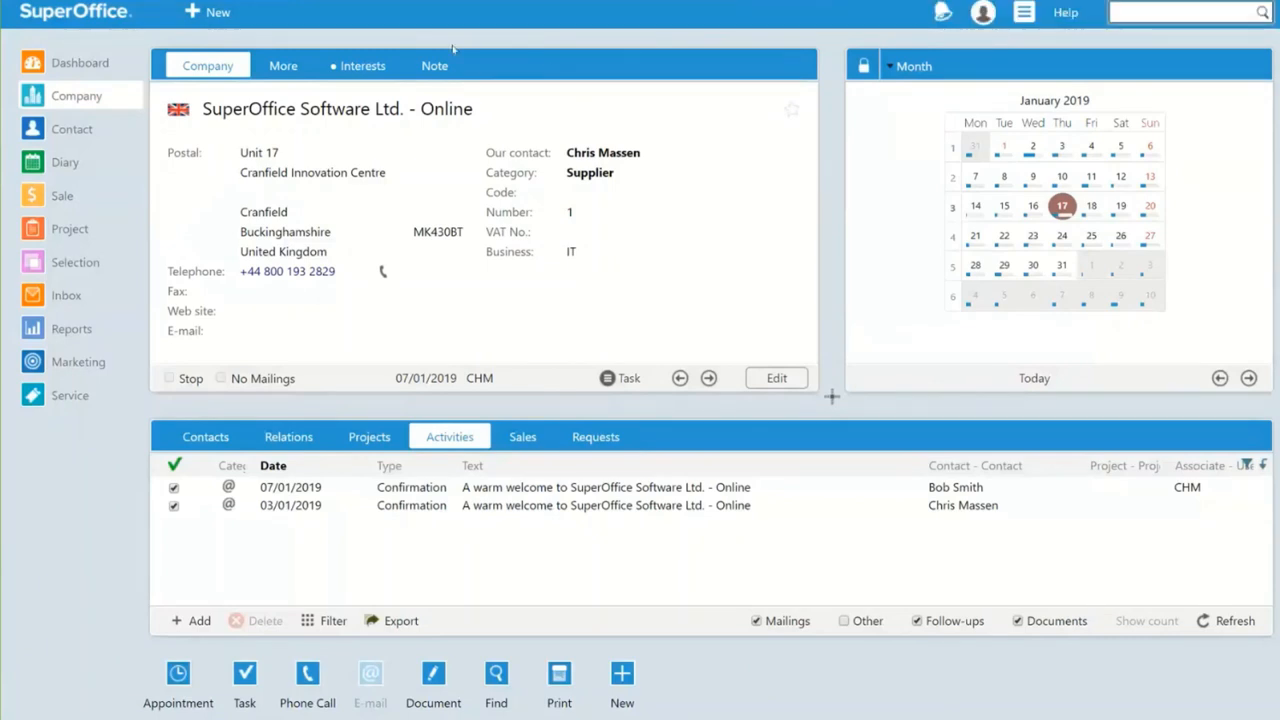
pyautogui.moveTo(68, 48)
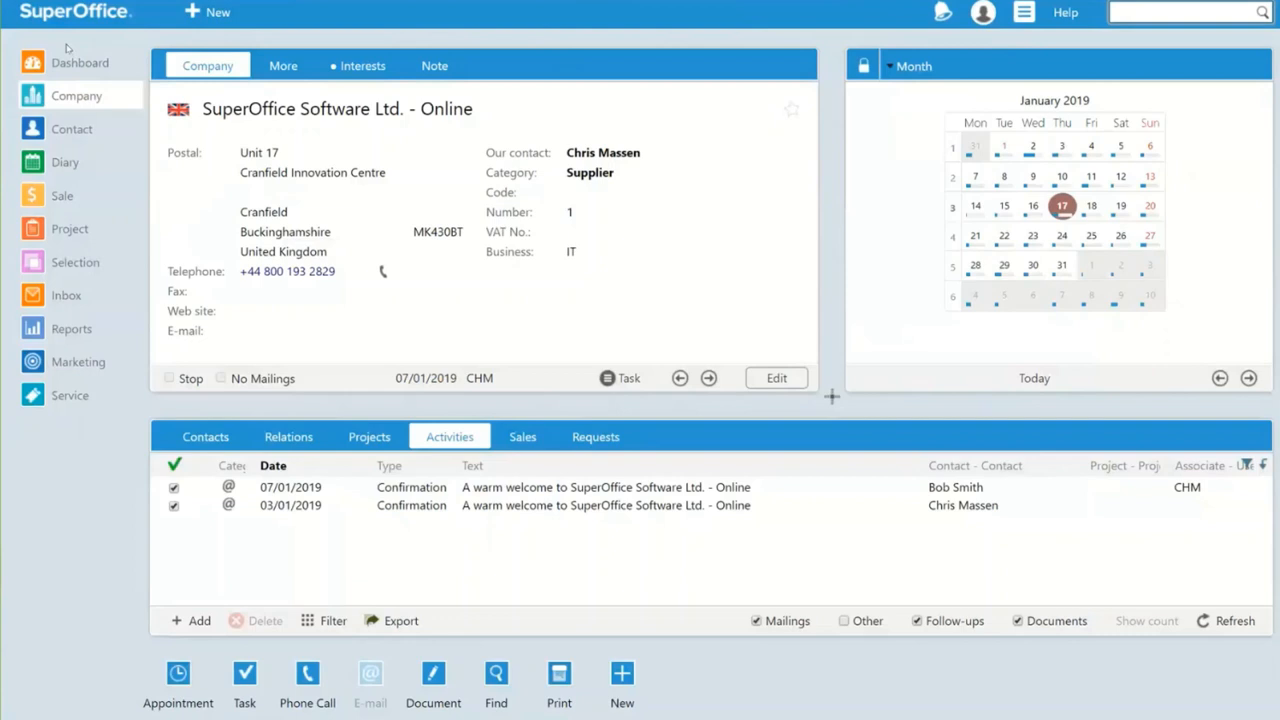
# Step: Go to the Dashboard to show the Data cleanse tiles
pyautogui.click(80, 62)
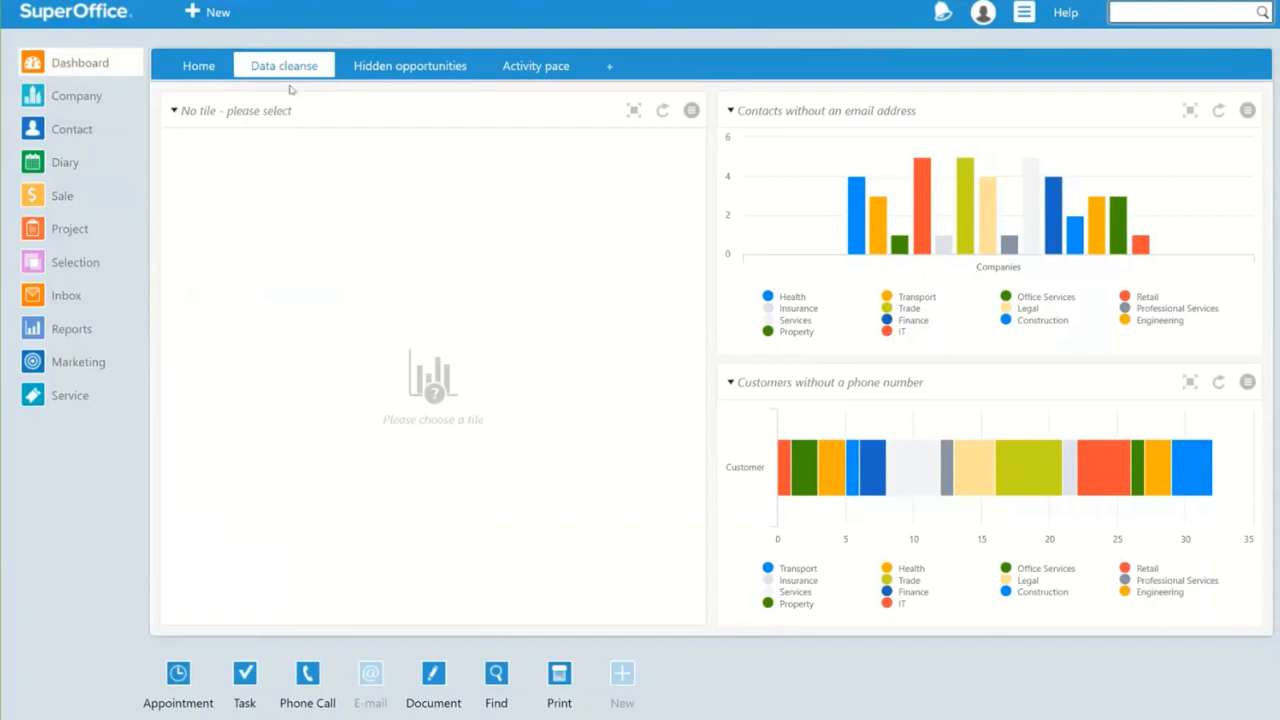
pyautogui.moveTo(292, 88)
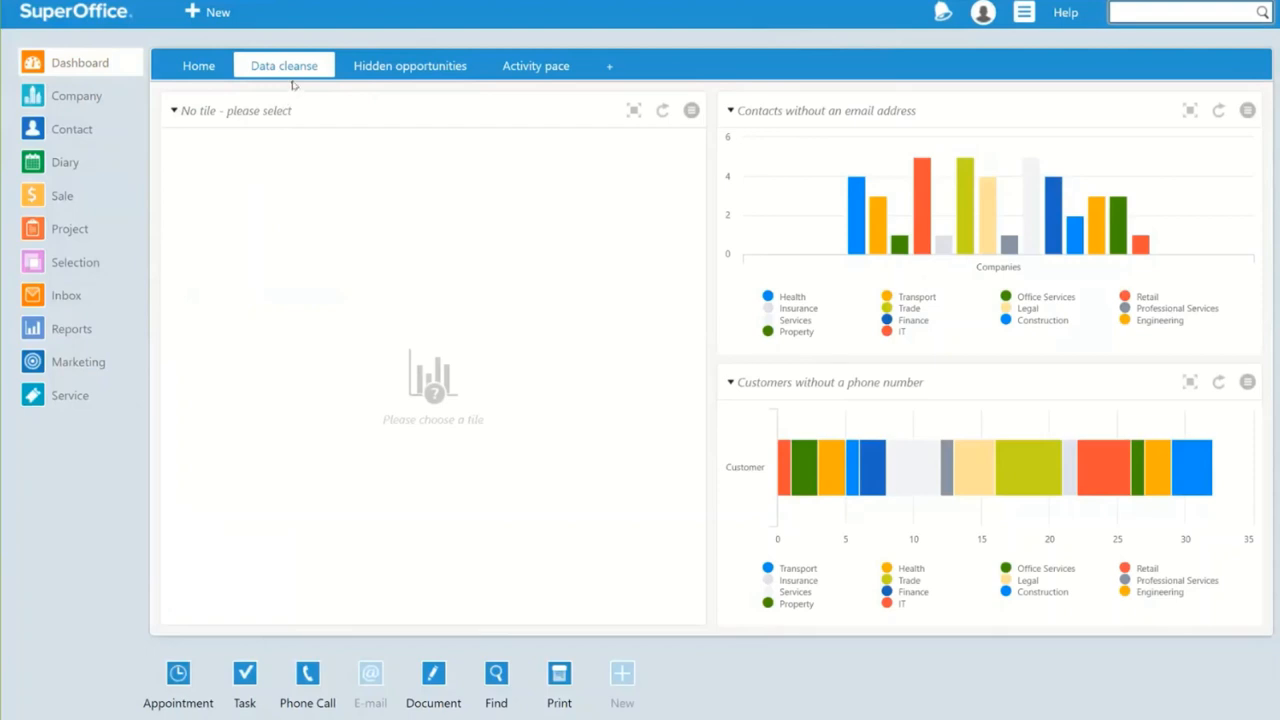
pyautogui.moveTo(312, 140)
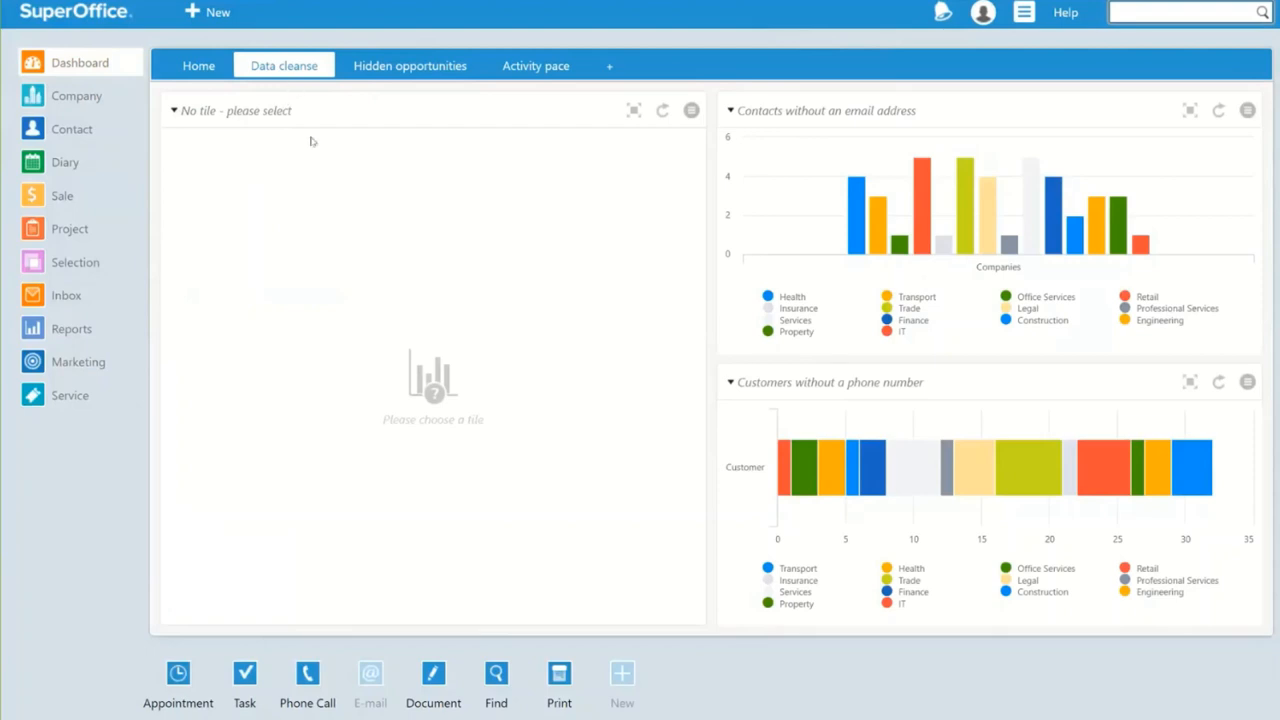
pyautogui.moveTo(740, 162)
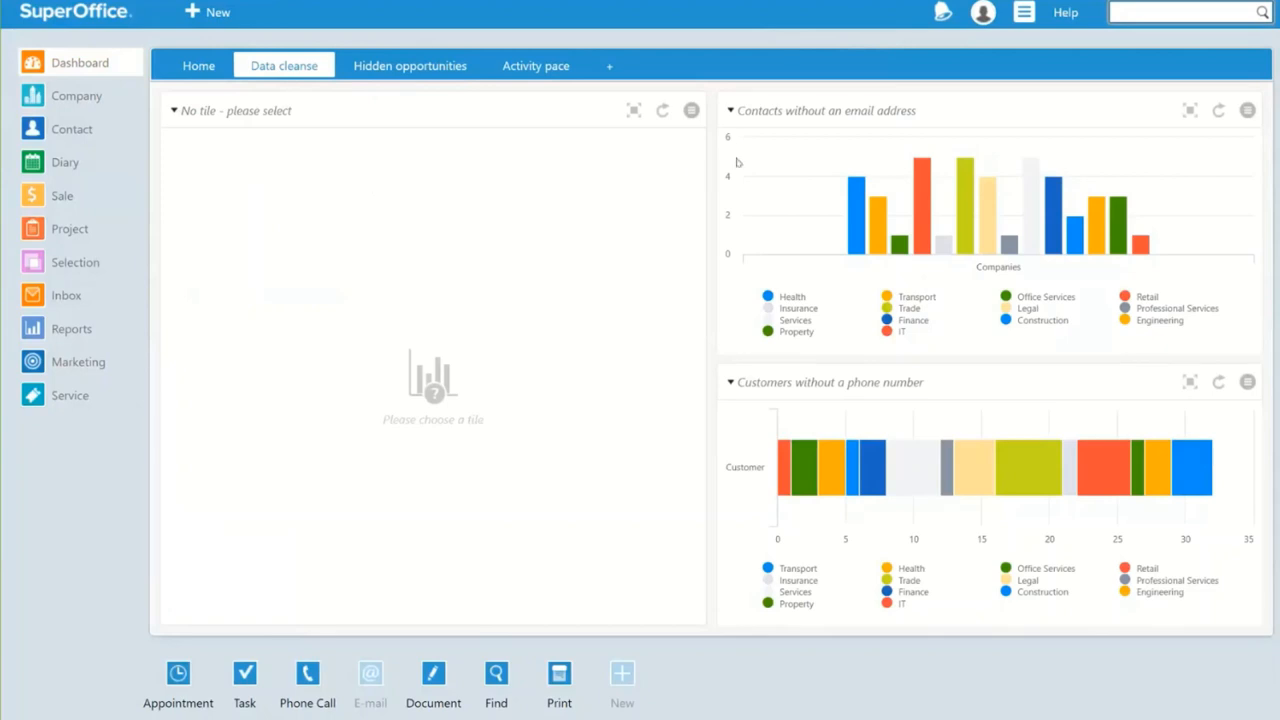
pyautogui.moveTo(778, 140)
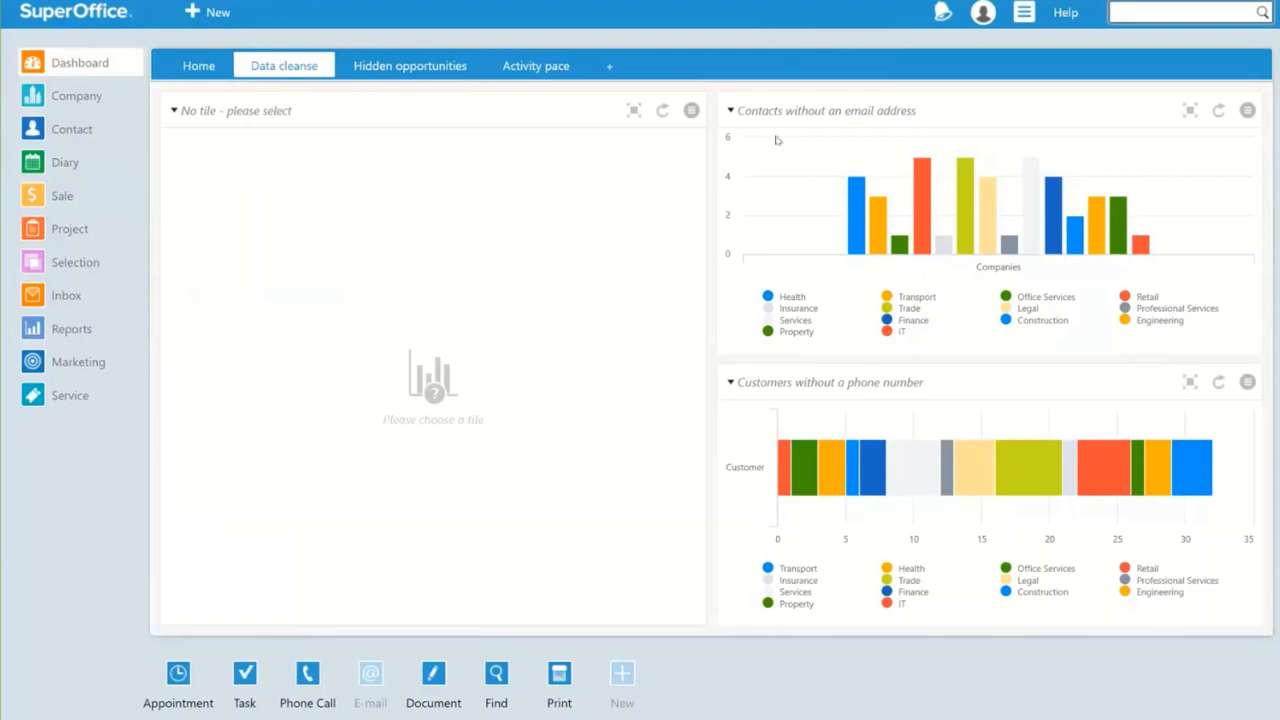
pyautogui.moveTo(770, 364)
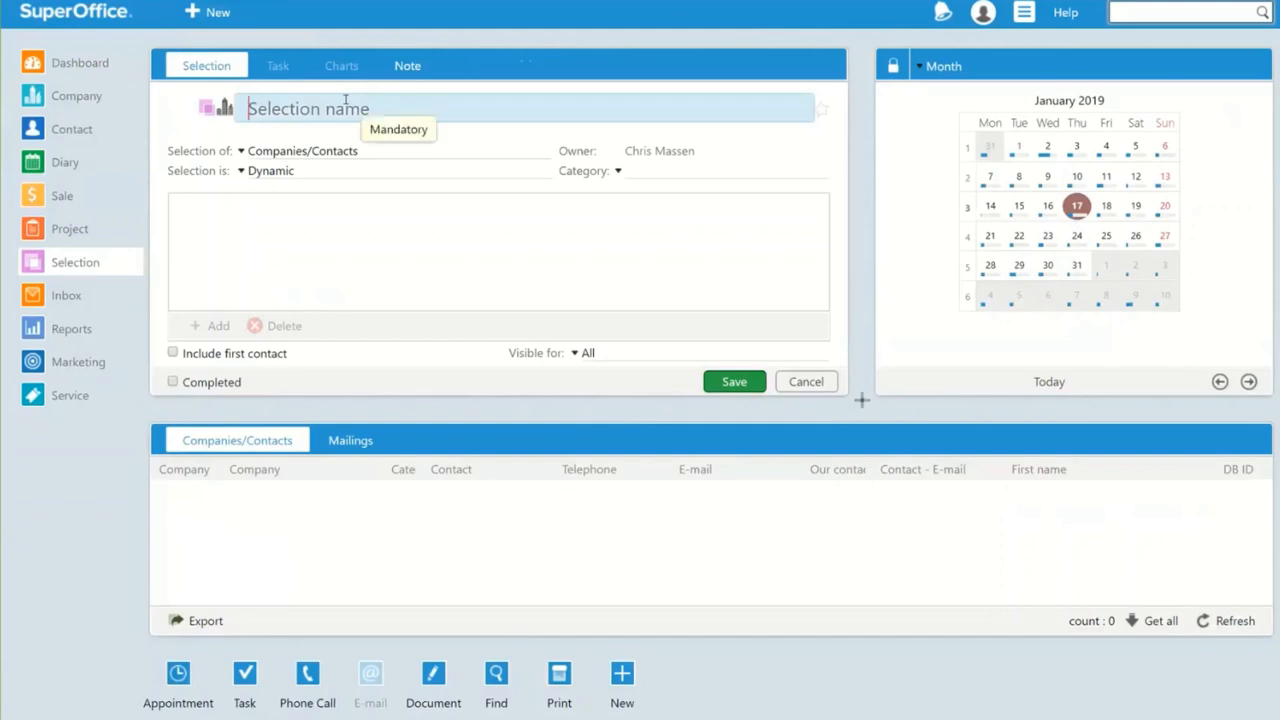
# Step: Name the new selection 'All contacts without marketing consent'
pyautogui.write('A')
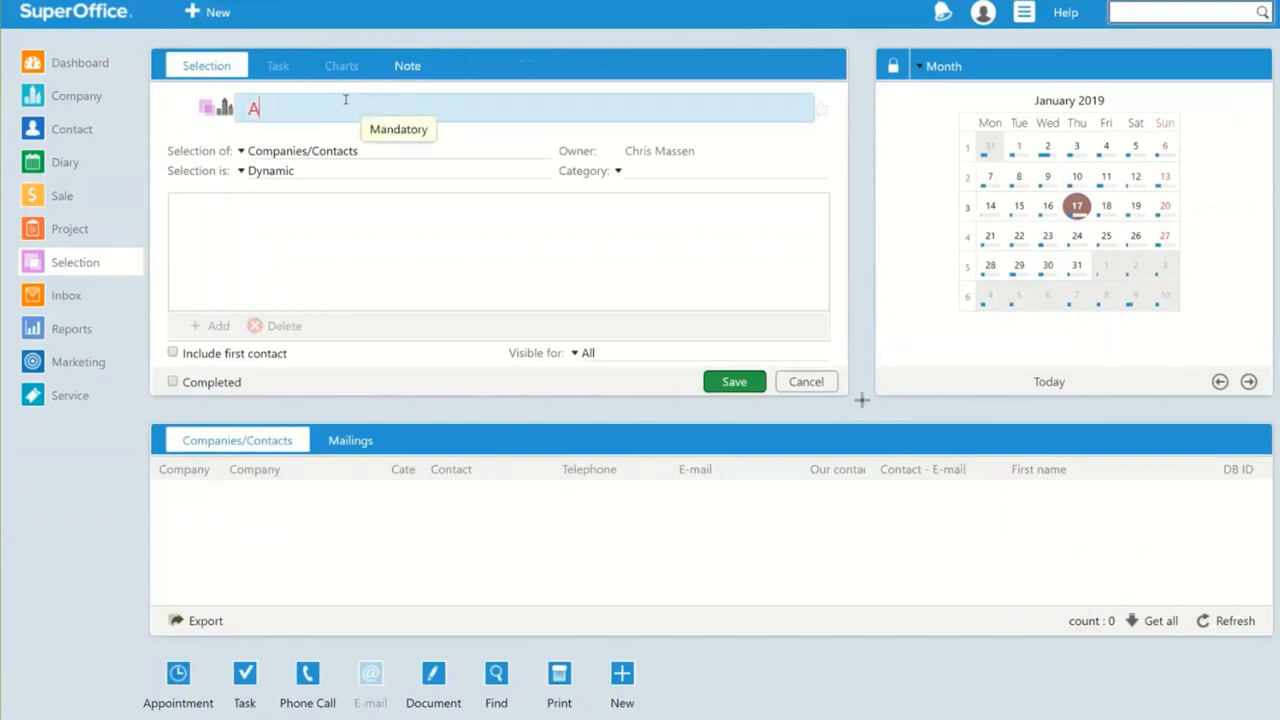
pyautogui.write('ll contacts with')
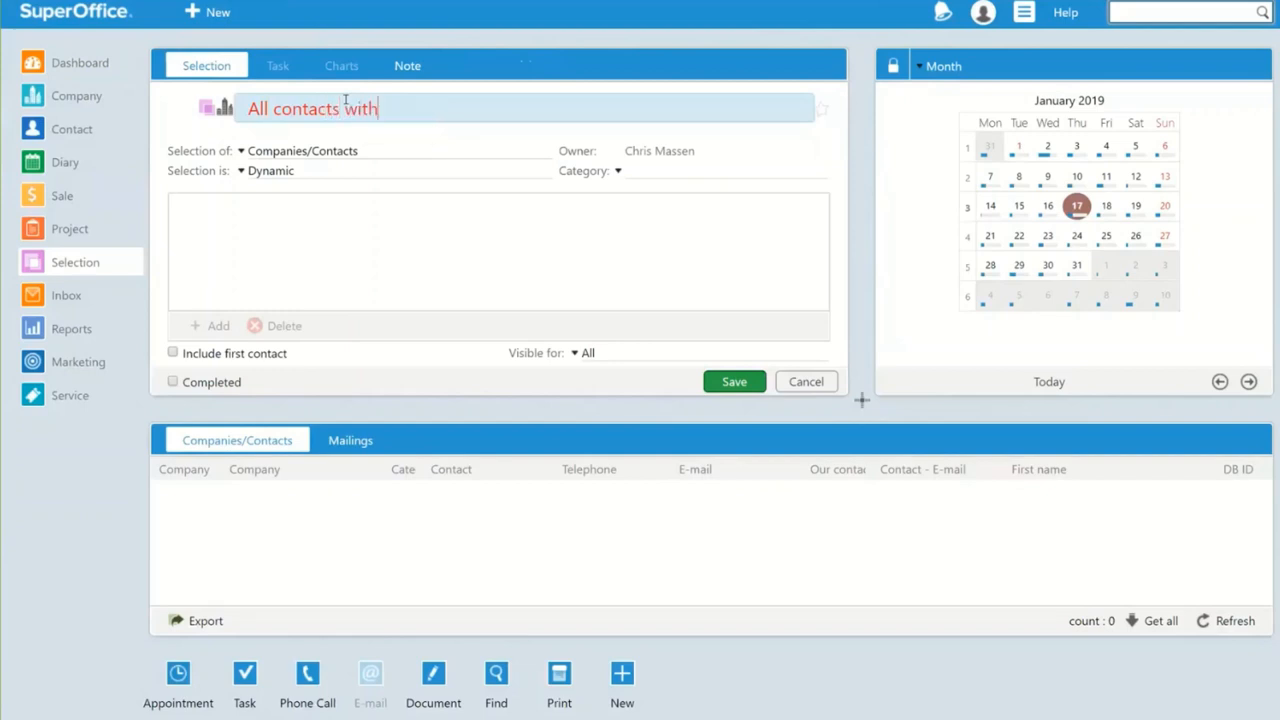
pyautogui.write('out marke')
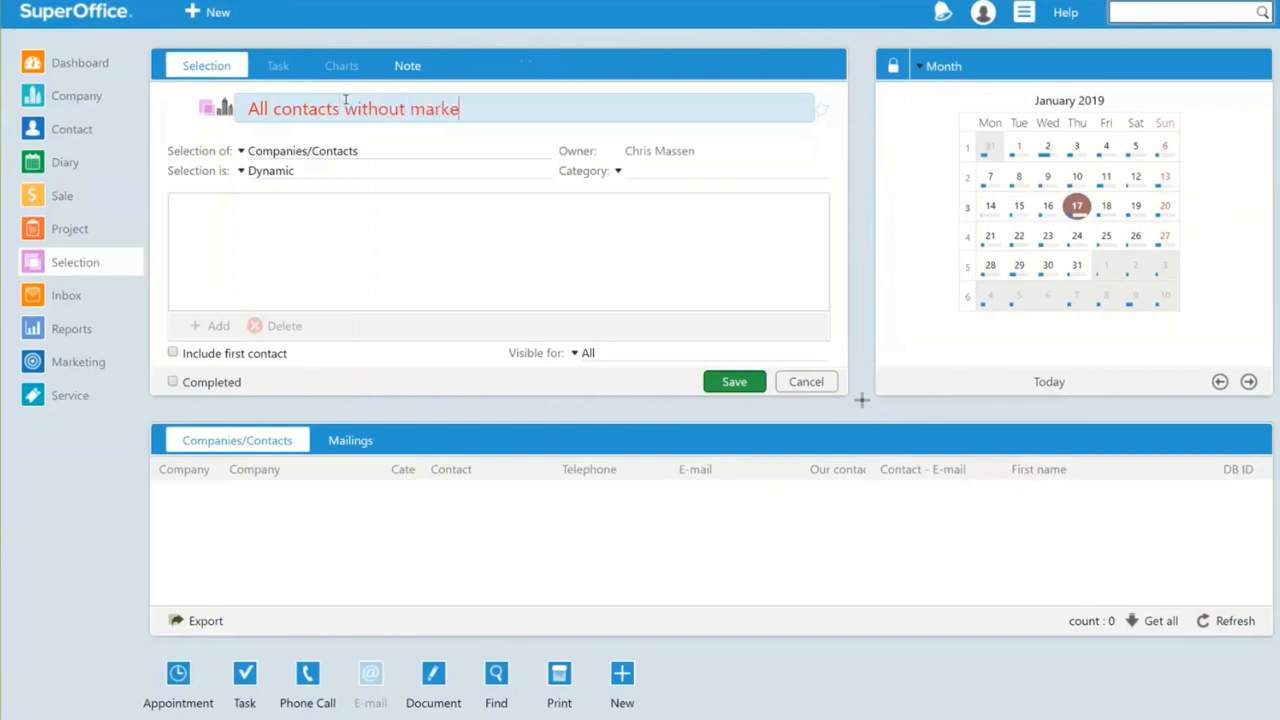
pyautogui.write('ting consent')
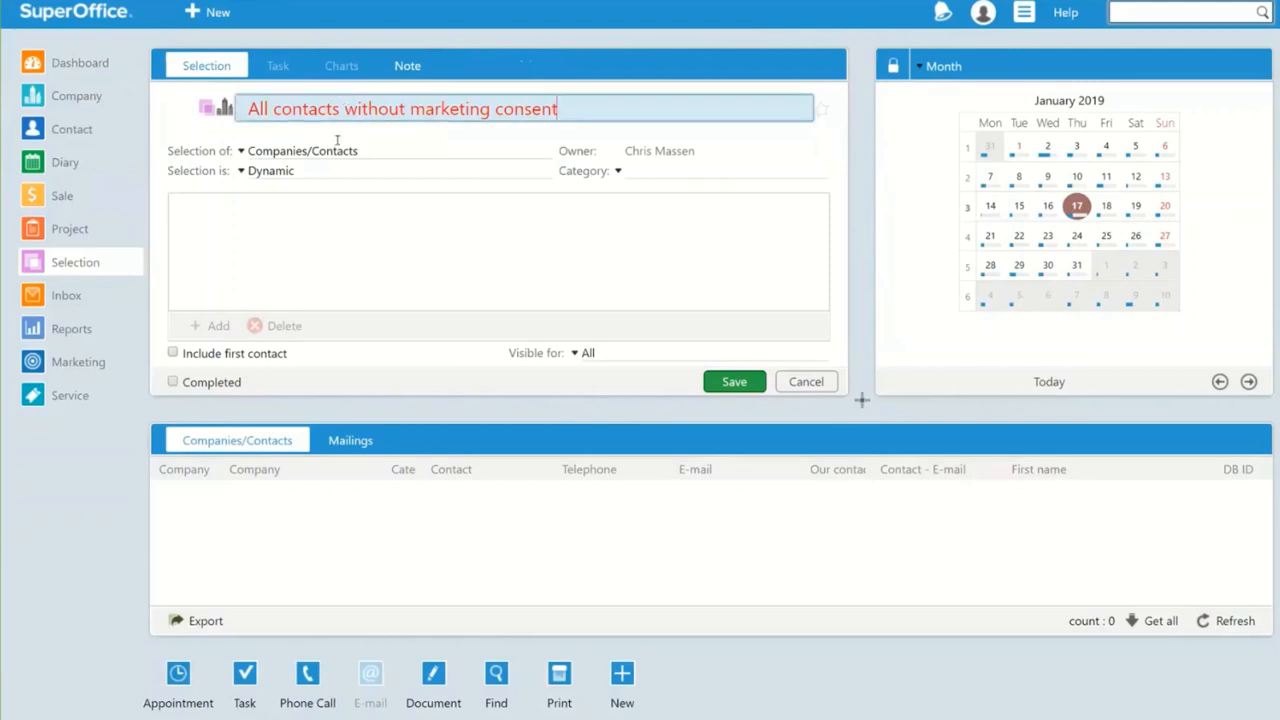
# Step: Keep the selection type as Dynamic and save the selection
pyautogui.click(302, 150)
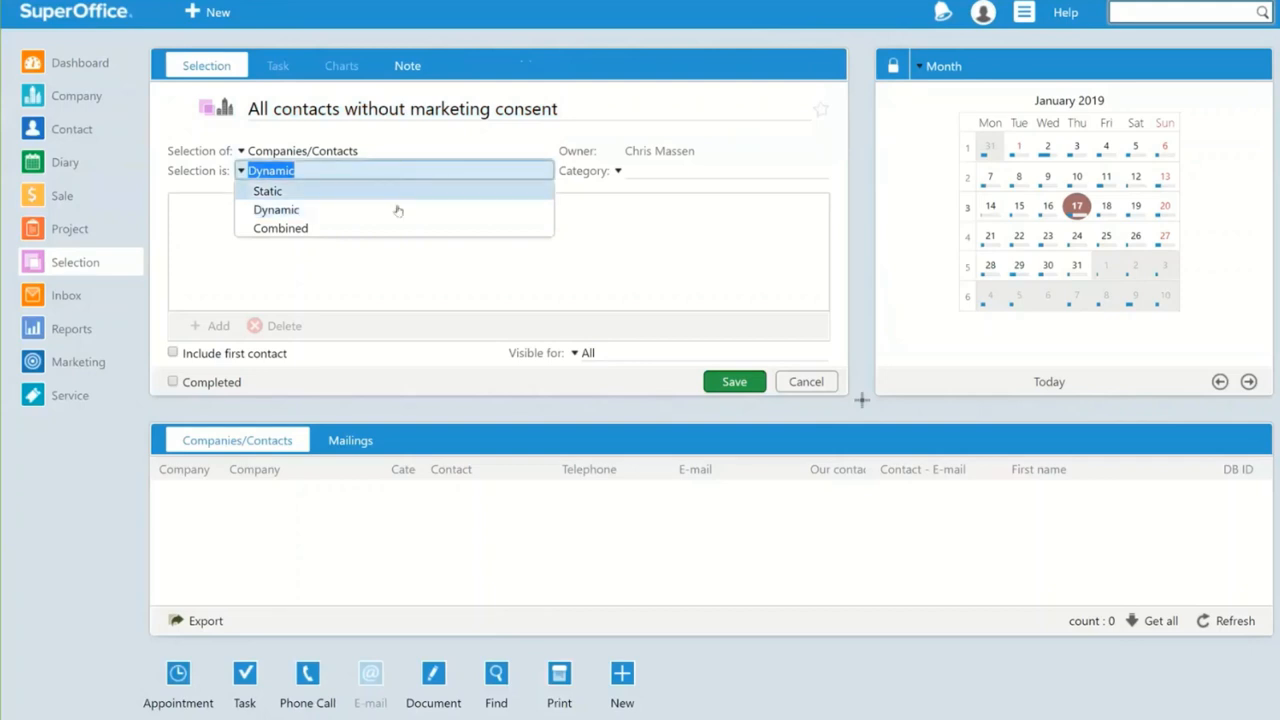
pyautogui.moveTo(398, 210)
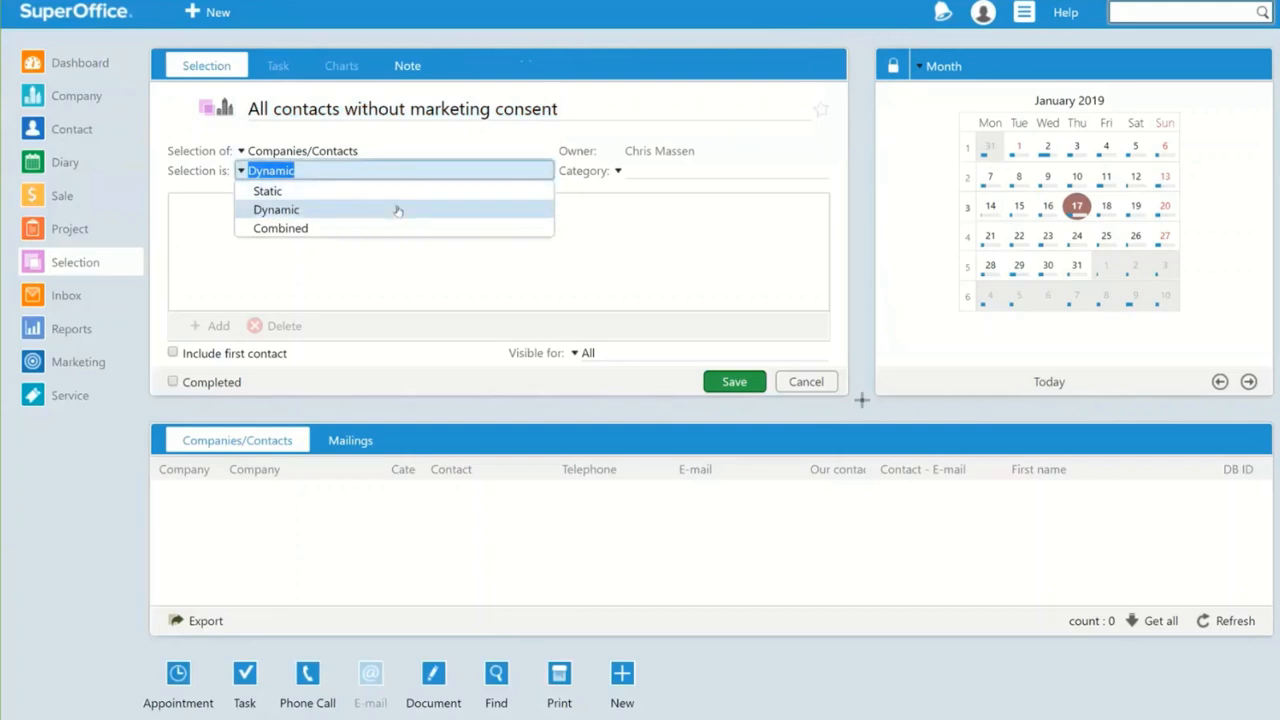
pyautogui.click(276, 210)
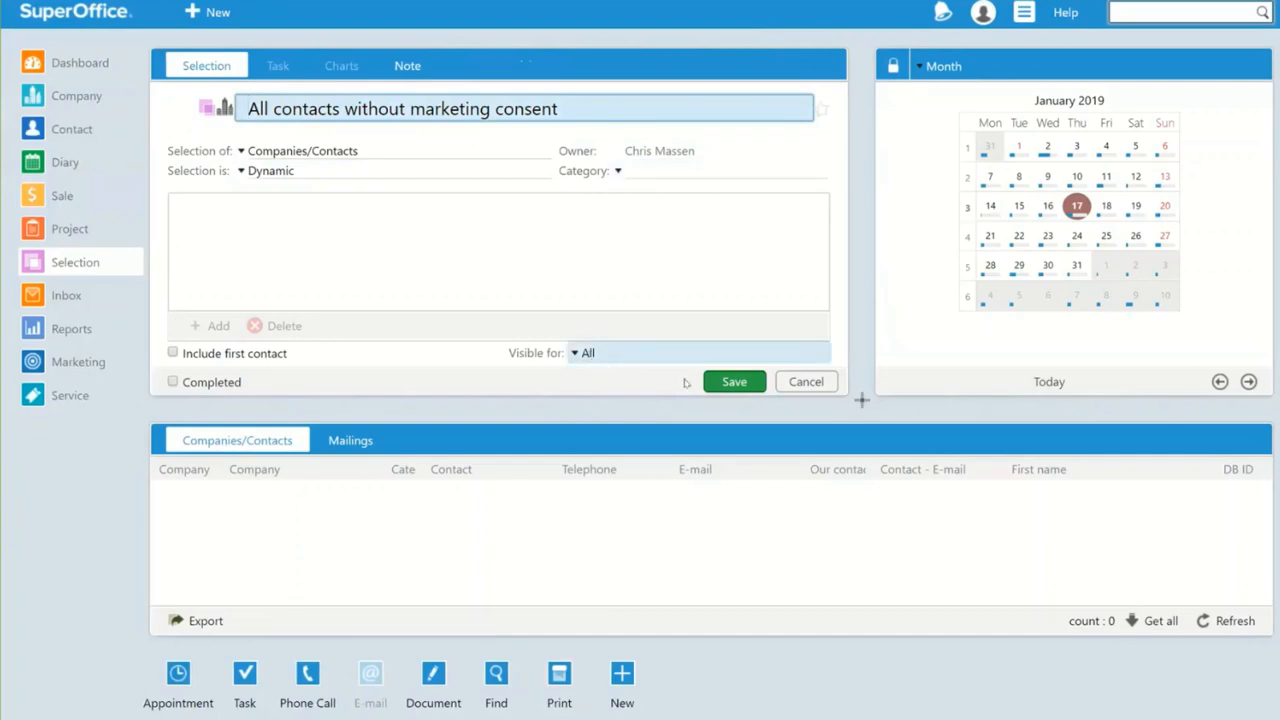
pyautogui.click(732, 380)
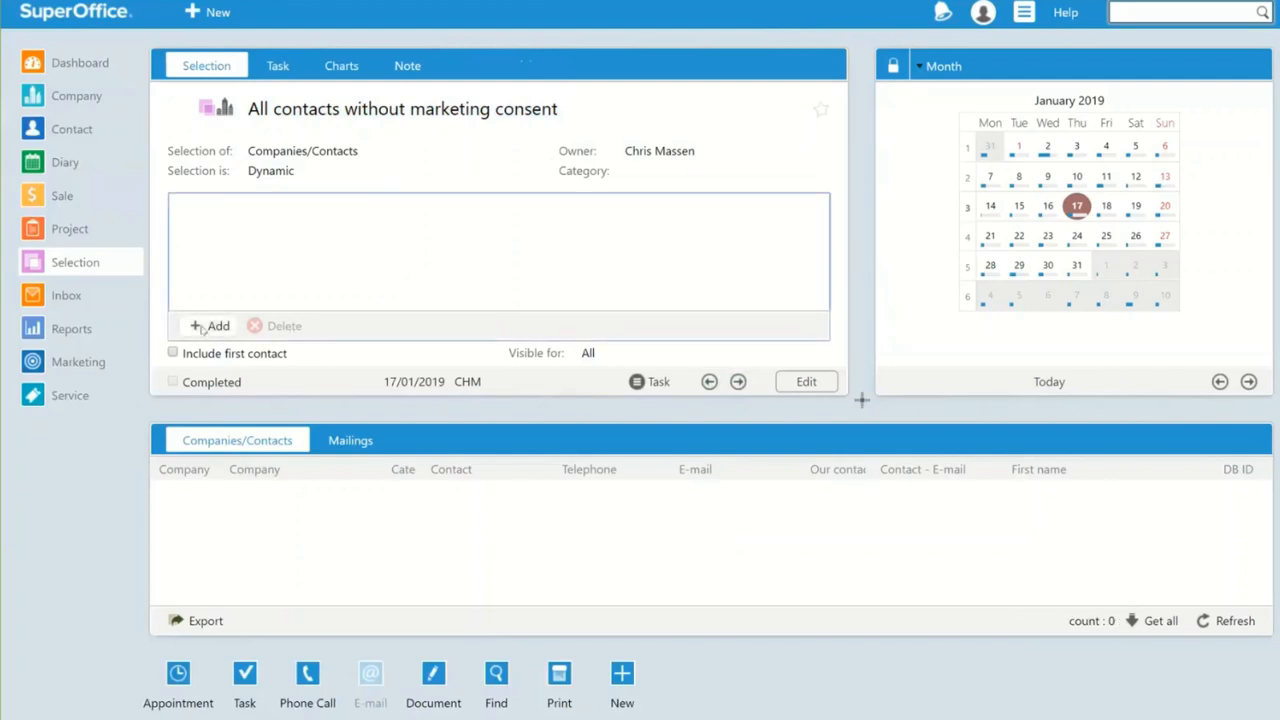
# Step: Add the criterion Contact > Consent - E-marketing is No and list the 337 matches
pyautogui.click(210, 324)
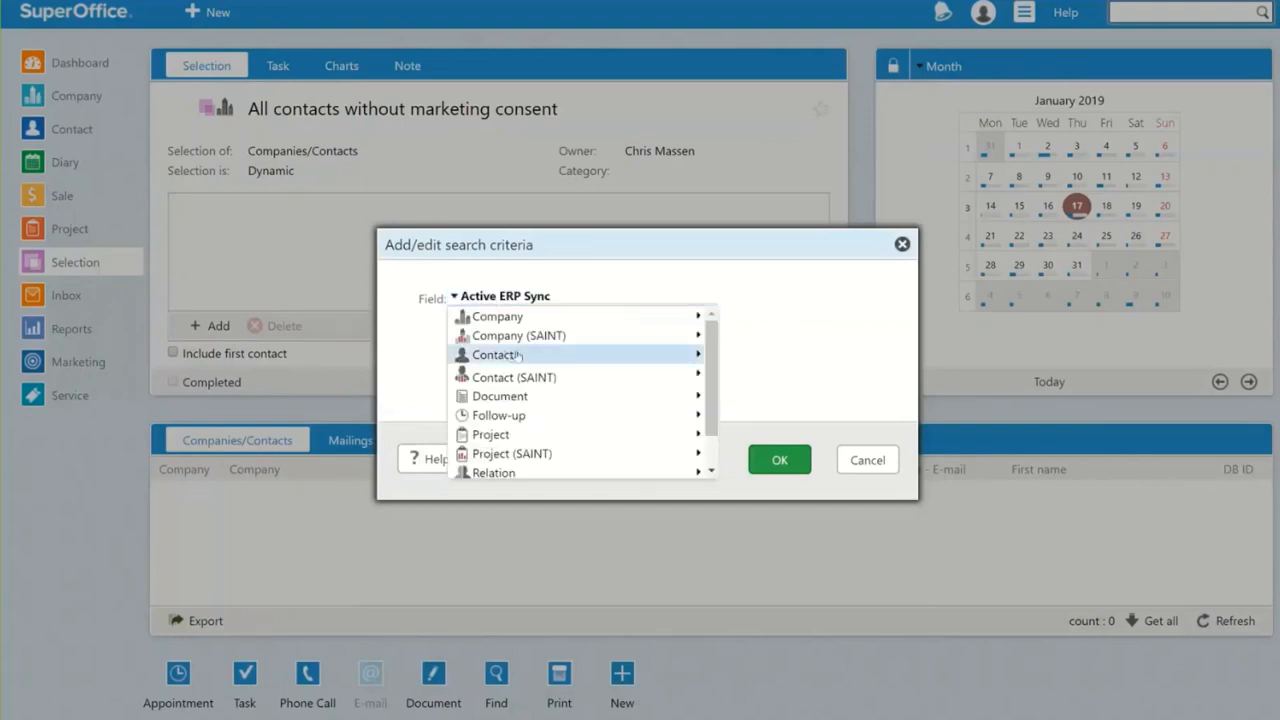
pyautogui.click(492, 354)
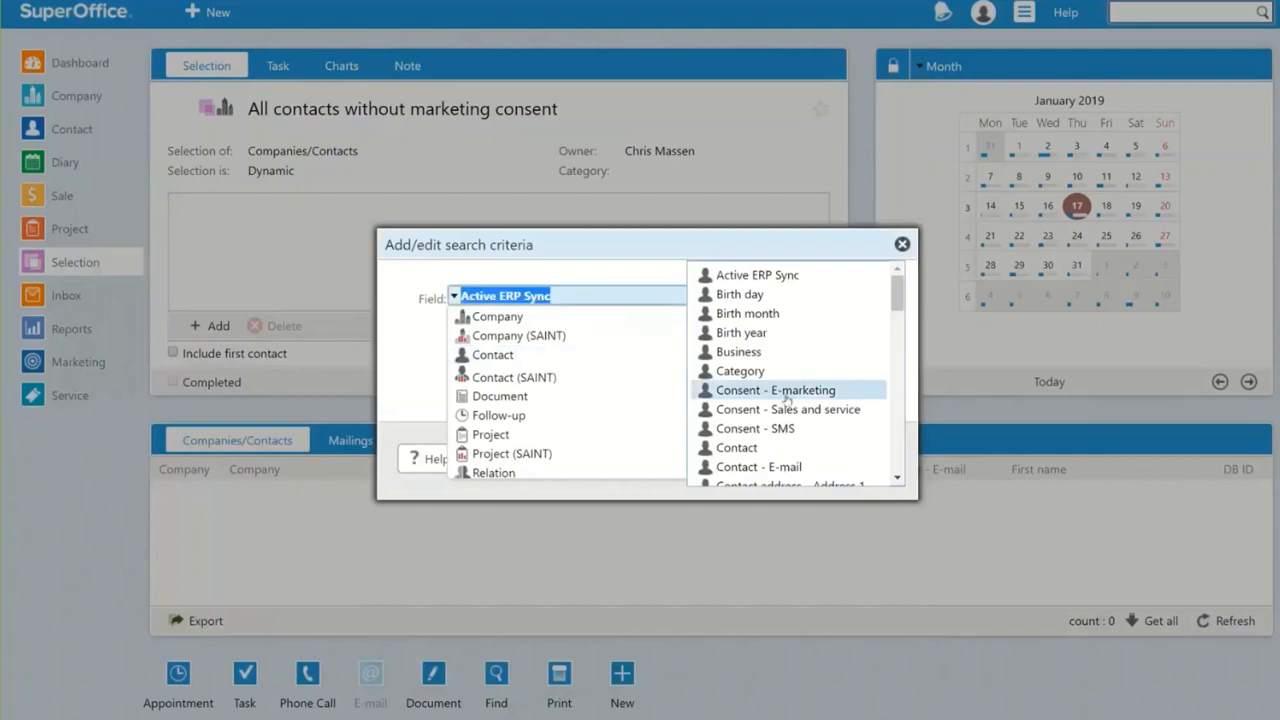
pyautogui.click(776, 388)
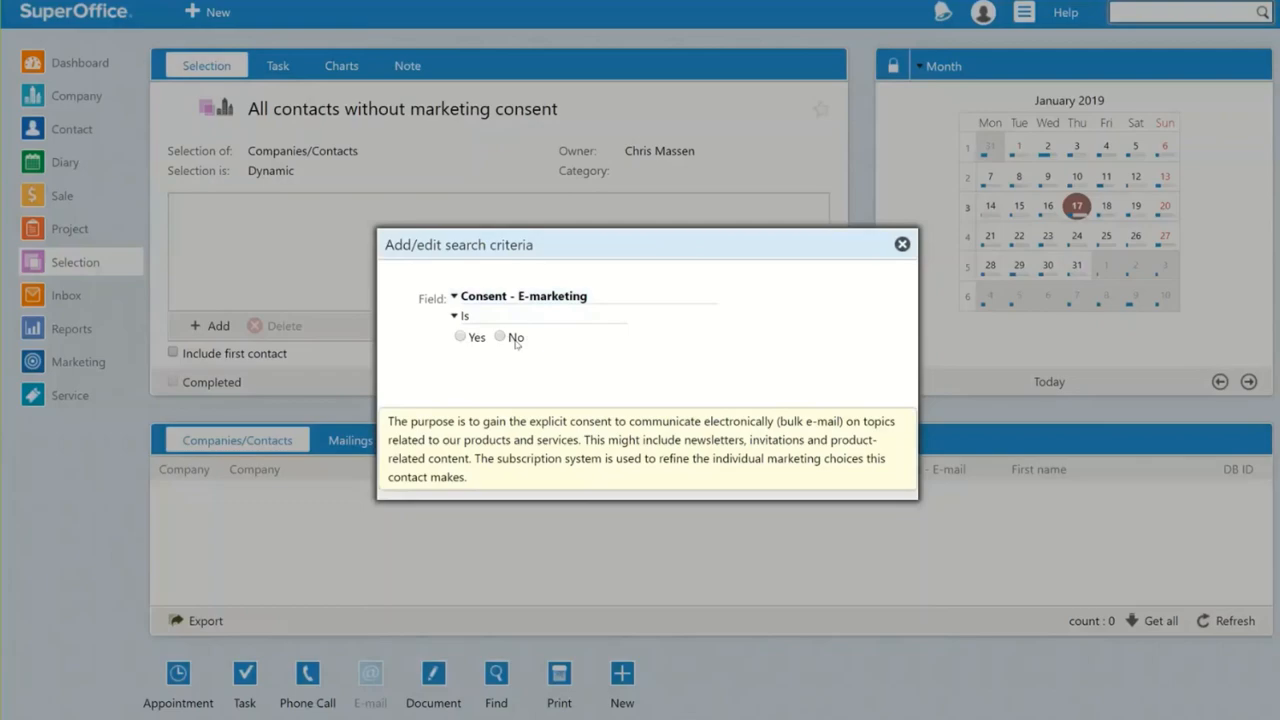
pyautogui.click(900, 244)
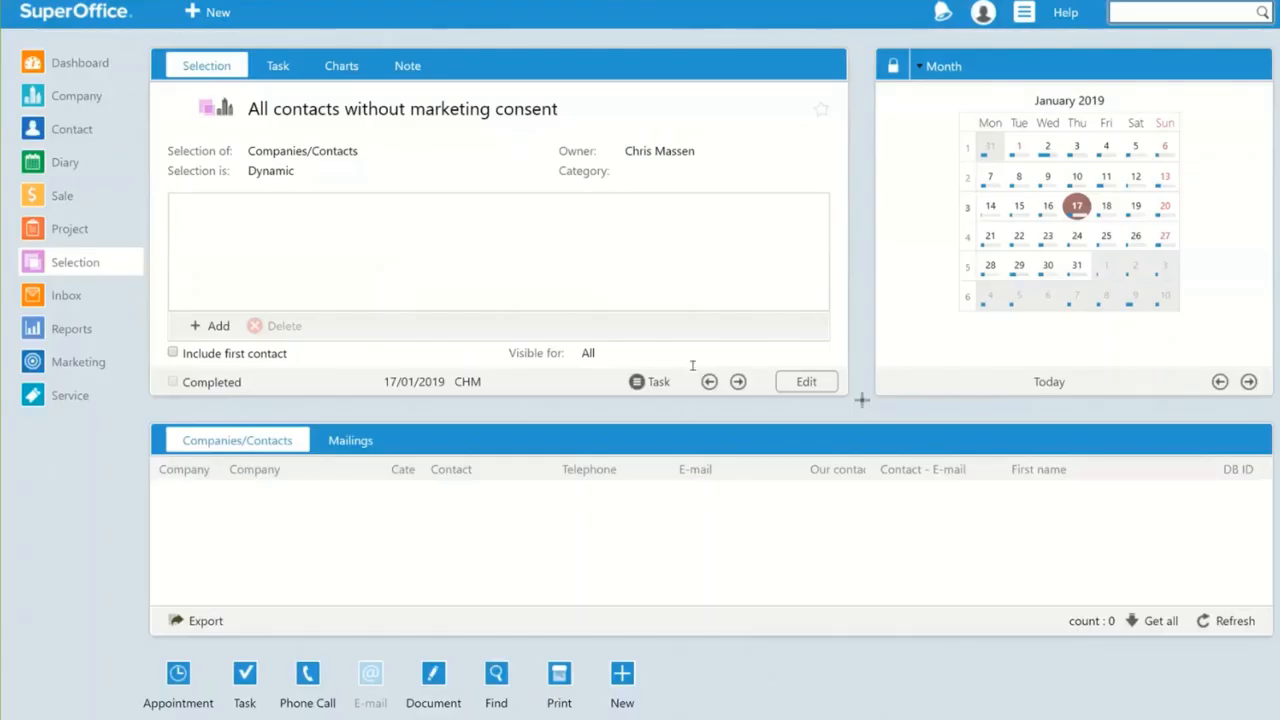
pyautogui.click(216, 324)
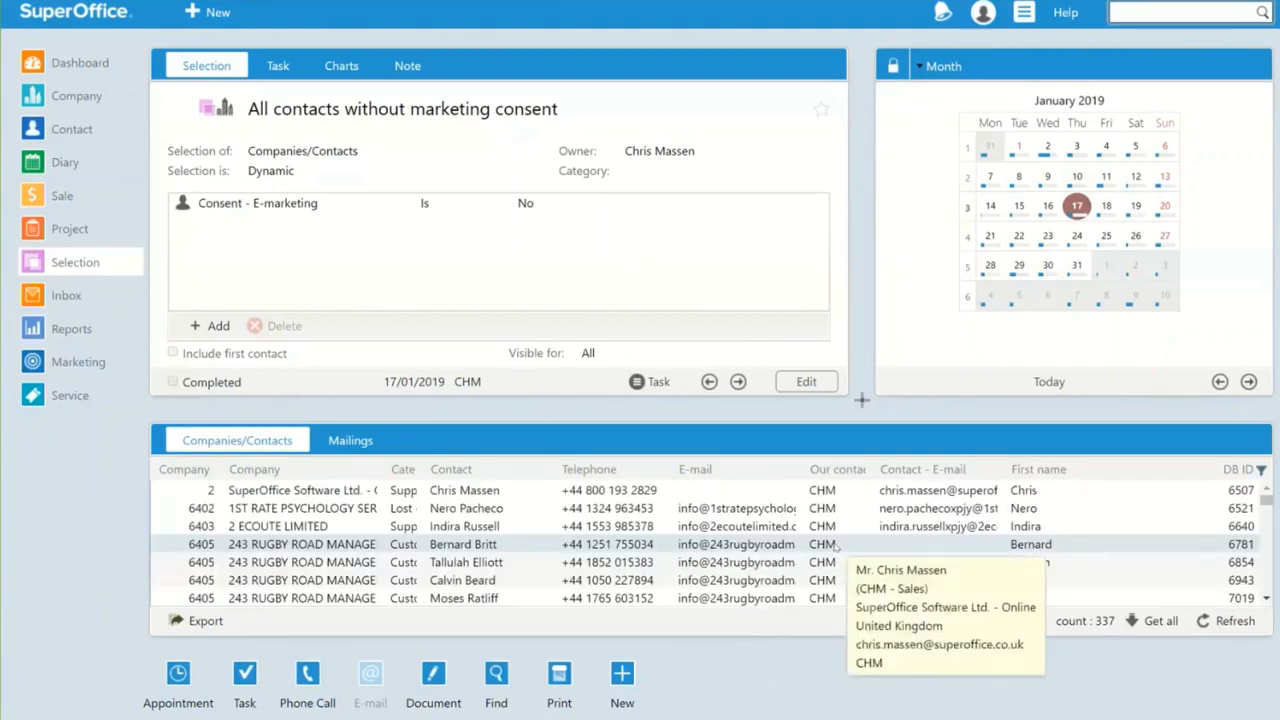
pyautogui.moveTo(836, 544)
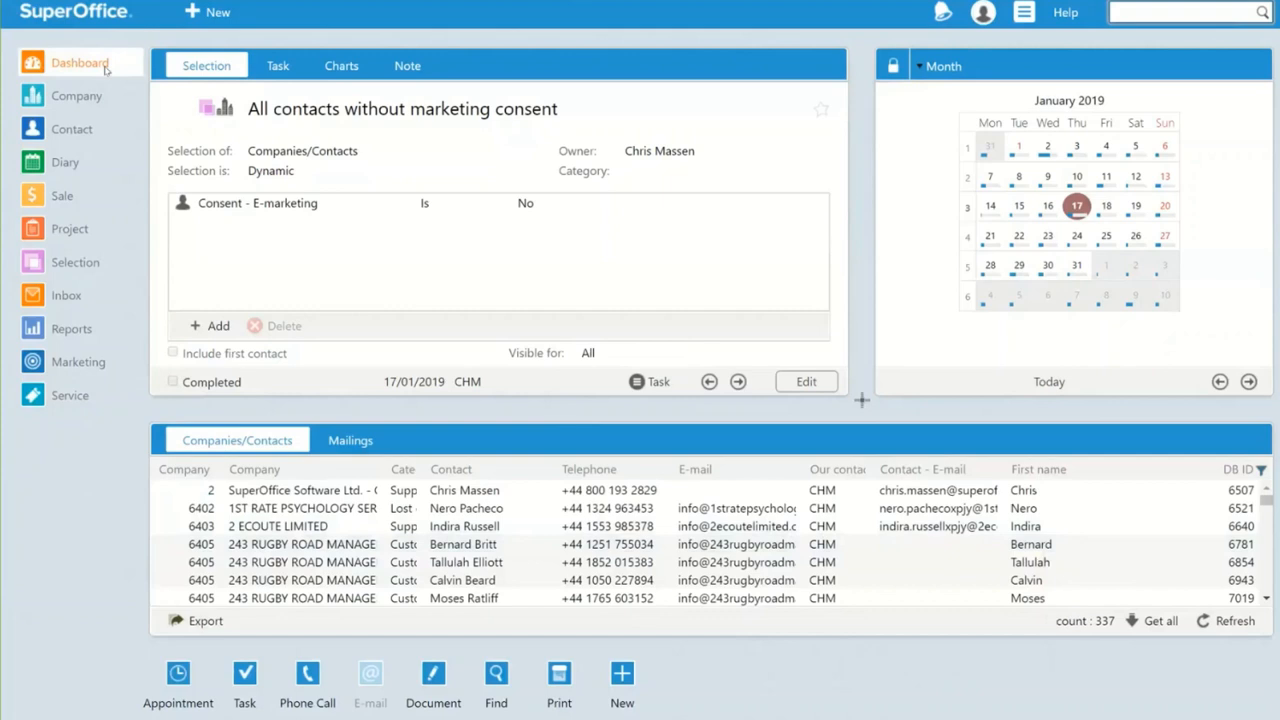
# Step: Start a new dashboard tile named 'All contacts without marketing consent'
pyautogui.click(284, 64)
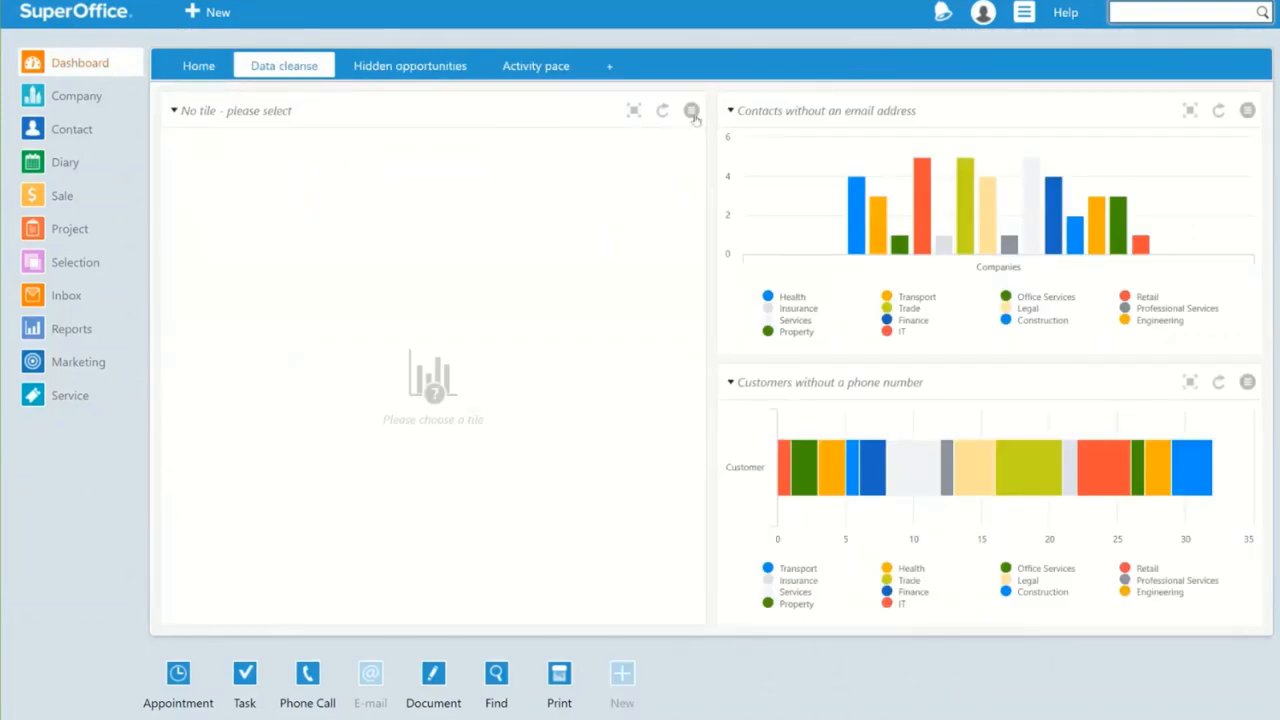
pyautogui.click(692, 110)
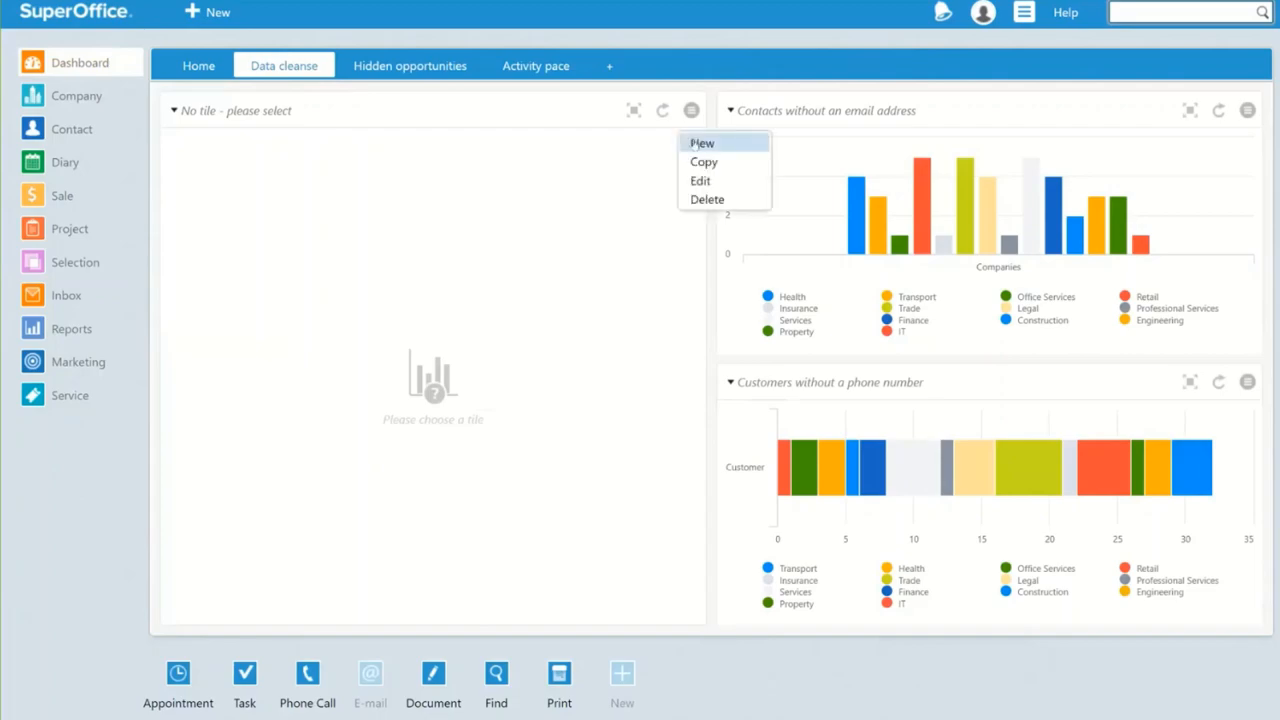
pyautogui.click(702, 144)
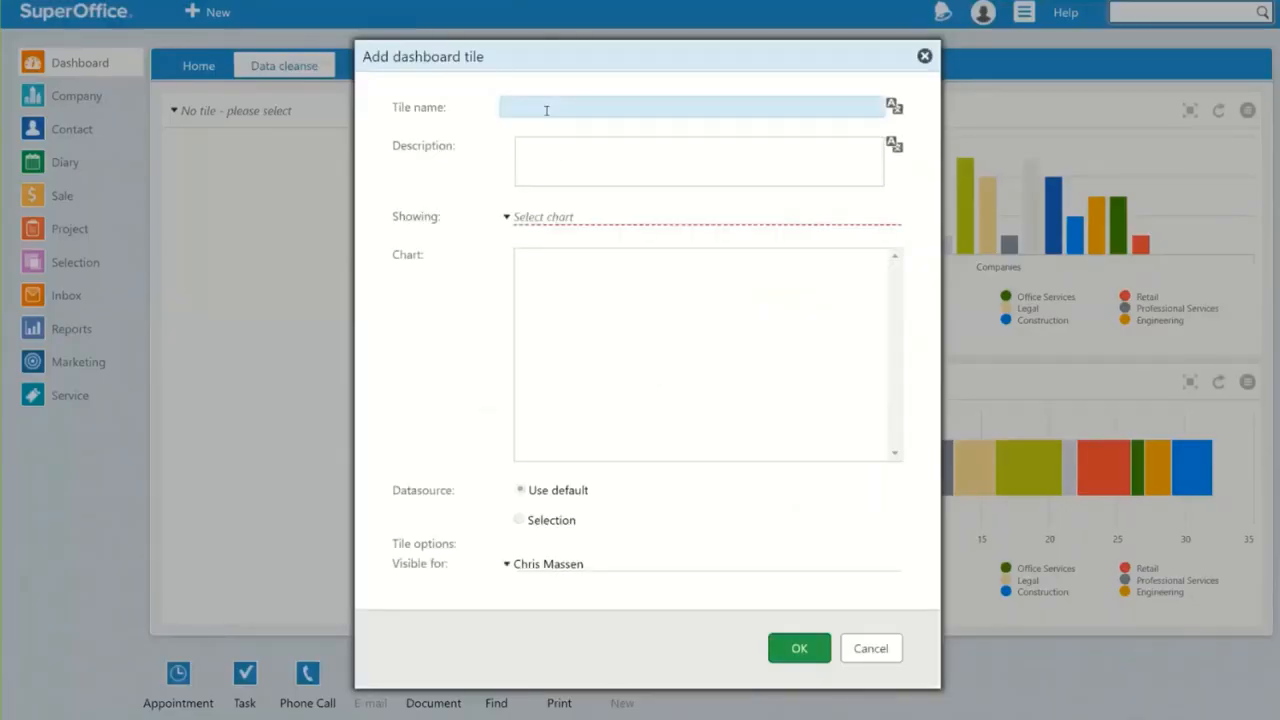
pyautogui.write('All contacts without marketing')
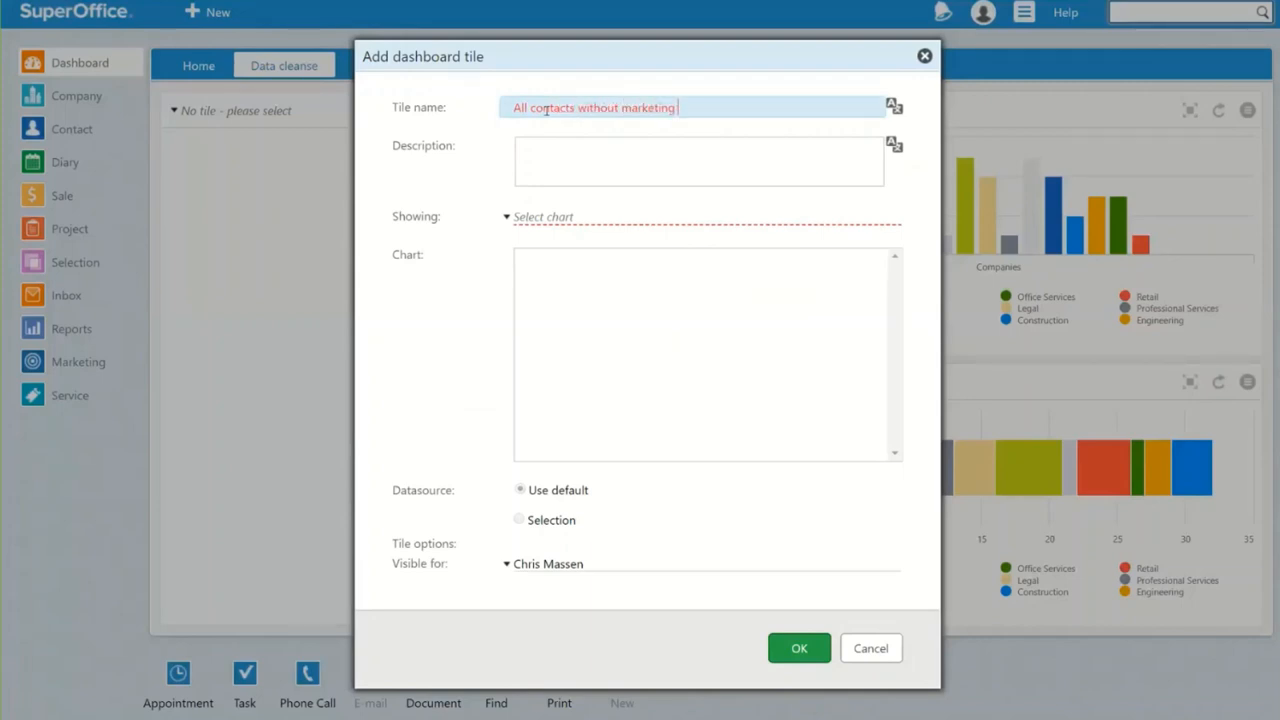
pyautogui.write('consent')
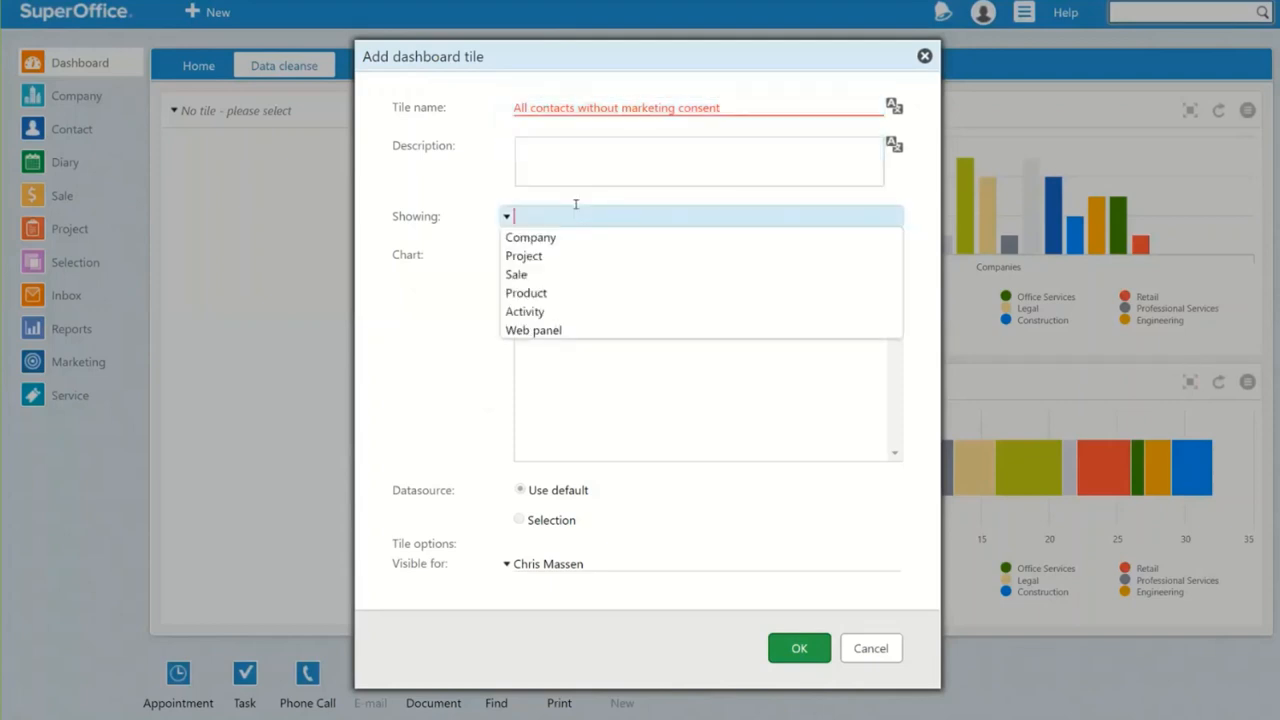
# Step: Make the tile show Company data, visible to All users, and save it
pyautogui.click(532, 236)
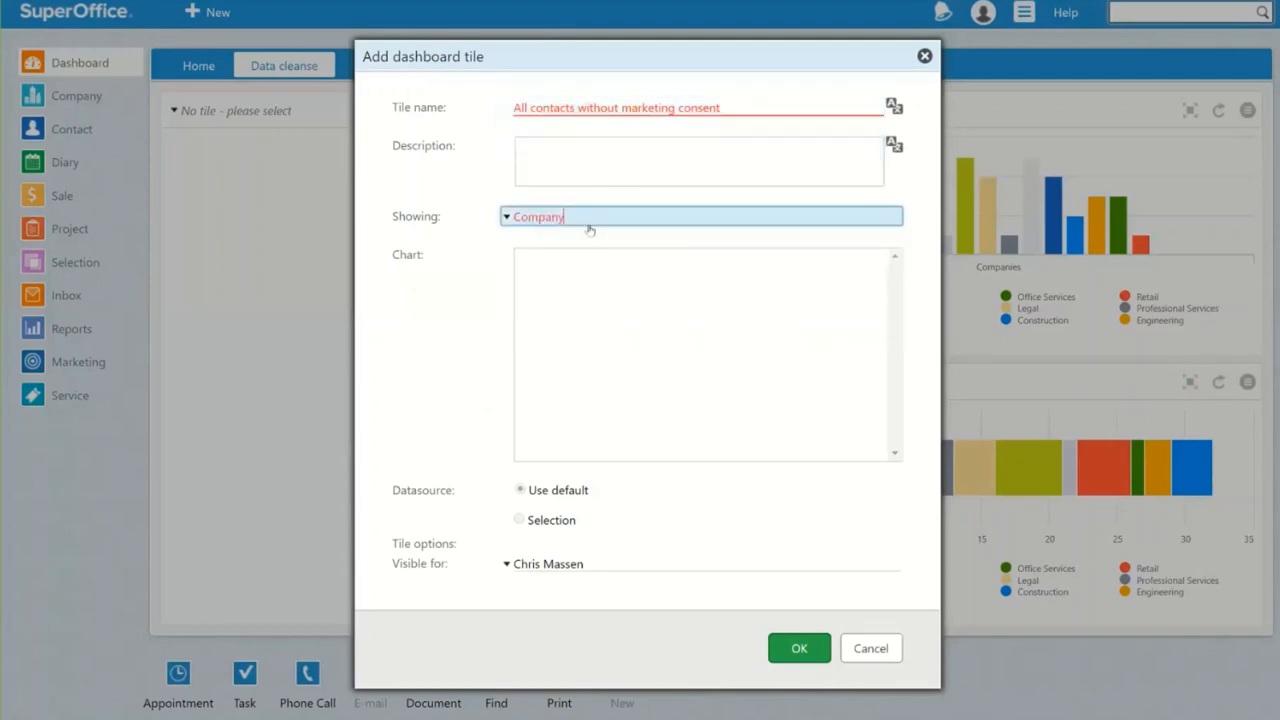
pyautogui.click(540, 216)
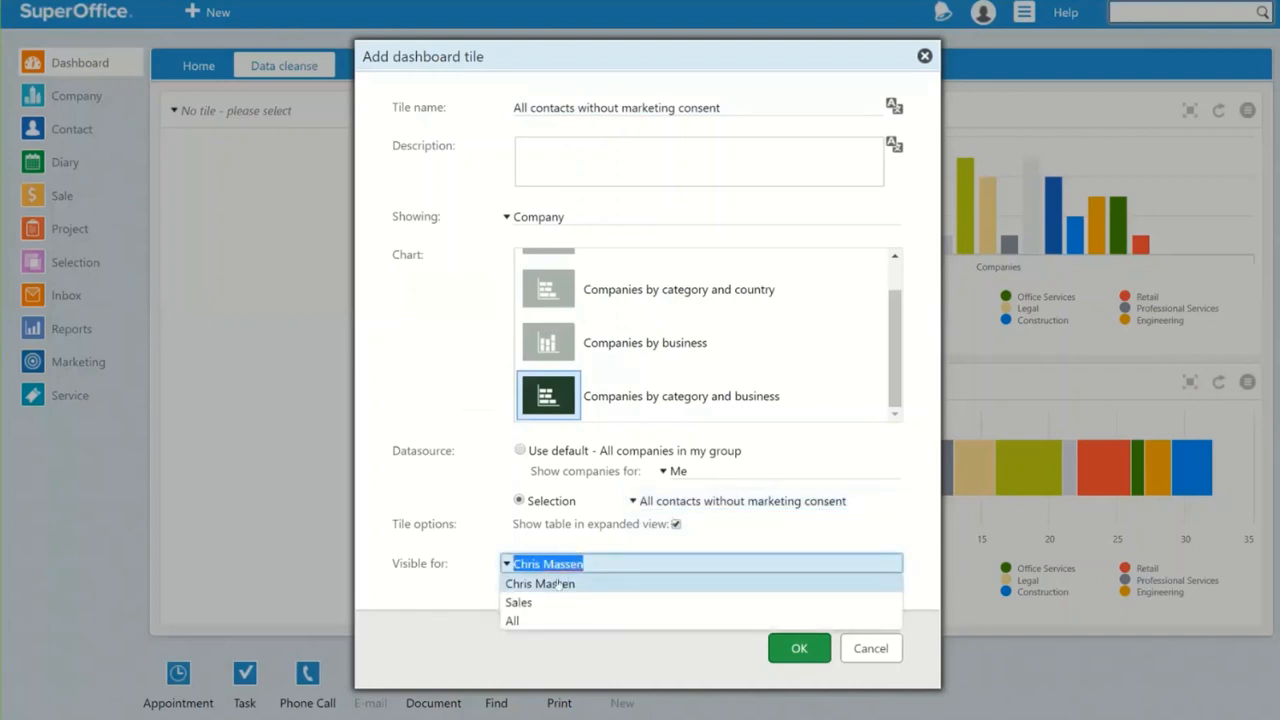
pyautogui.moveTo(544, 616)
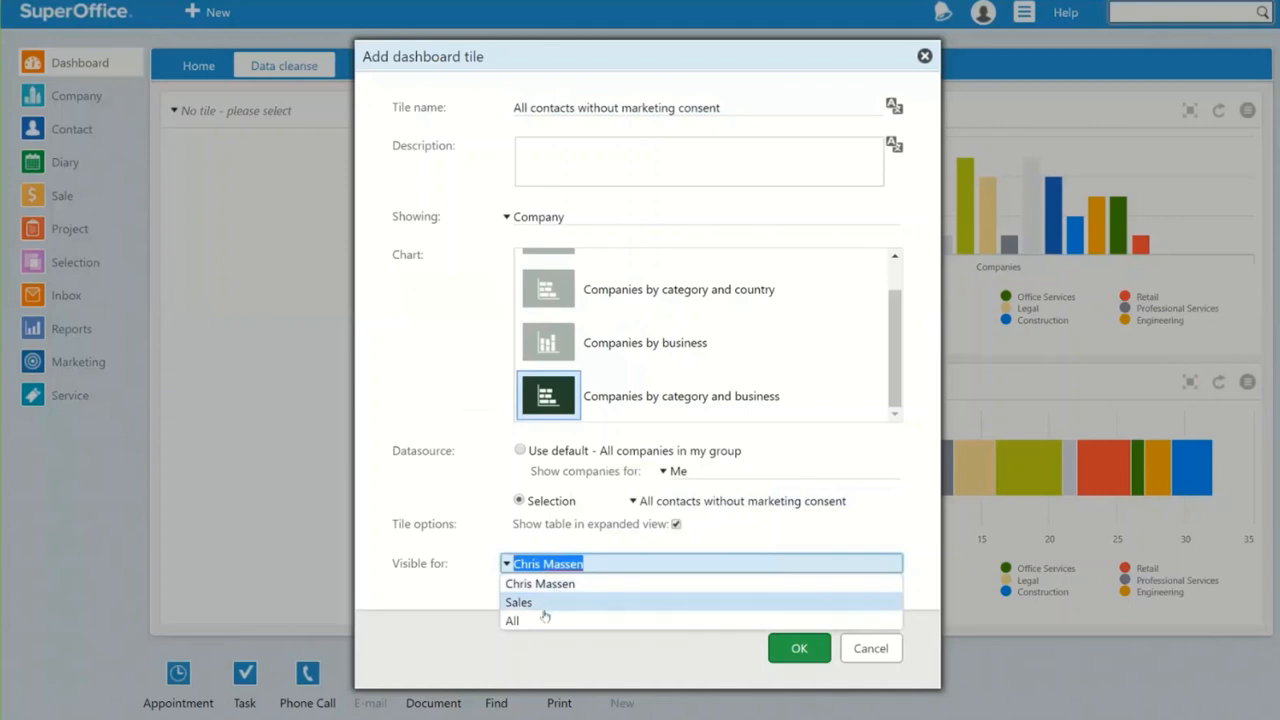
pyautogui.click(512, 620)
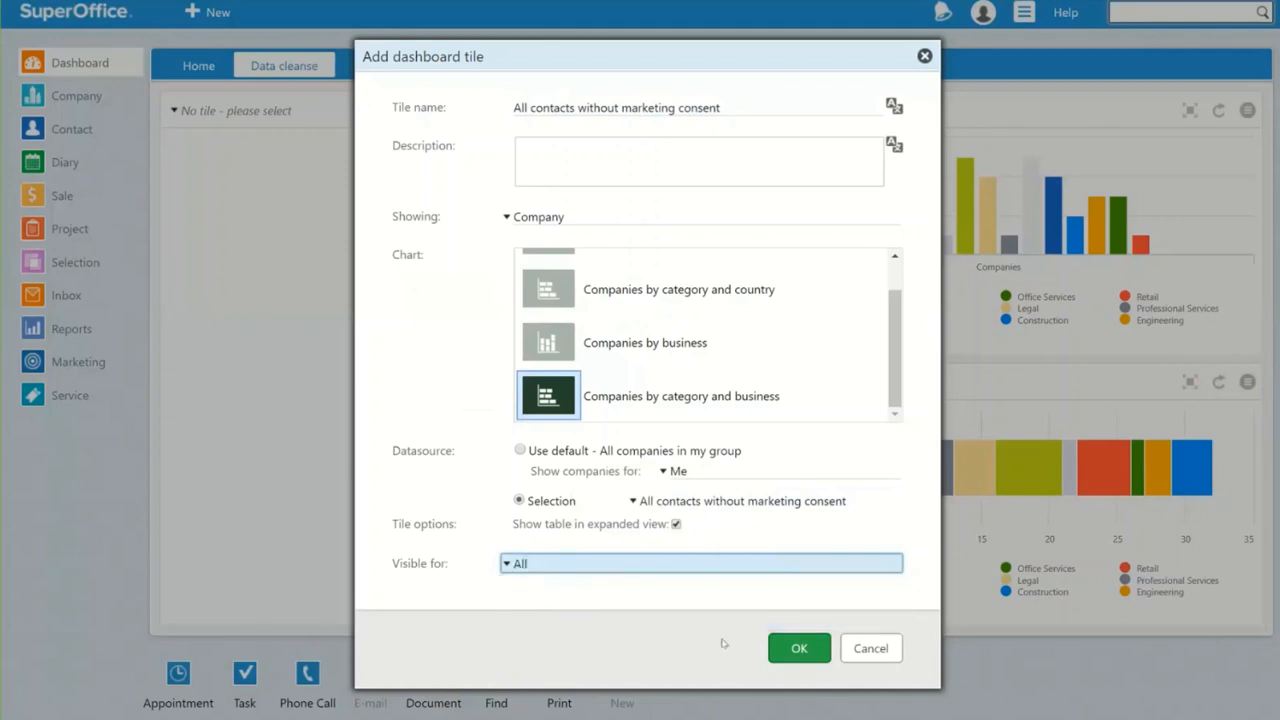
pyautogui.click(798, 648)
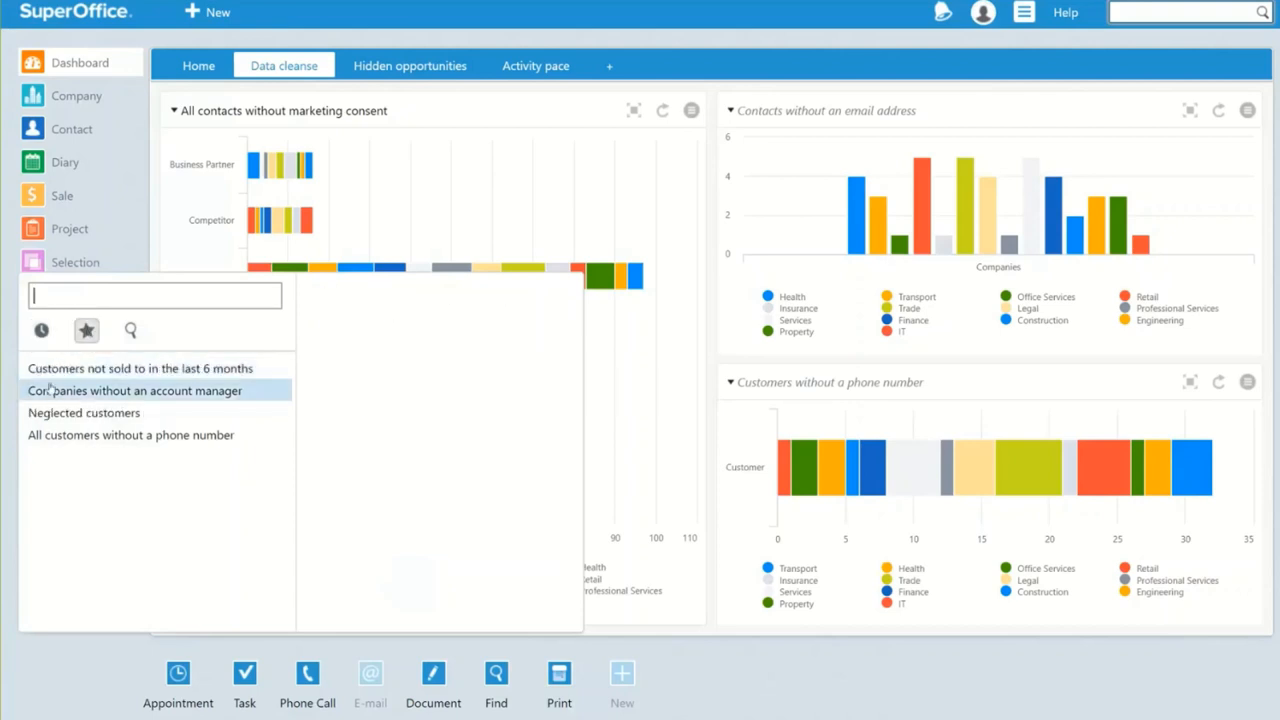
pyautogui.moveTo(134, 390)
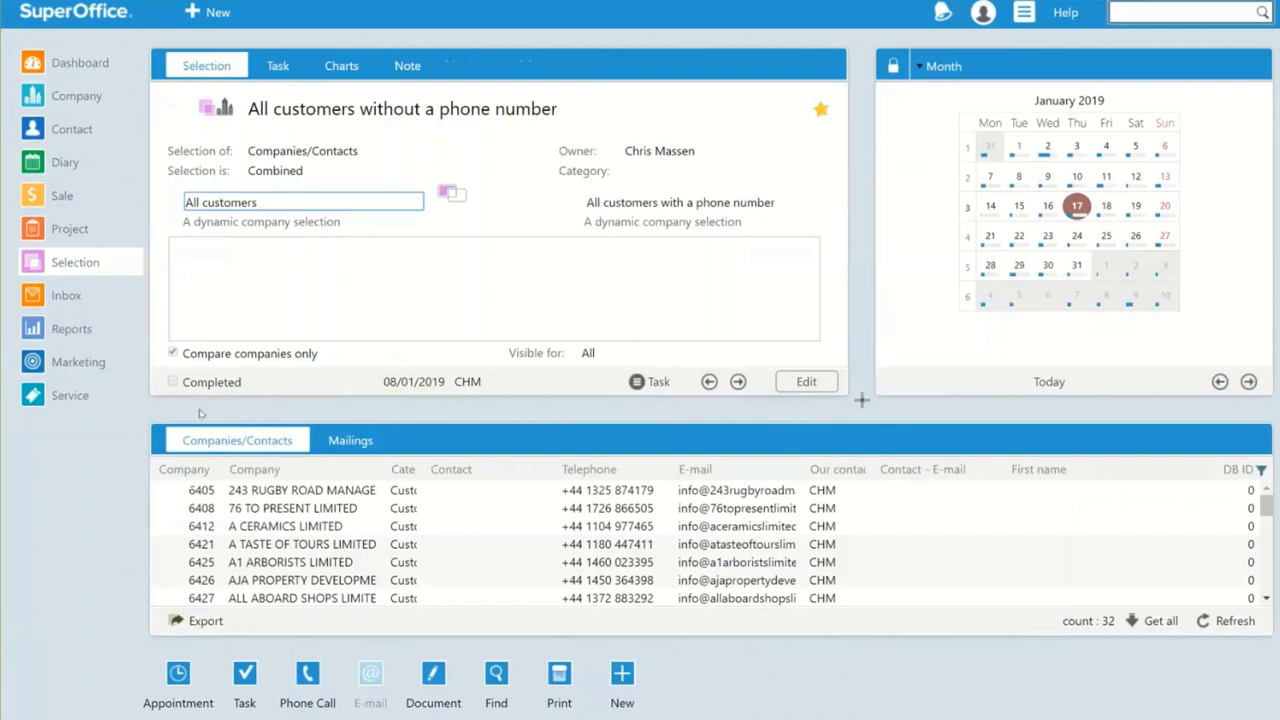
# Step: Generate follow-ups of type Data cleanse starting 18/01/2019 for the selection
pyautogui.click(276, 64)
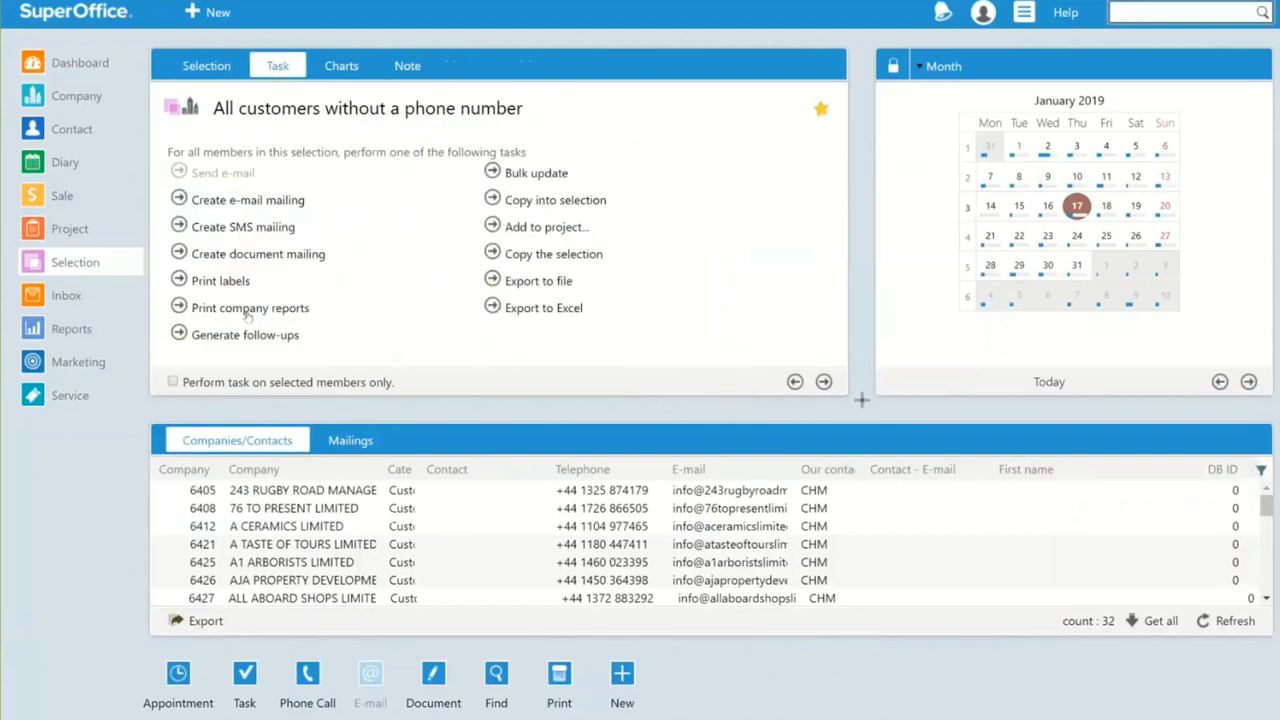
pyautogui.click(244, 334)
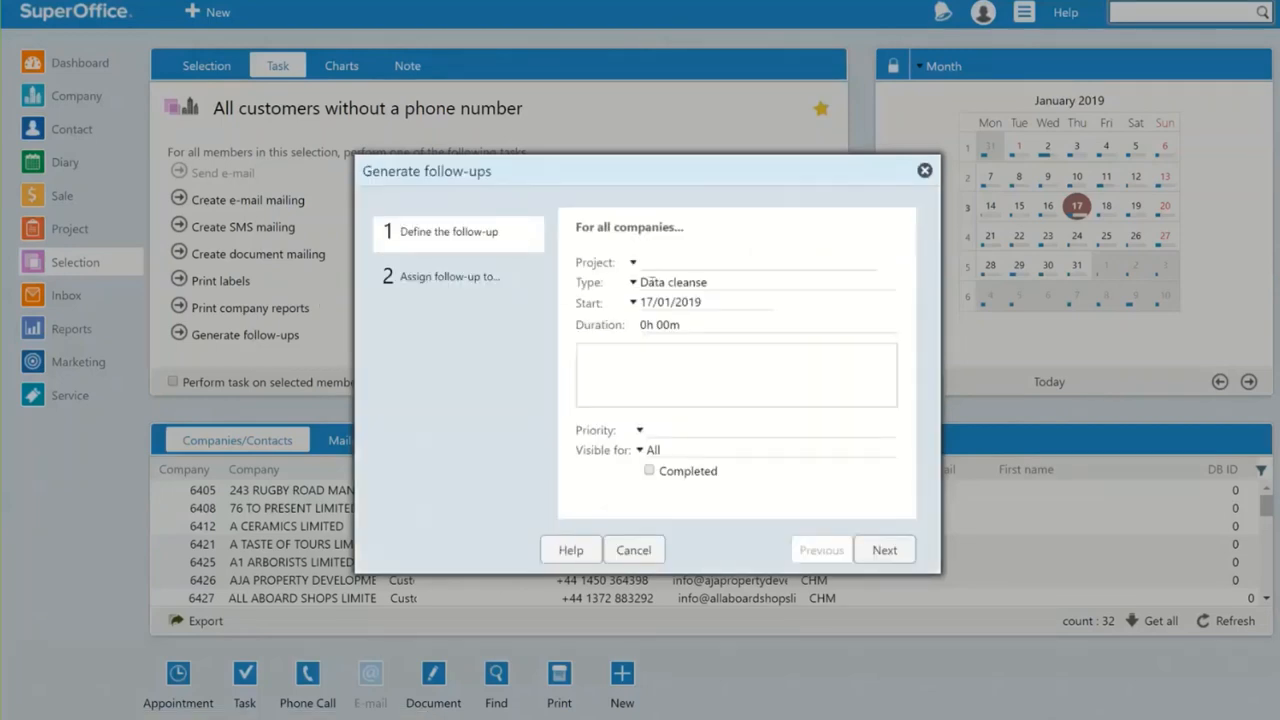
pyautogui.click(632, 282)
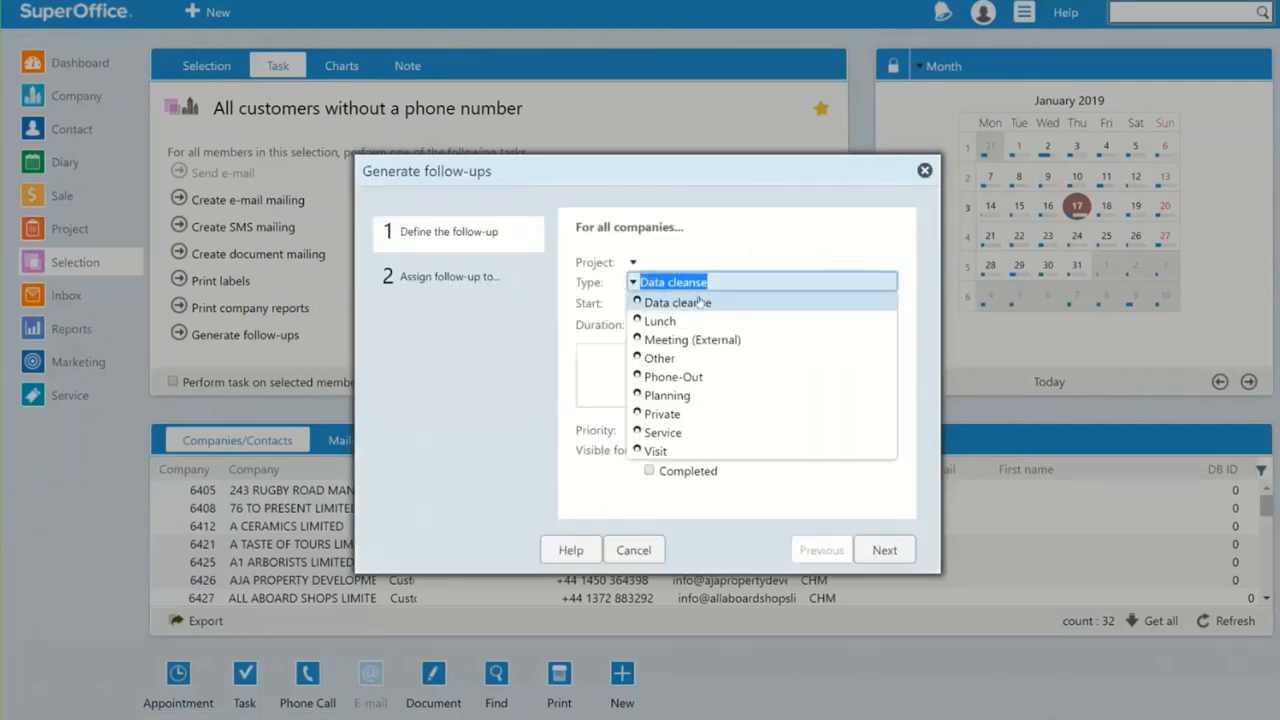
pyautogui.moveTo(678, 302)
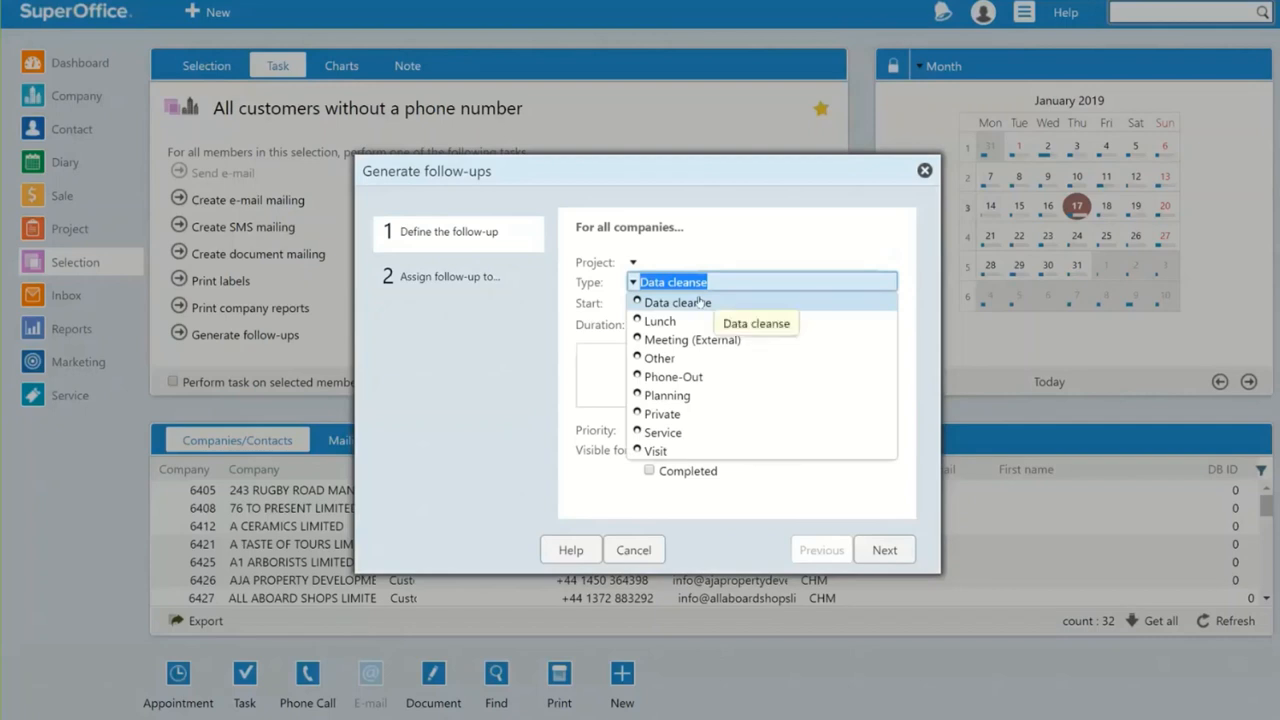
pyautogui.click(676, 302)
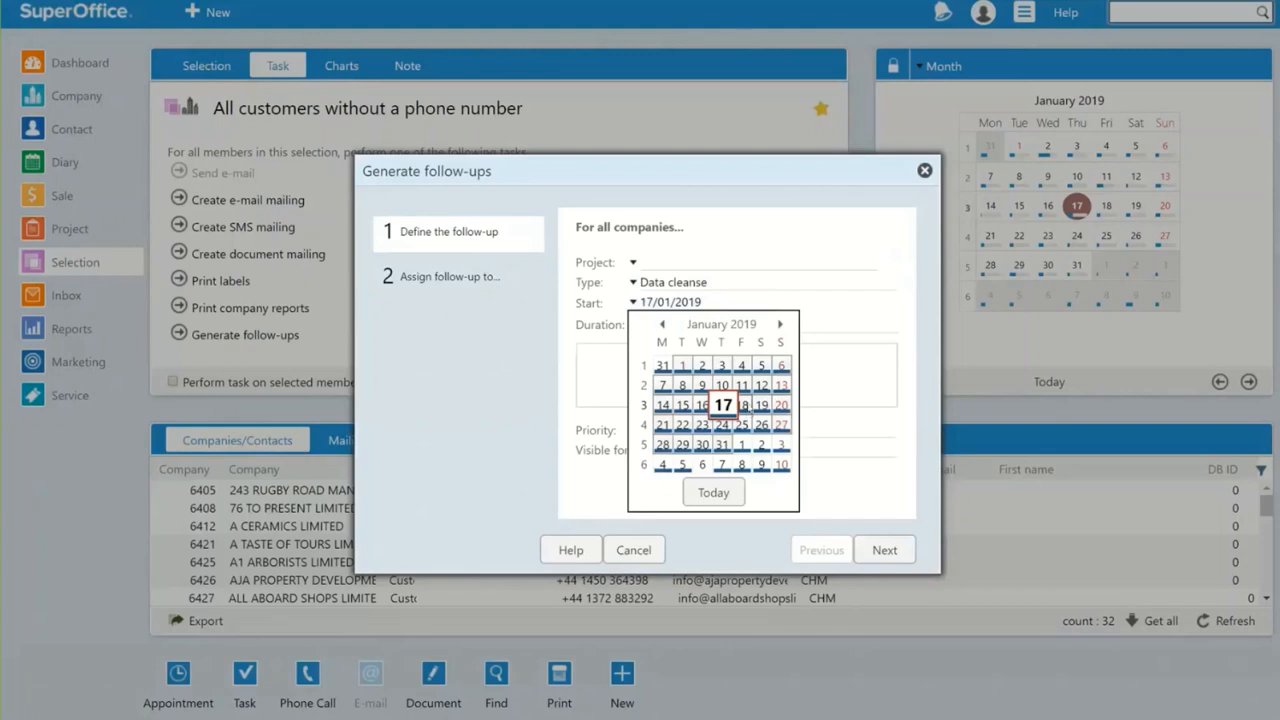
pyautogui.click(744, 404)
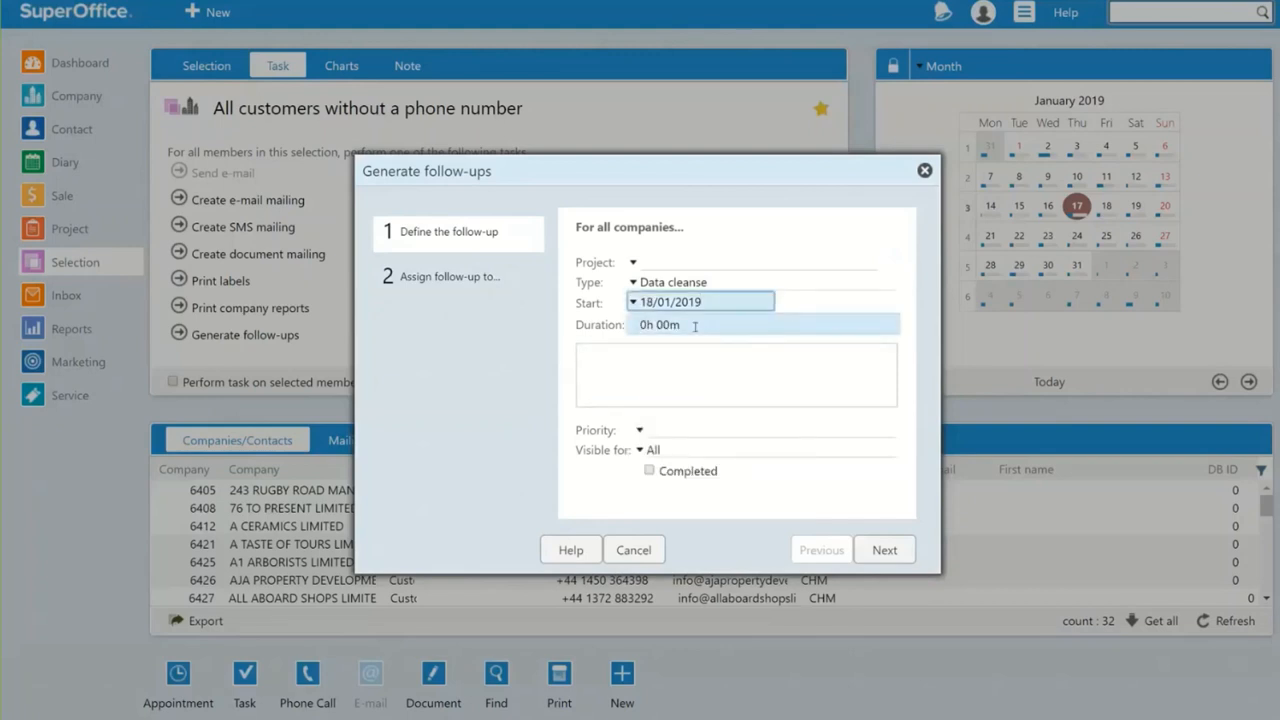
# Step: Describe the task as asking customers for their company phone number and continue
pyautogui.click(736, 376)
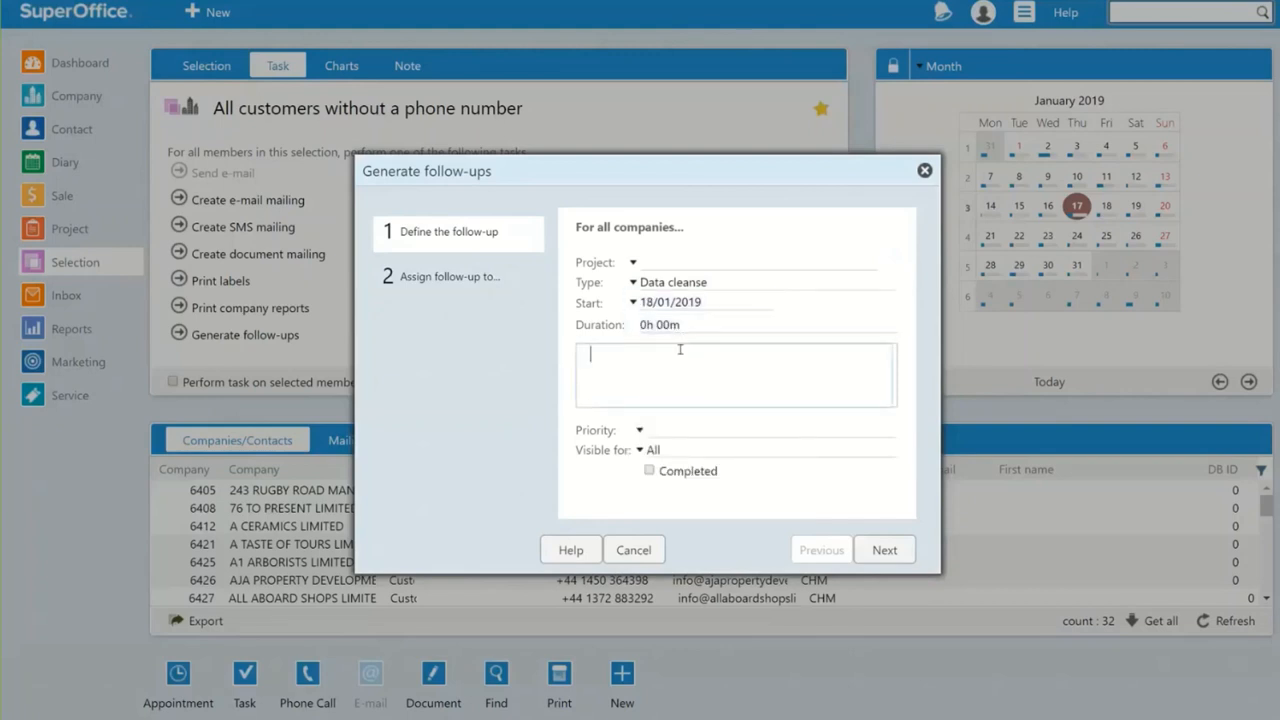
pyautogui.write('Please c')
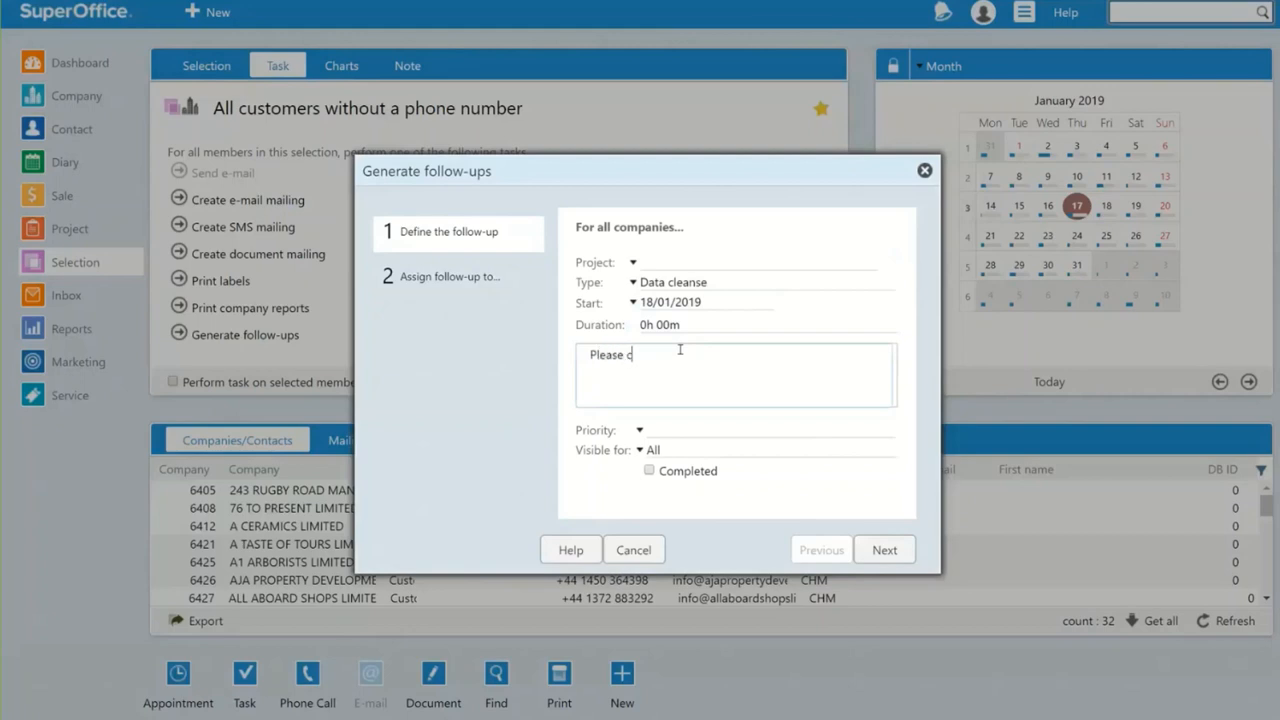
pyautogui.write('ontact your customer and')
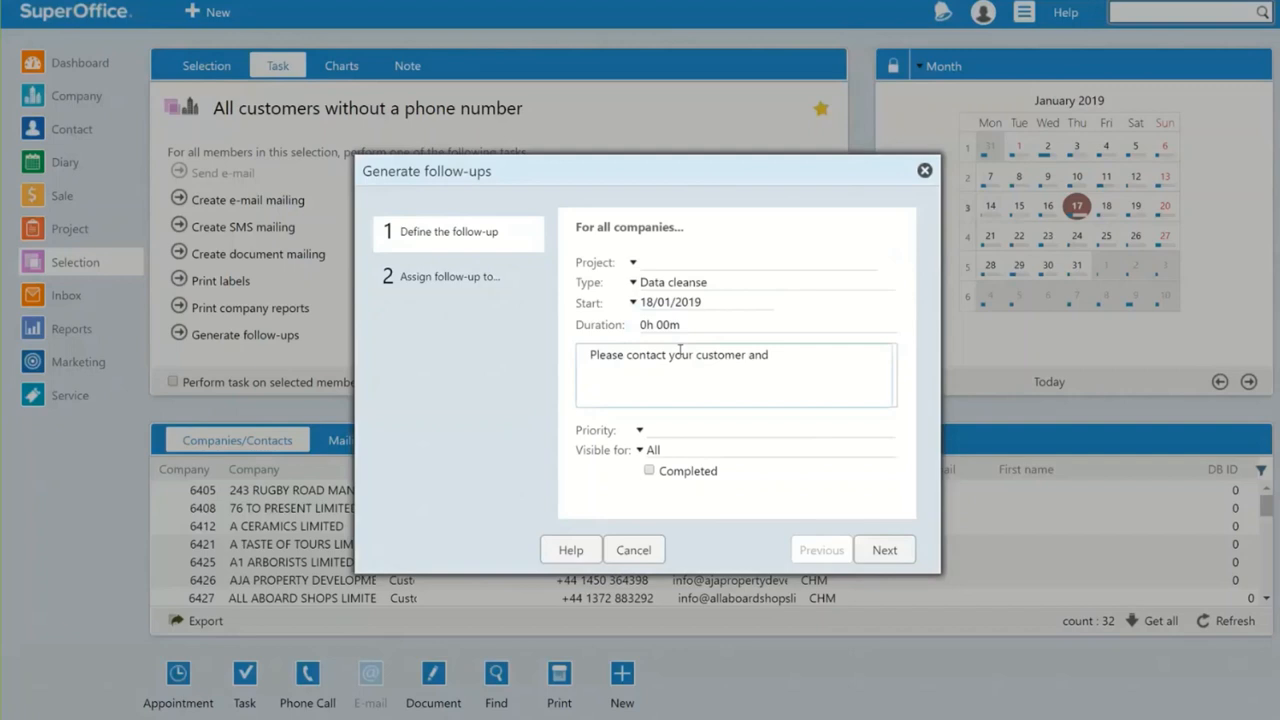
pyautogui.write('ask for their company')
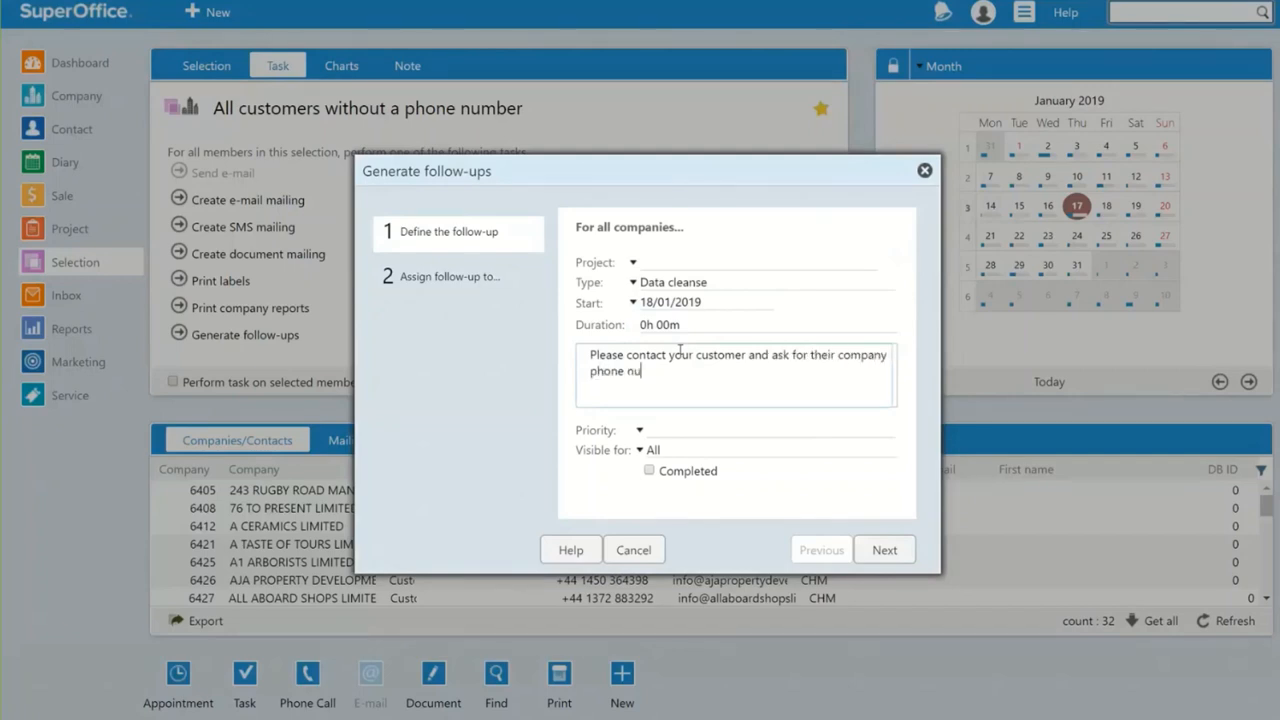
pyautogui.write('mb')
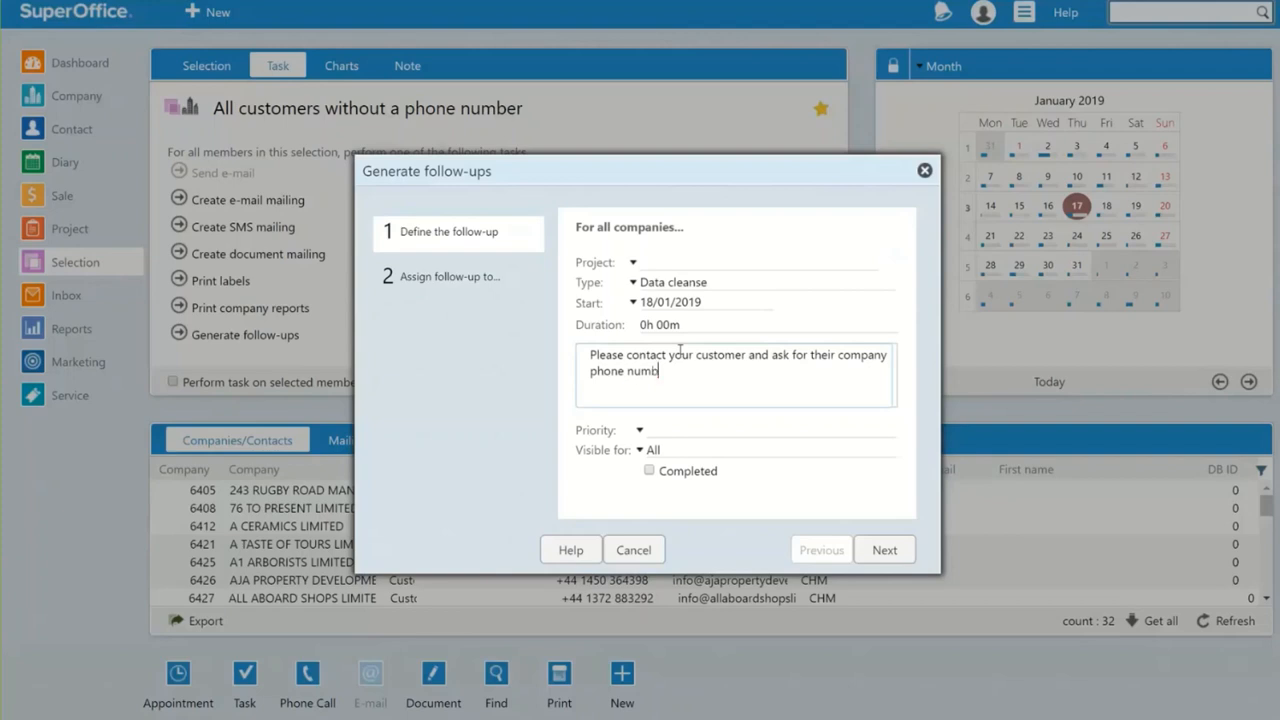
pyautogui.write('er')
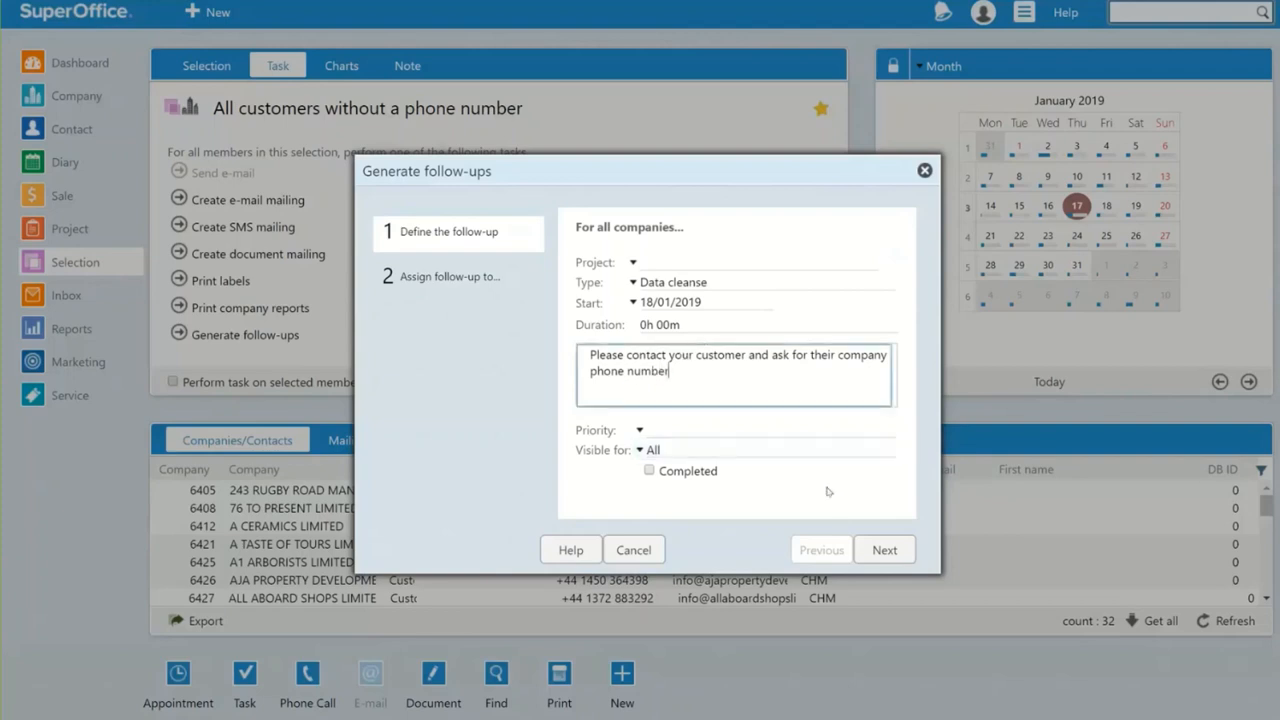
pyautogui.click(884, 548)
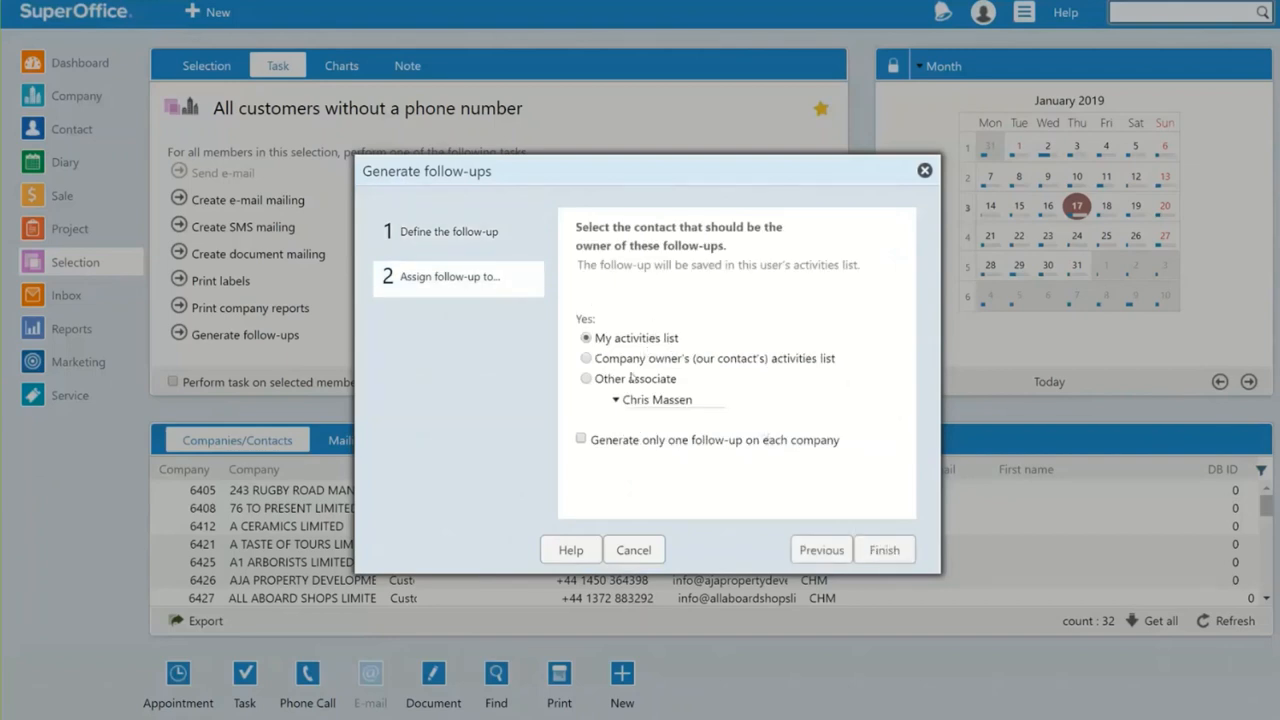
# Step: Save follow-ups to each company owner's activities list, one per company
pyautogui.click(584, 358)
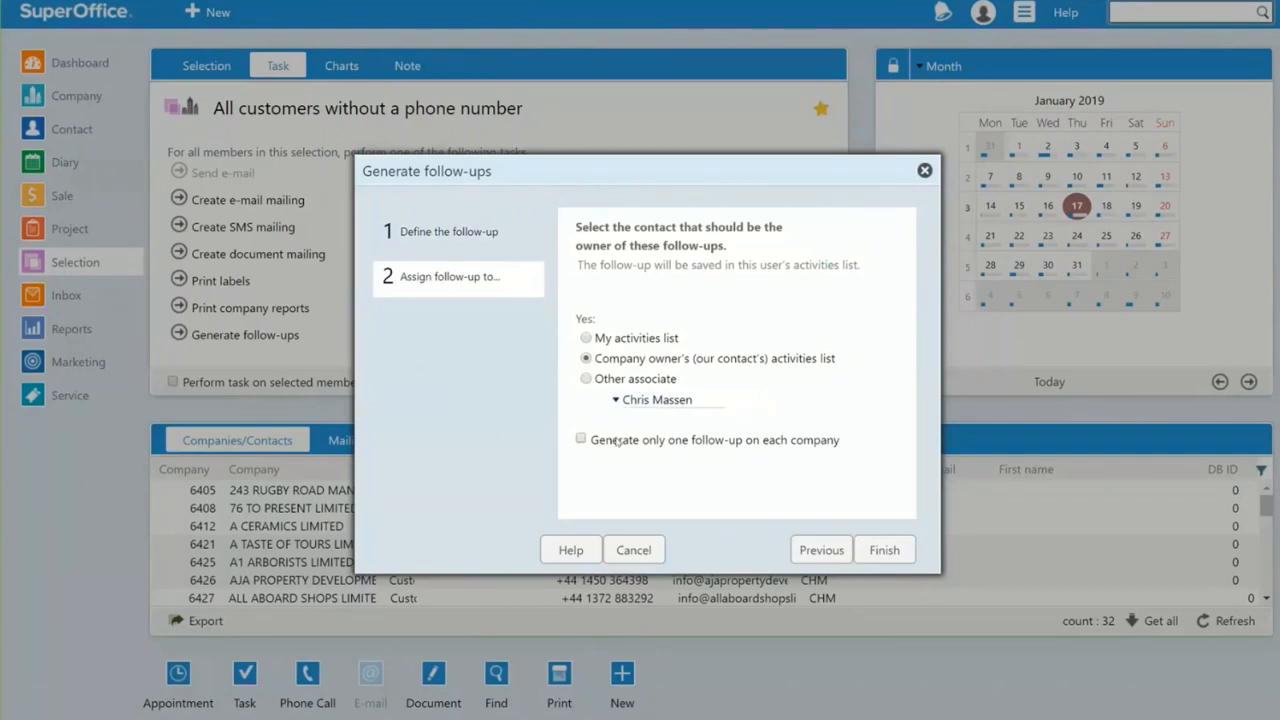
pyautogui.click(580, 440)
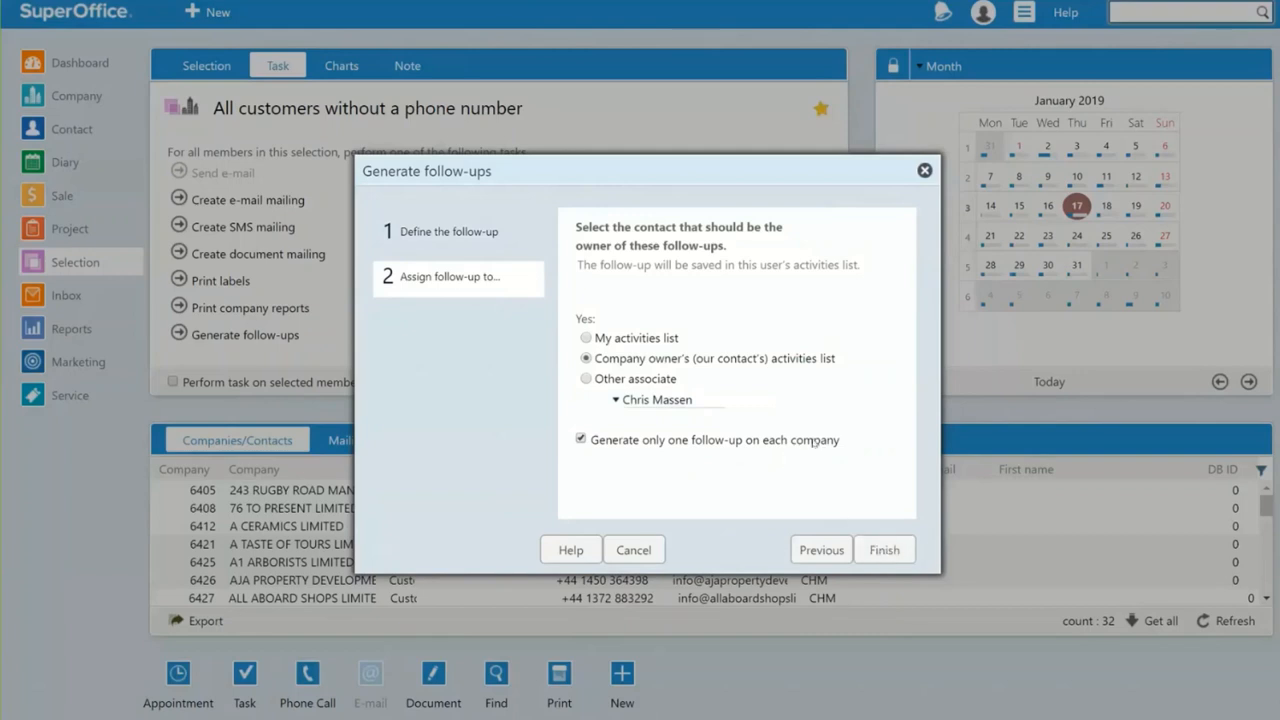
pyautogui.moveTo(730, 370)
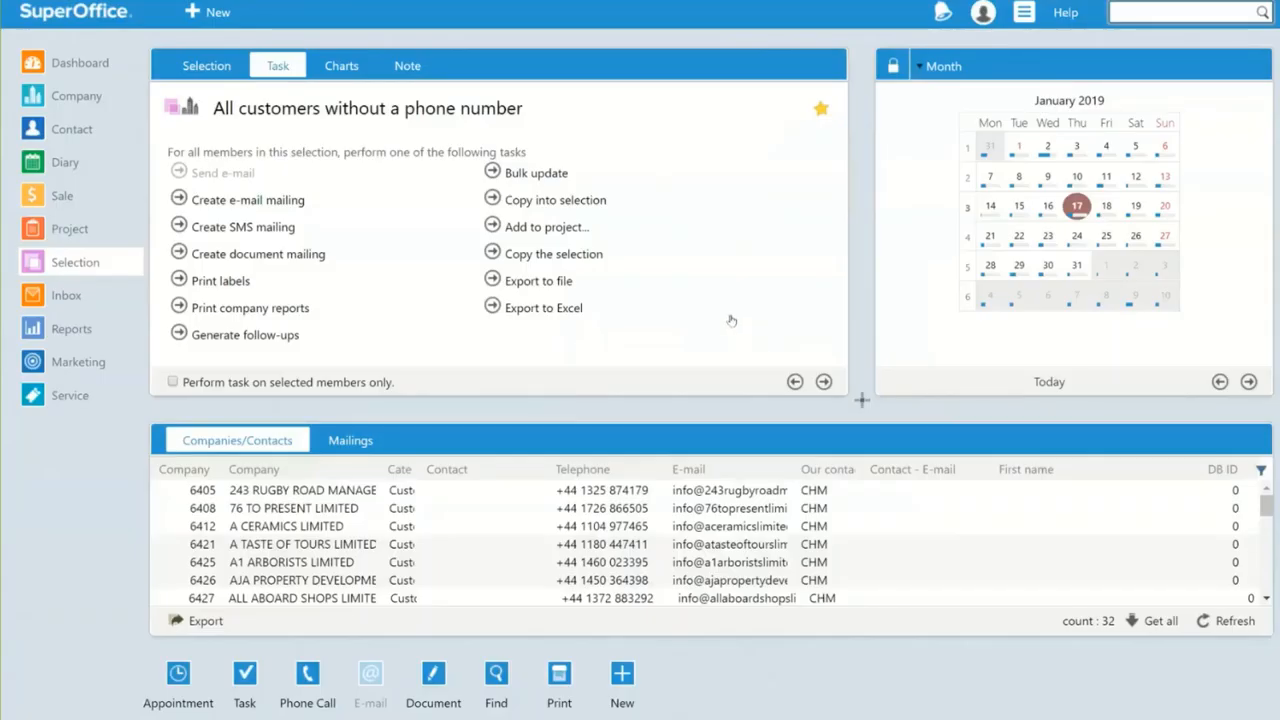
pyautogui.moveTo(544, 308)
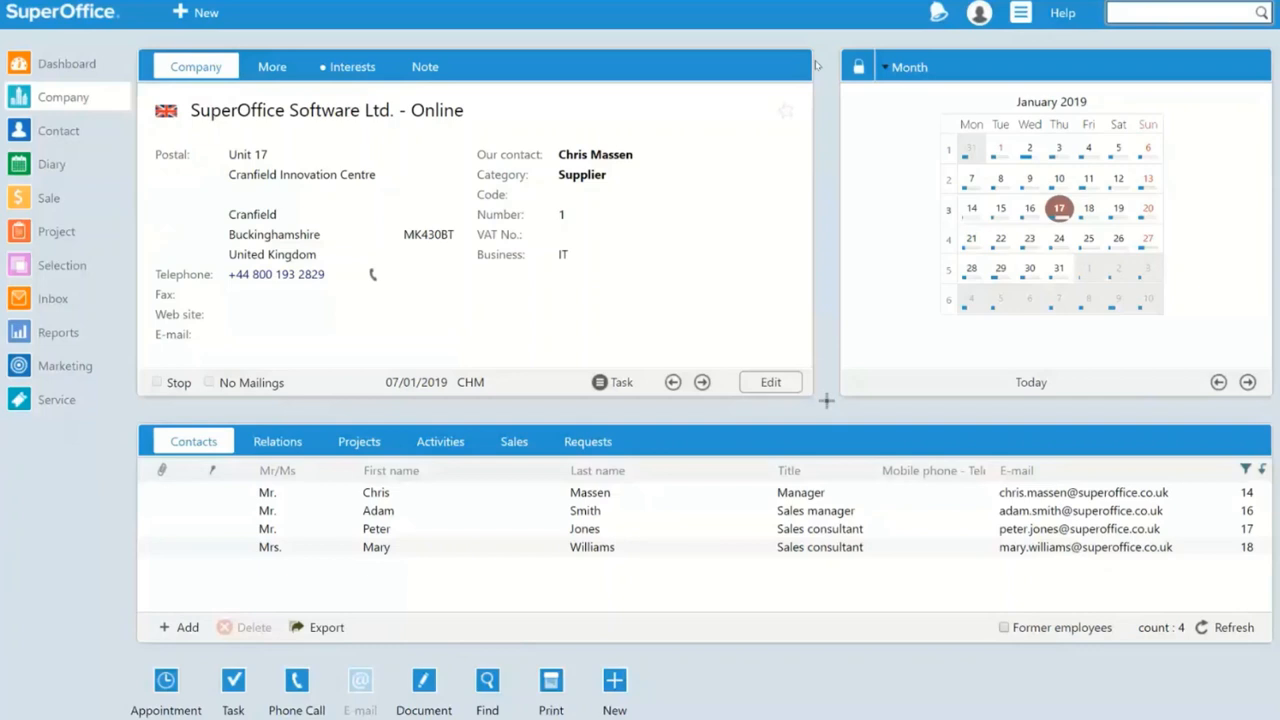
pyautogui.moveTo(784, 64)
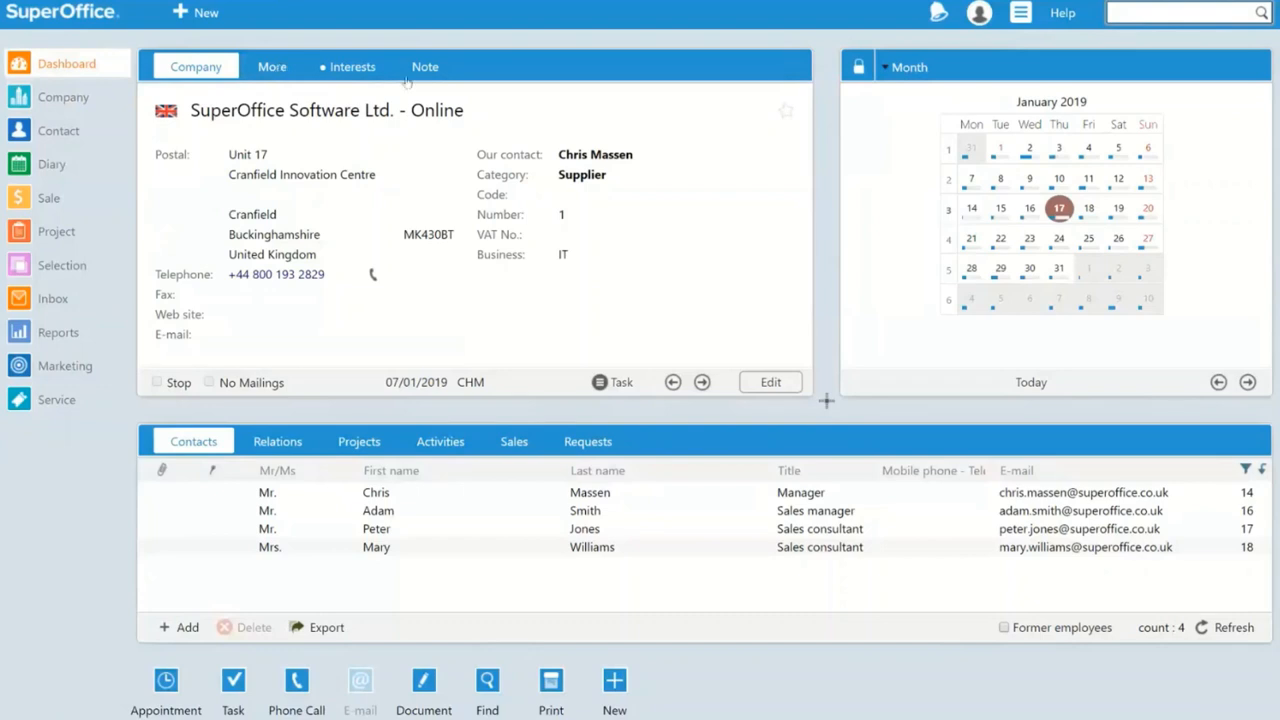
# Step: Return to the Dashboard for the Hidden opportunities page
pyautogui.click(400, 66)
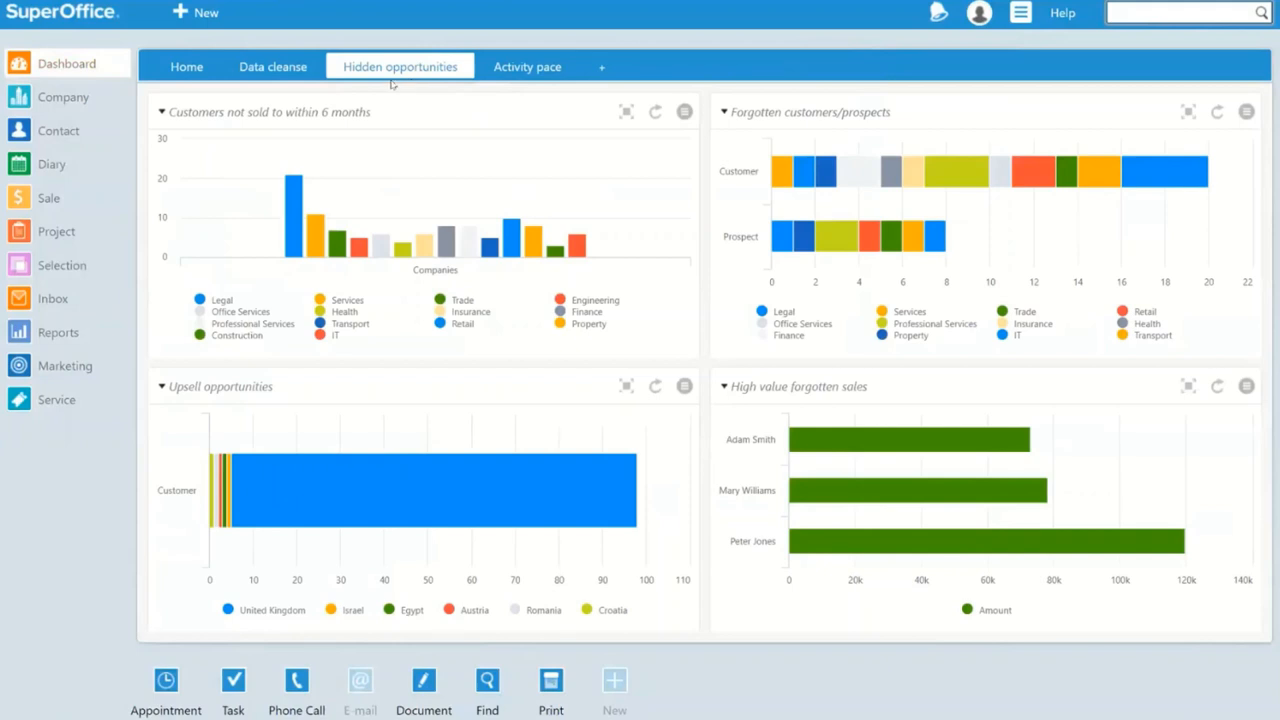
pyautogui.moveTo(152, 236)
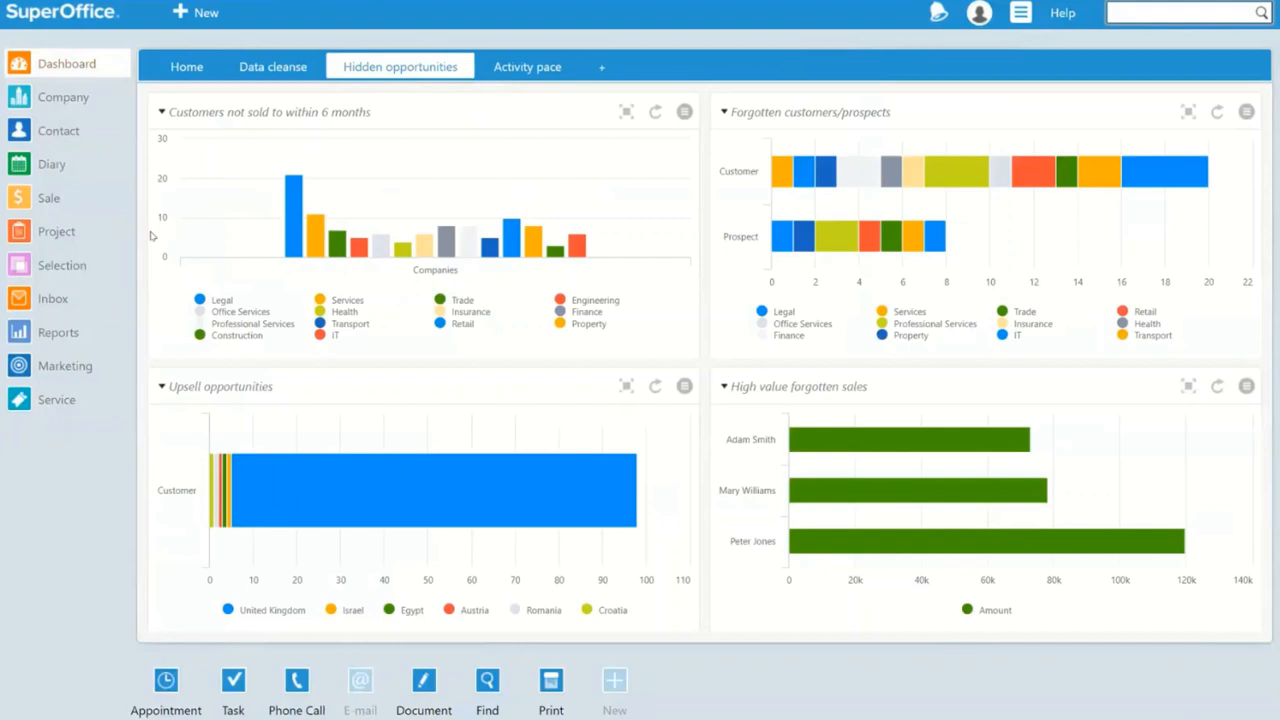
pyautogui.moveTo(172, 236)
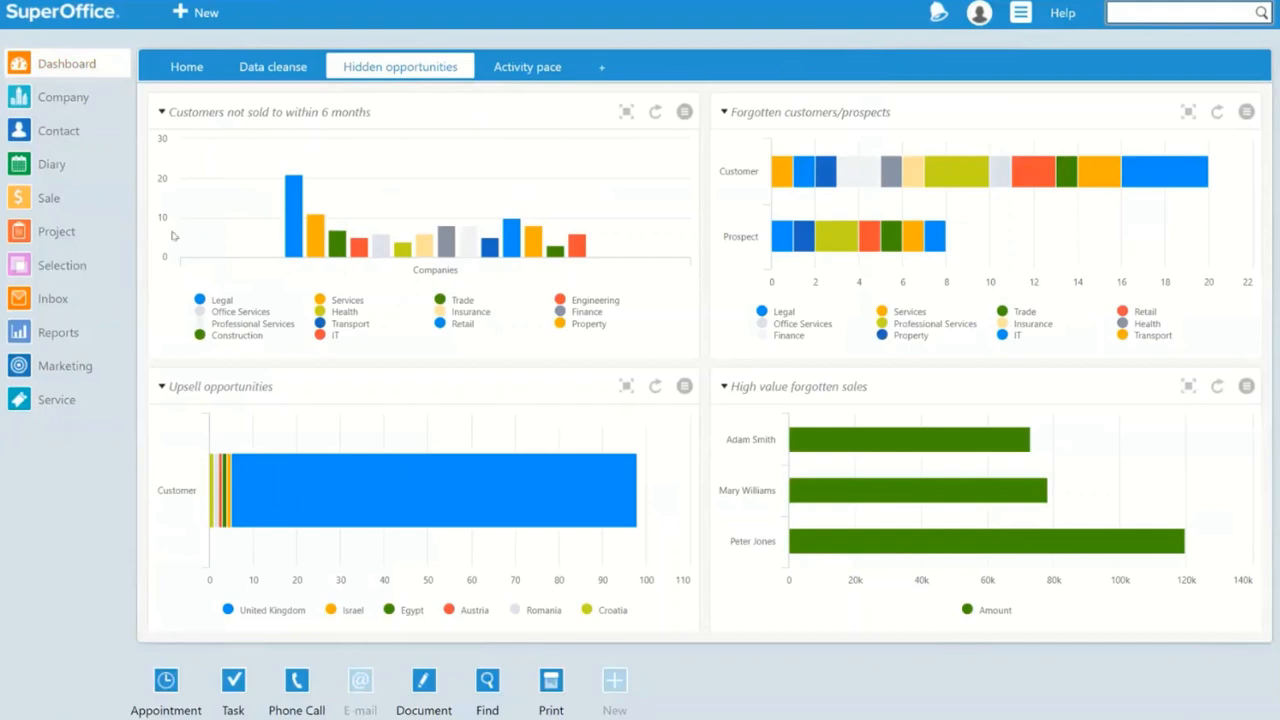
pyautogui.moveTo(292, 248)
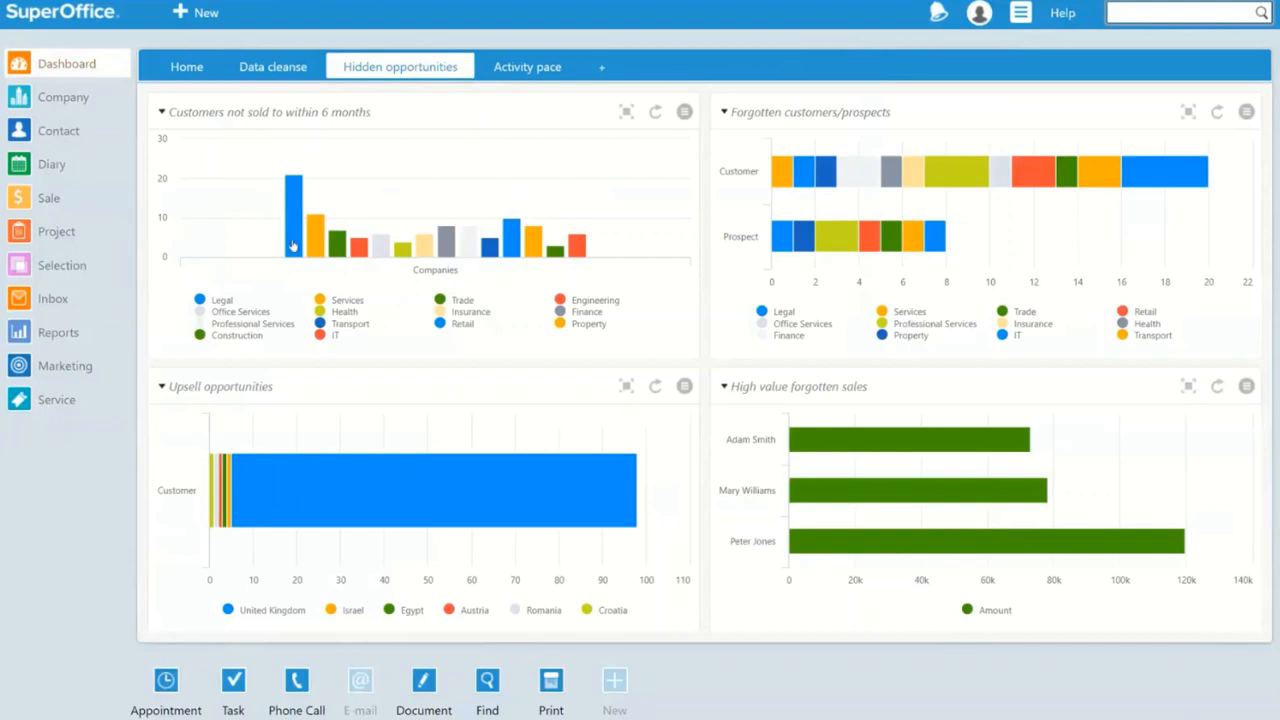
pyautogui.moveTo(292, 216)
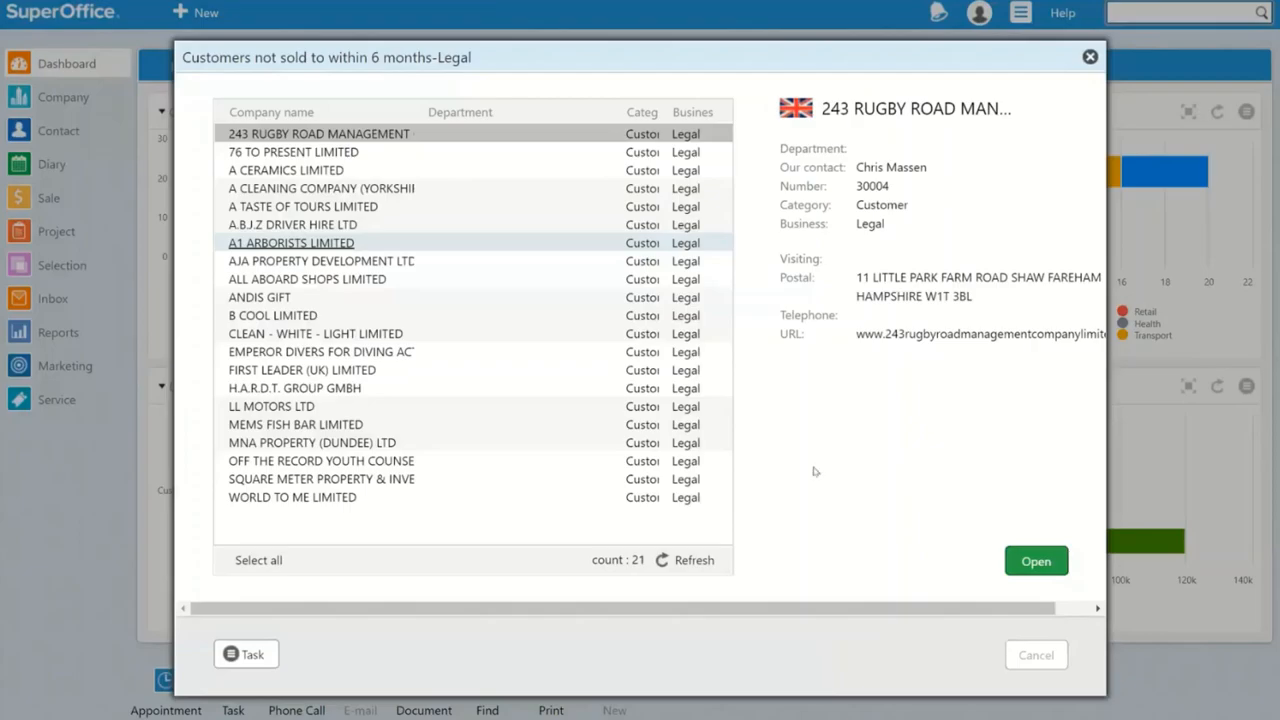
# Step: Close the Legal companies drill-down dialog
pyautogui.click(1088, 56)
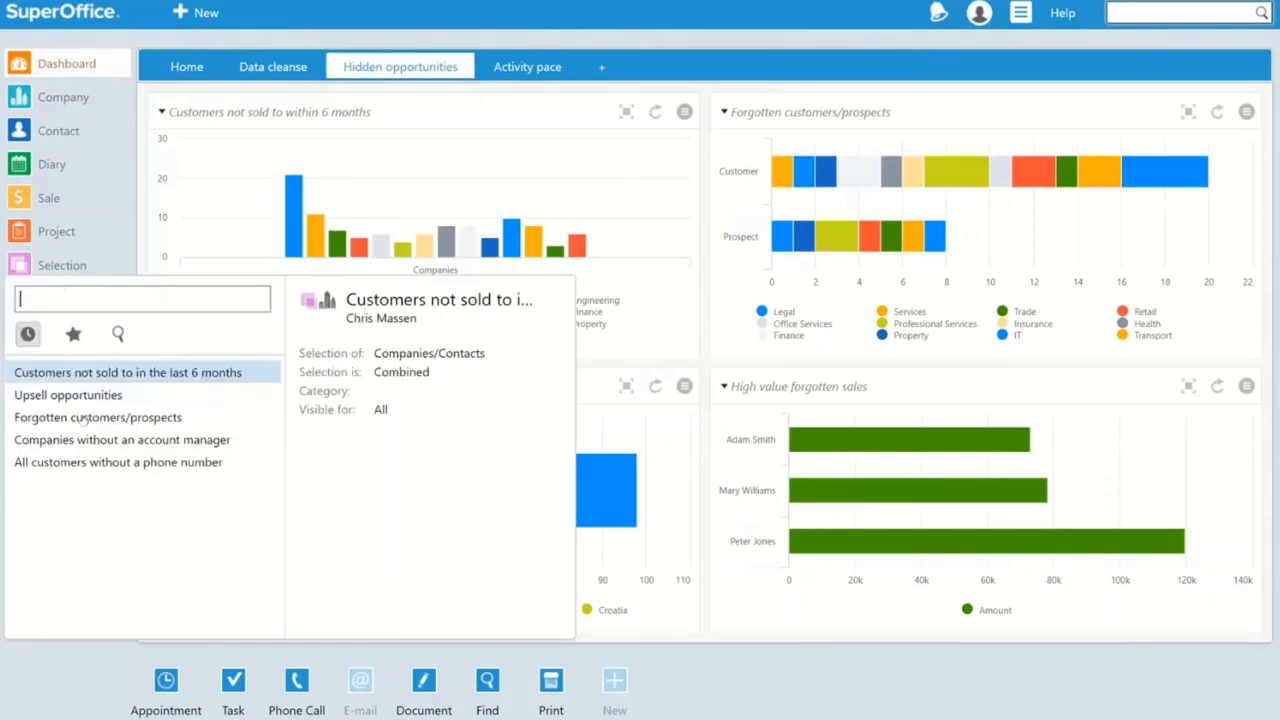
# Step: Open the saved selection 'Customers not sold to in the last 6 months'
pyautogui.click(98, 418)
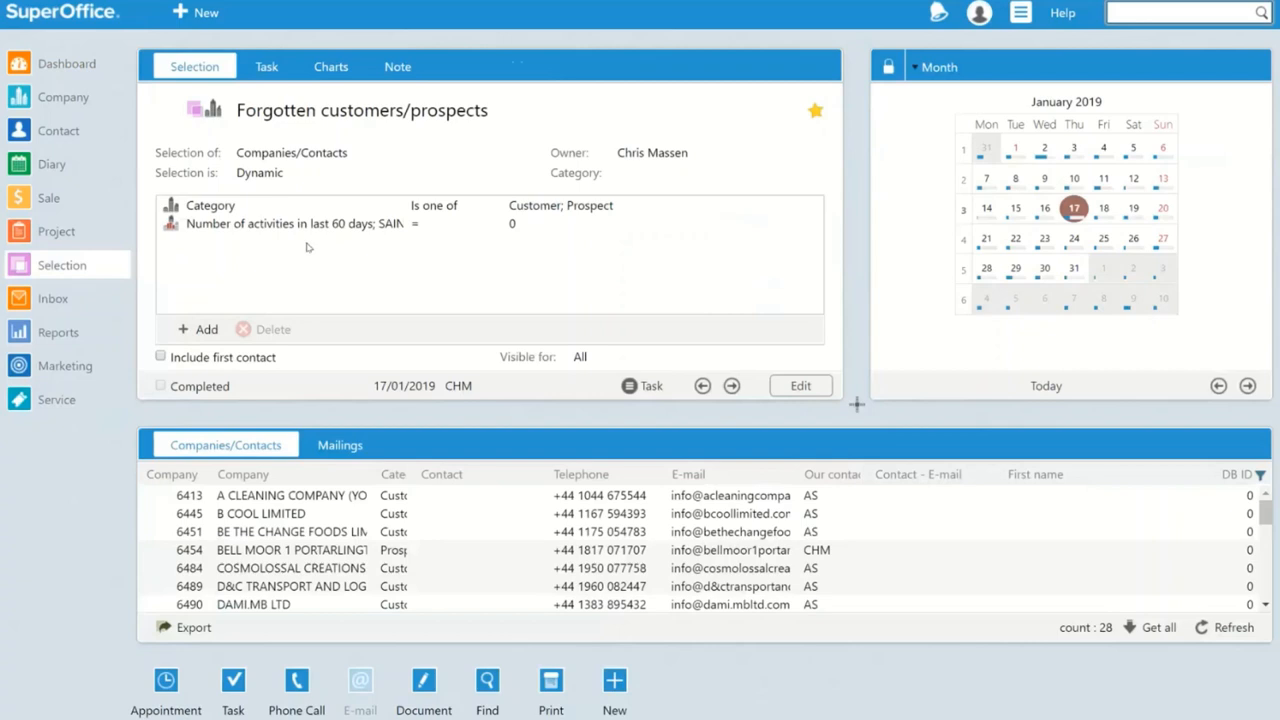
pyautogui.moveTo(374, 238)
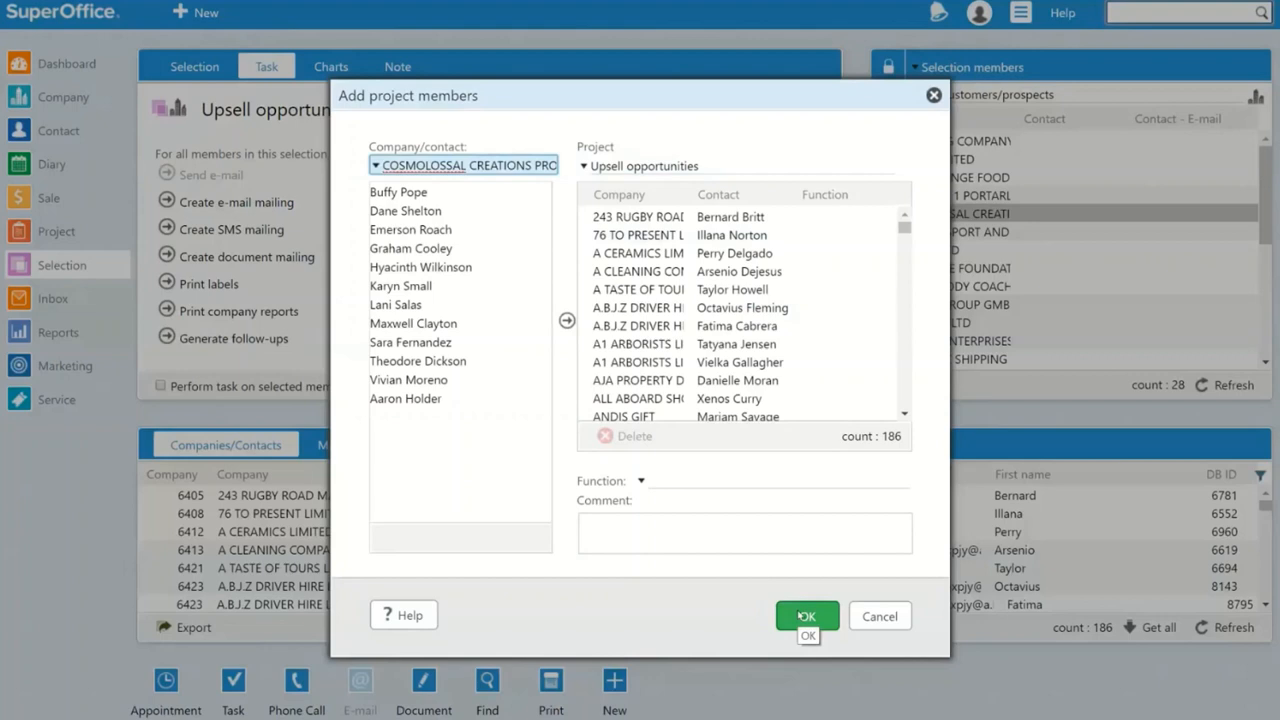
# Step: Confirm adding the selection's contacts to the Upsell opportunities project
pyautogui.click(806, 616)
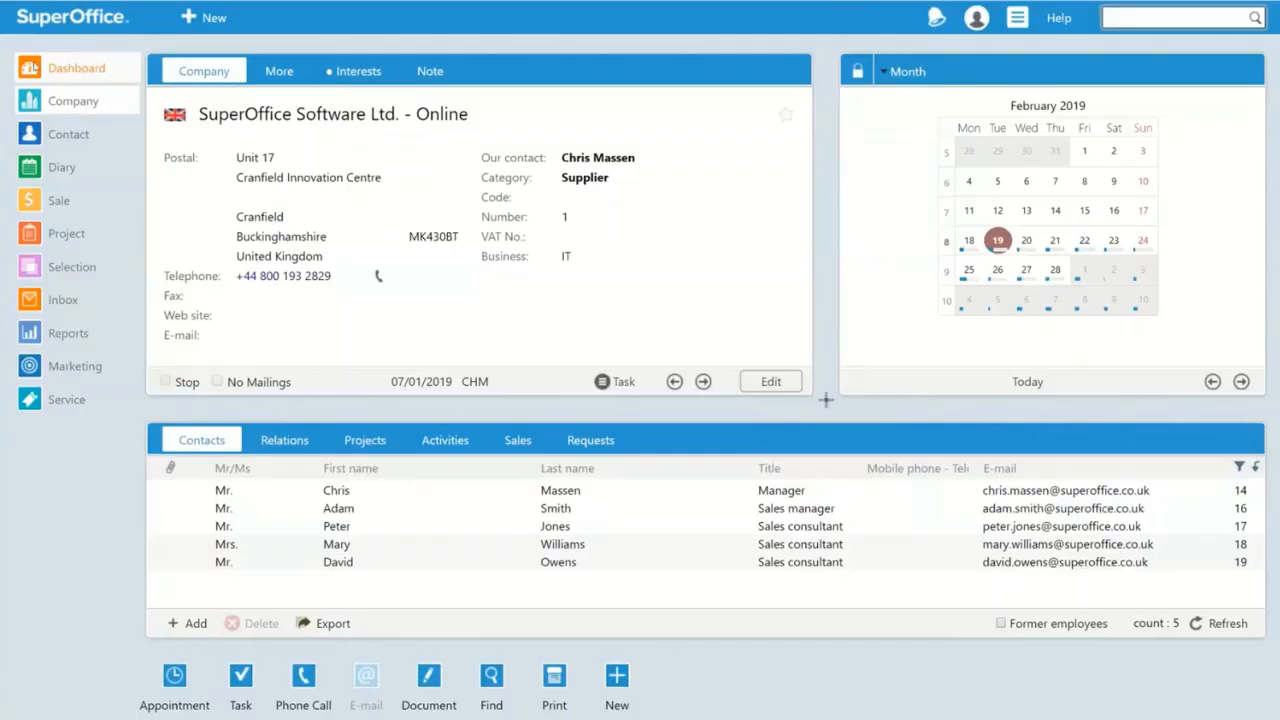
pyautogui.moveTo(140, 96)
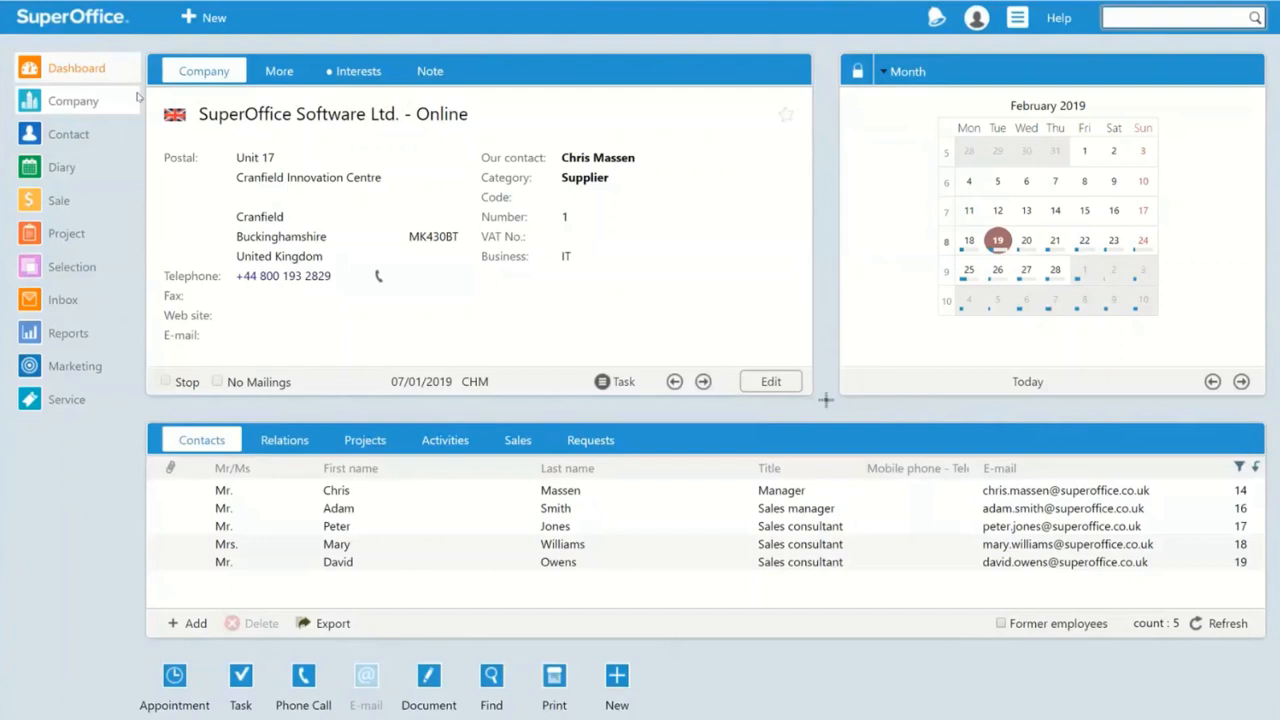
# Step: Return from the company card to the Activity pace dashboard
pyautogui.click(76, 68)
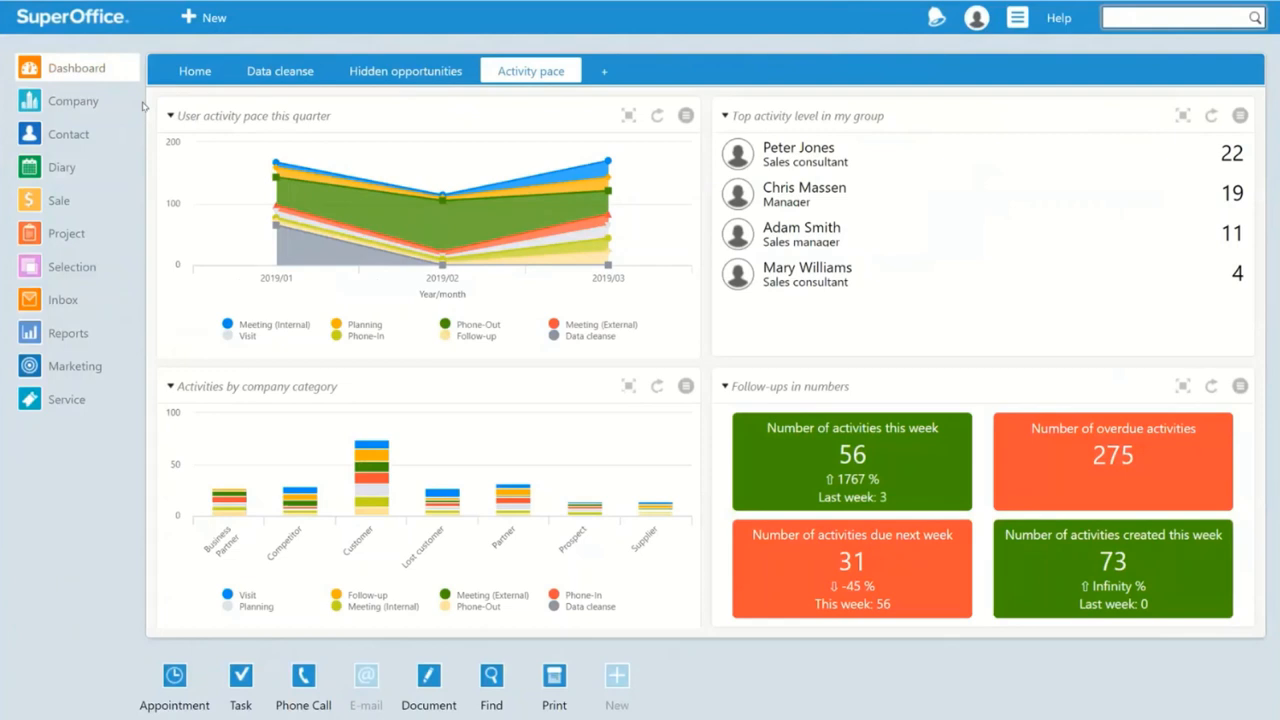
pyautogui.moveTo(188, 232)
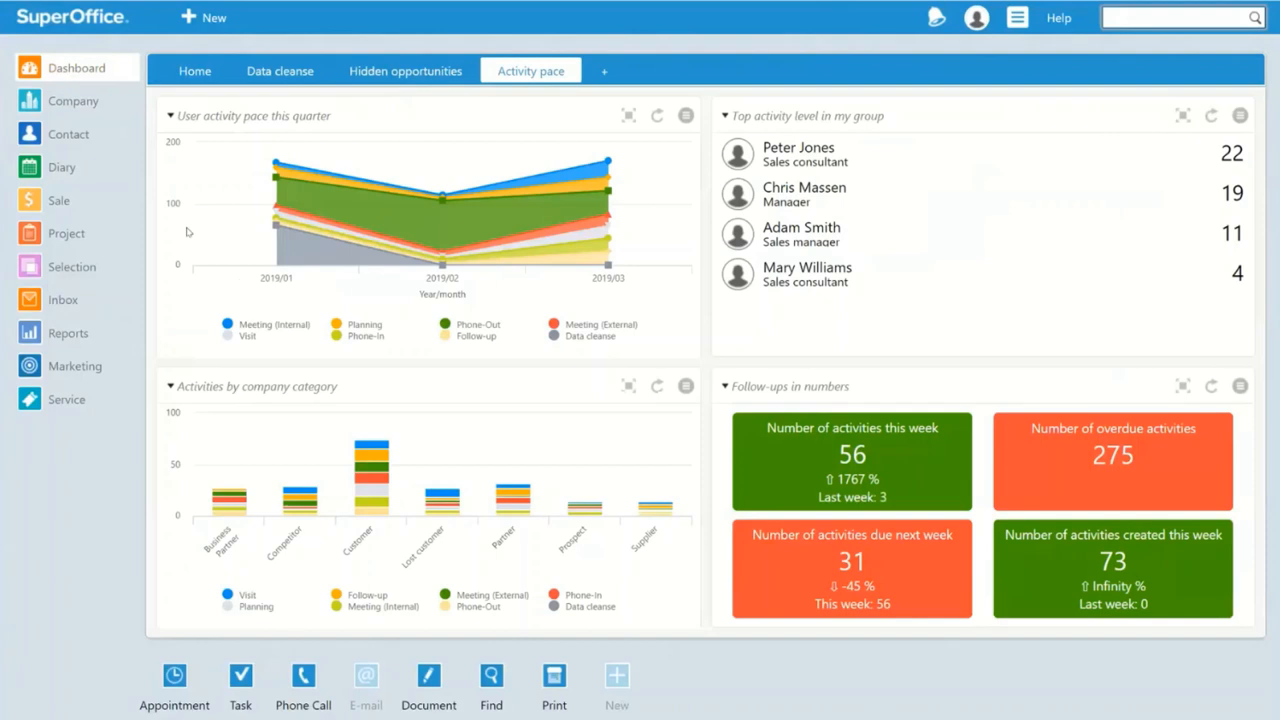
pyautogui.moveTo(708, 302)
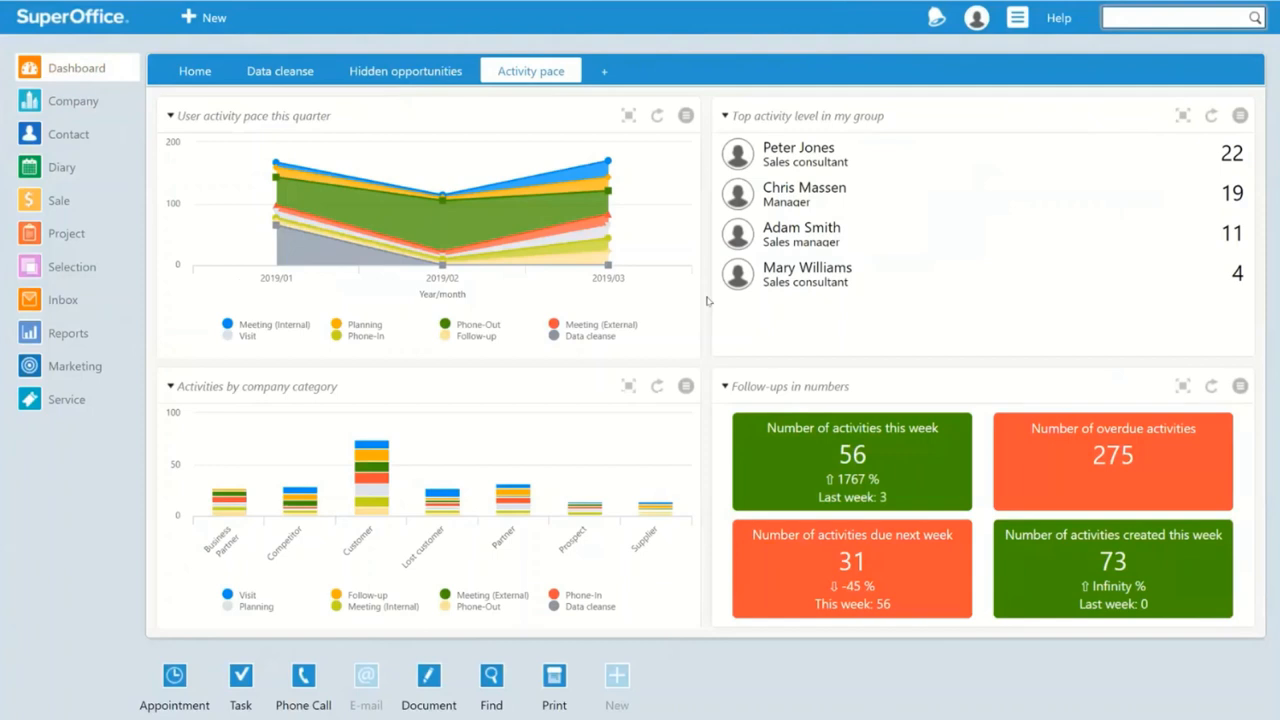
pyautogui.moveTo(584, 362)
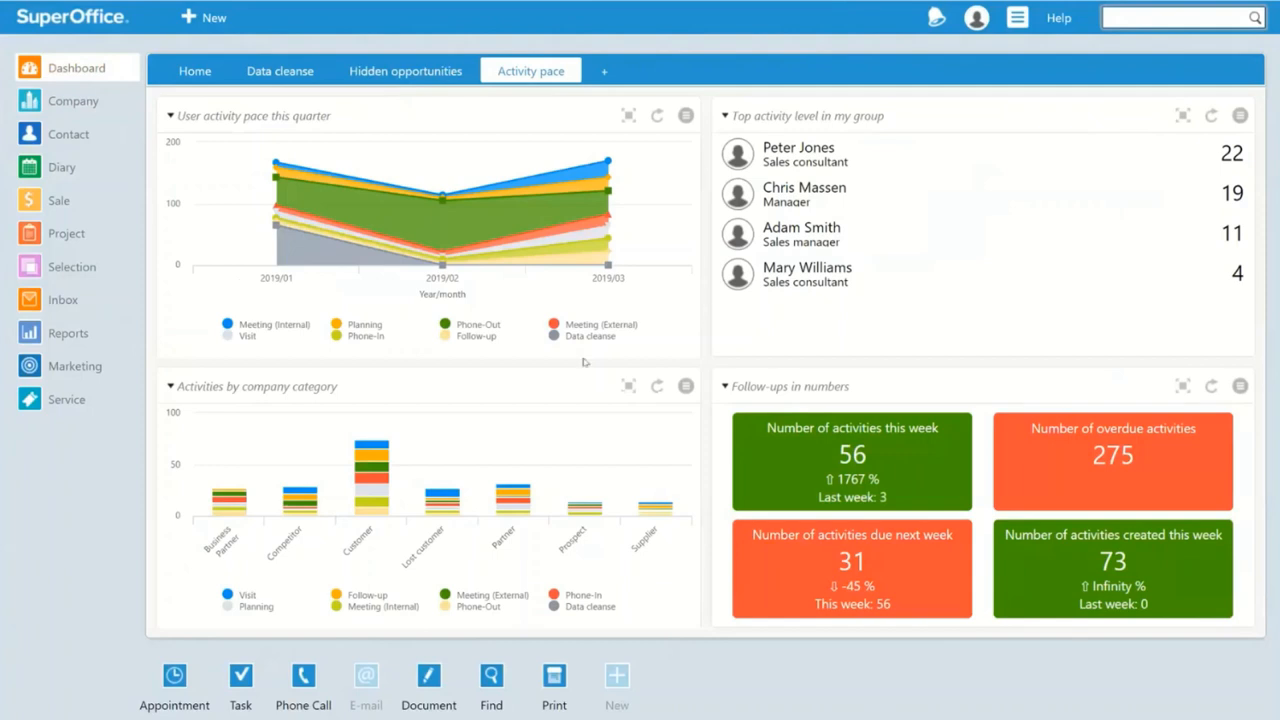
pyautogui.moveTo(230, 490)
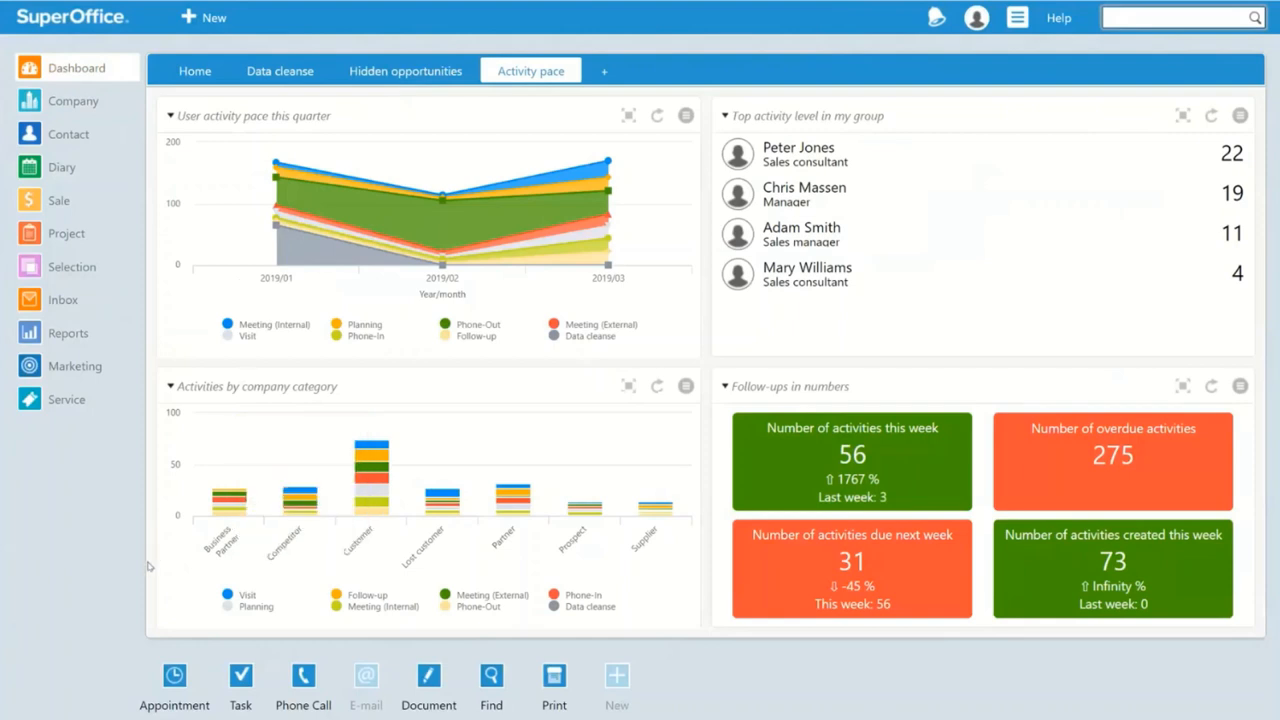
pyautogui.moveTo(168, 570)
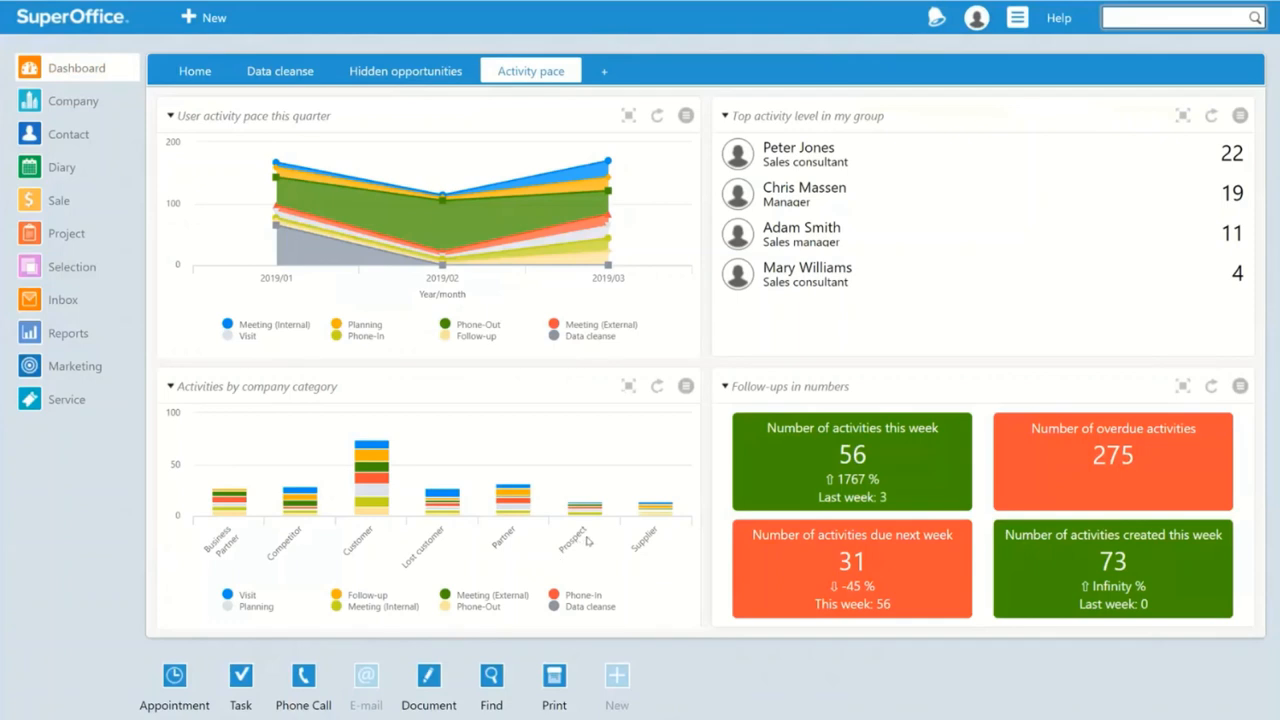
pyautogui.moveTo(710, 546)
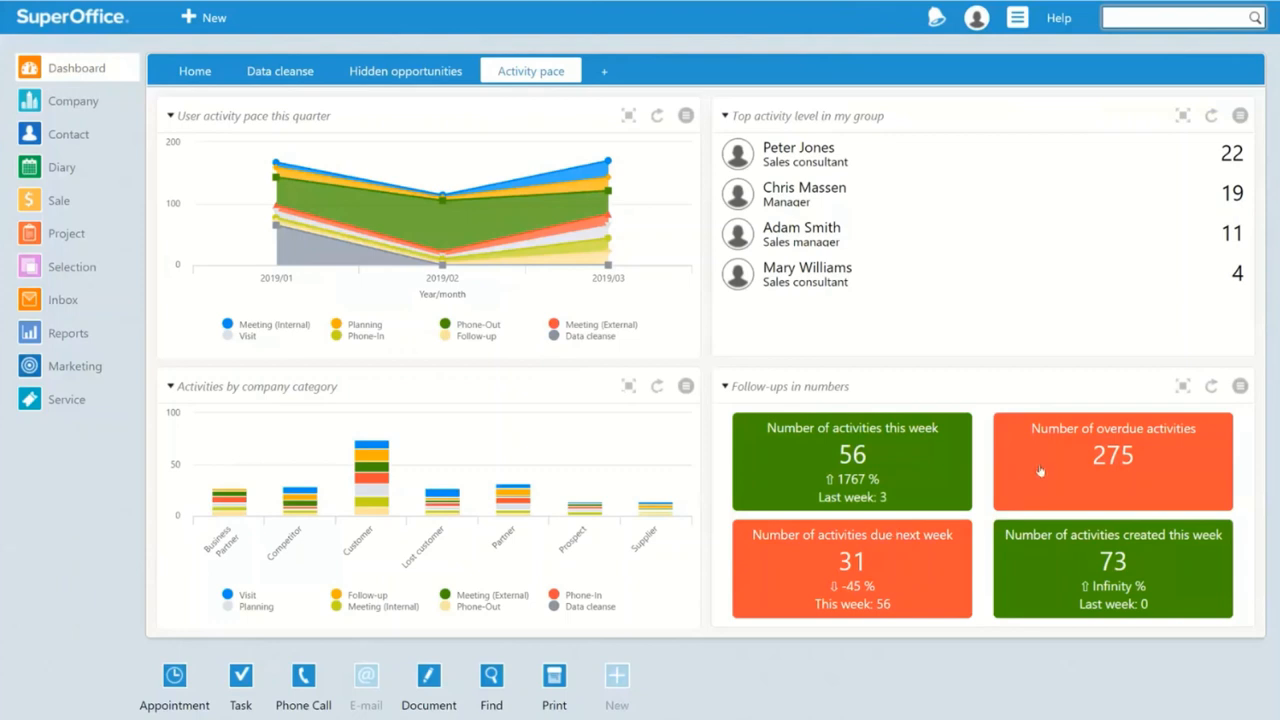
# Step: Drill into the 275 overdue activities tile to list them
pyautogui.click(1112, 460)
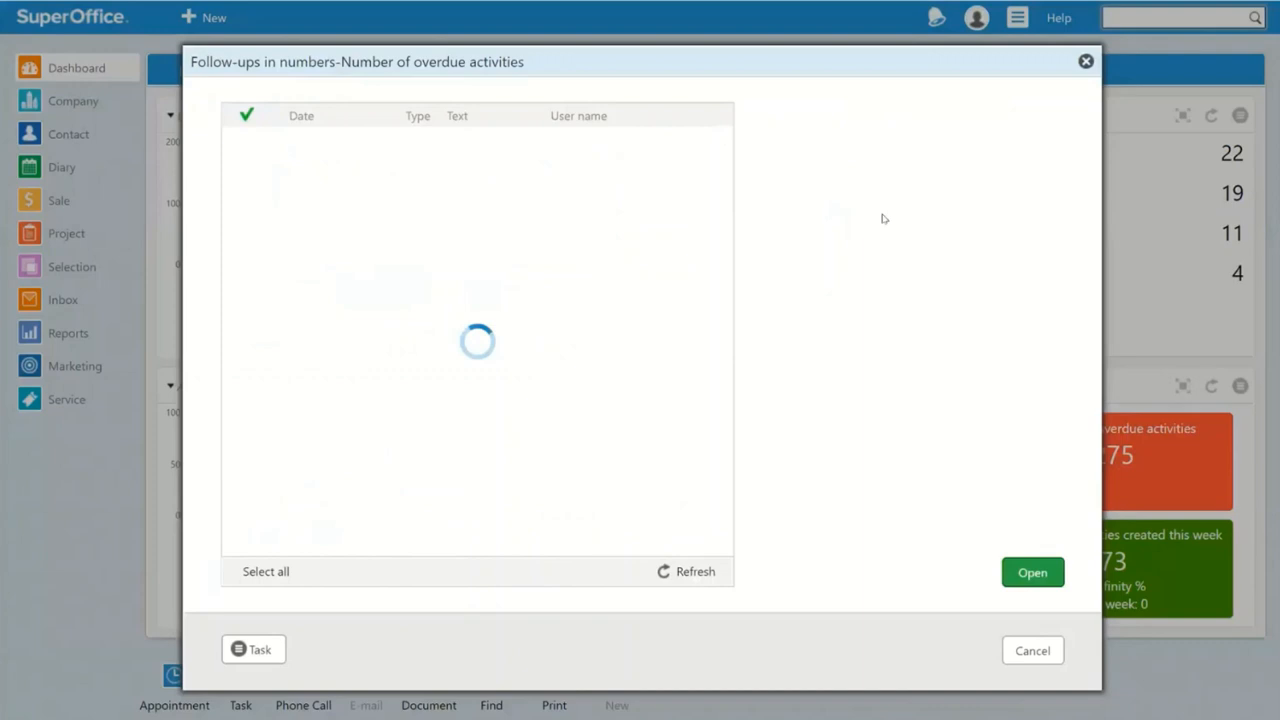
pyautogui.moveTo(632, 82)
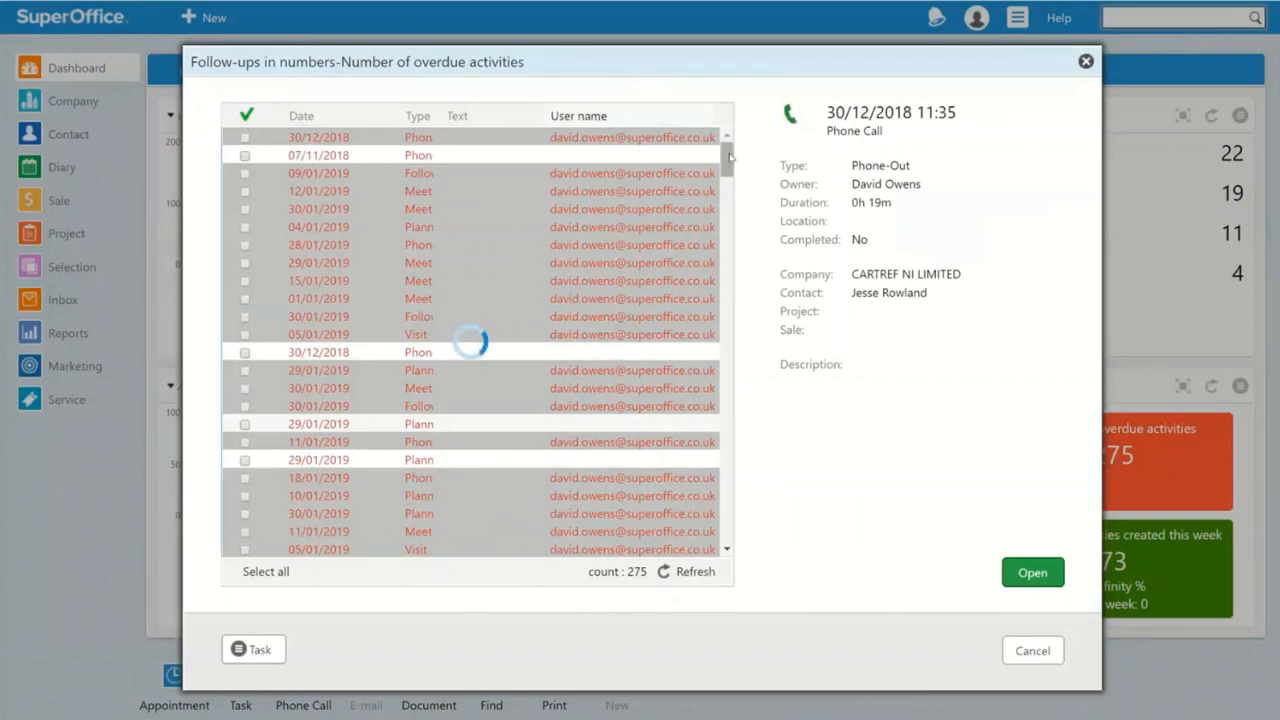
pyautogui.click(572, 114)
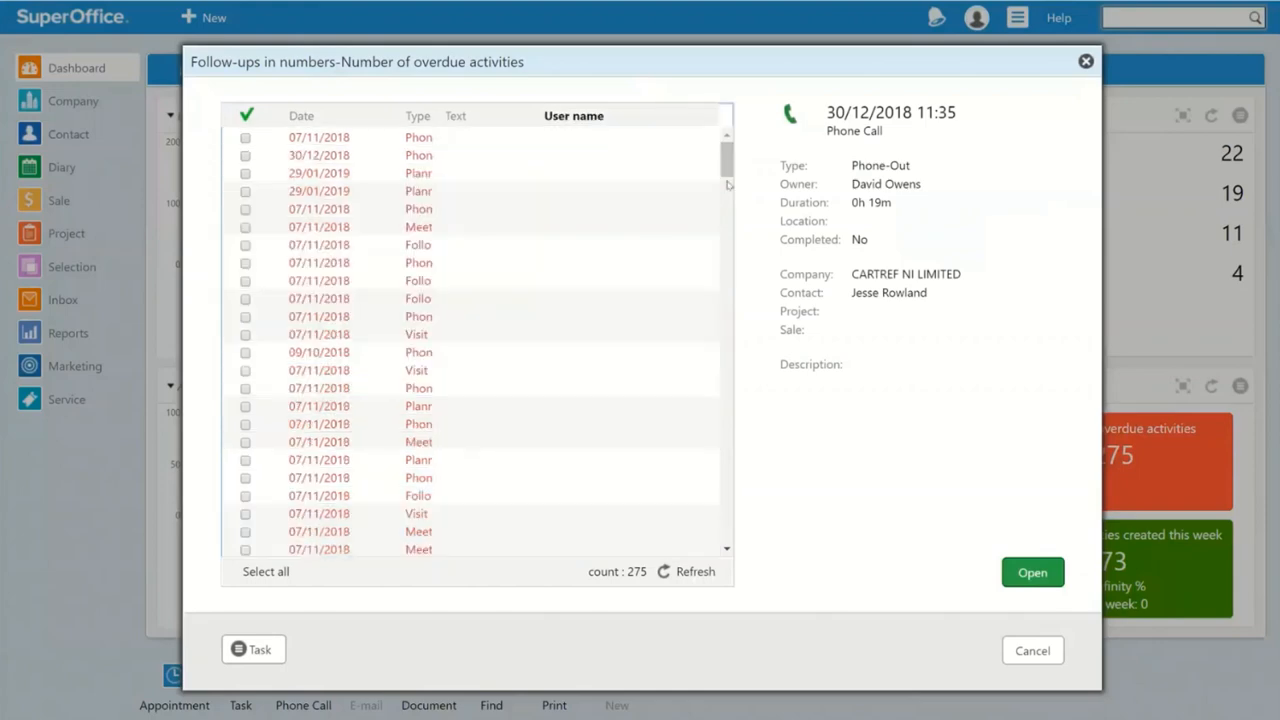
pyautogui.scroll(-3)
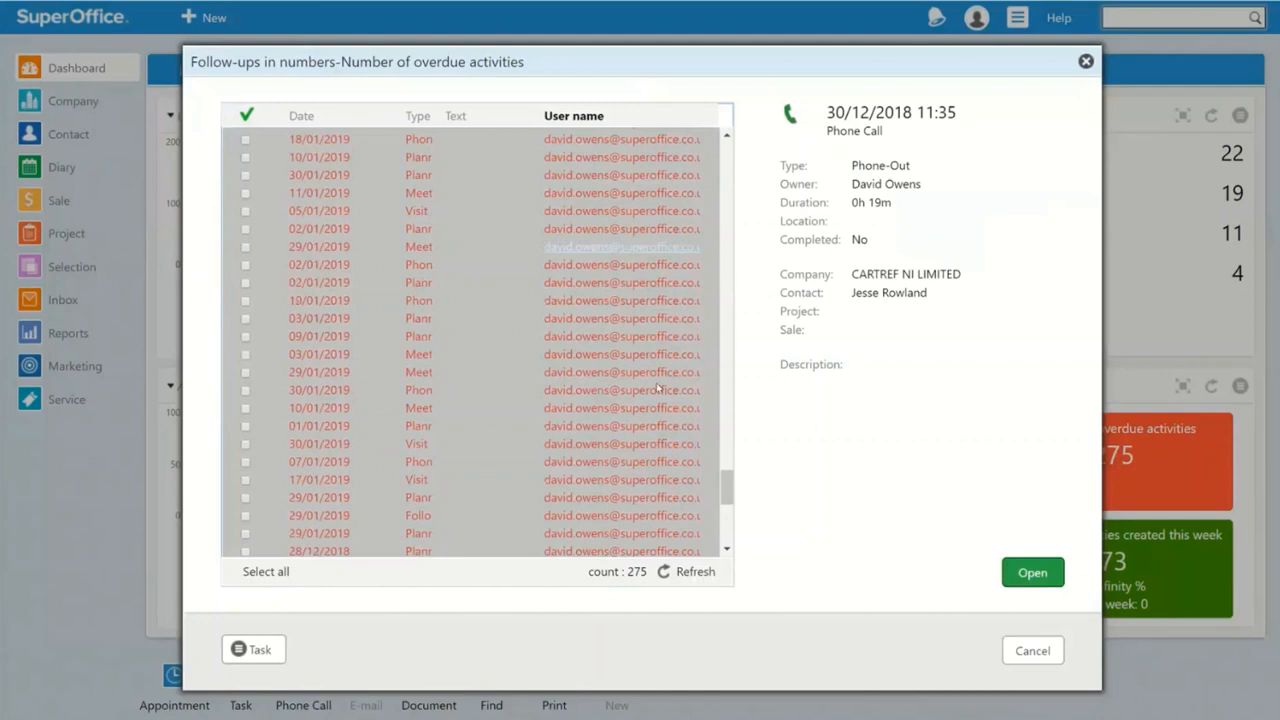
pyautogui.scroll(-3)
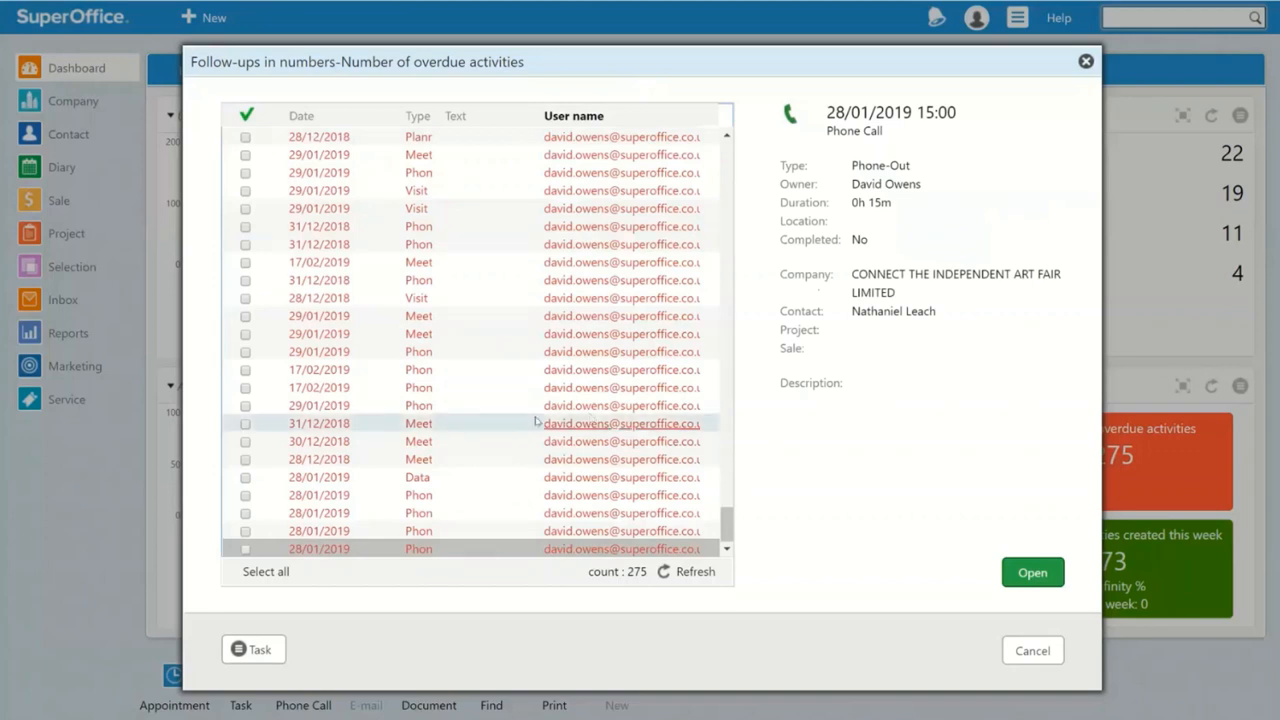
pyautogui.scroll(-3)
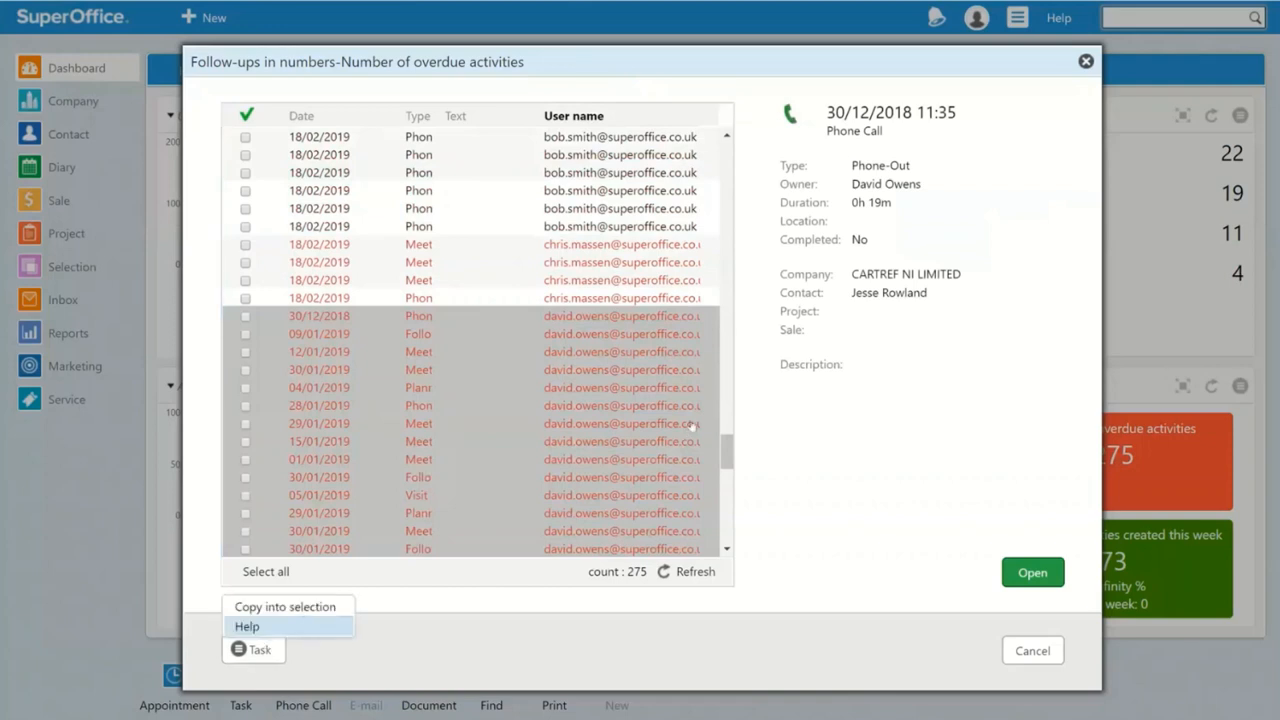
pyautogui.click(284, 606)
pyautogui.write('R')
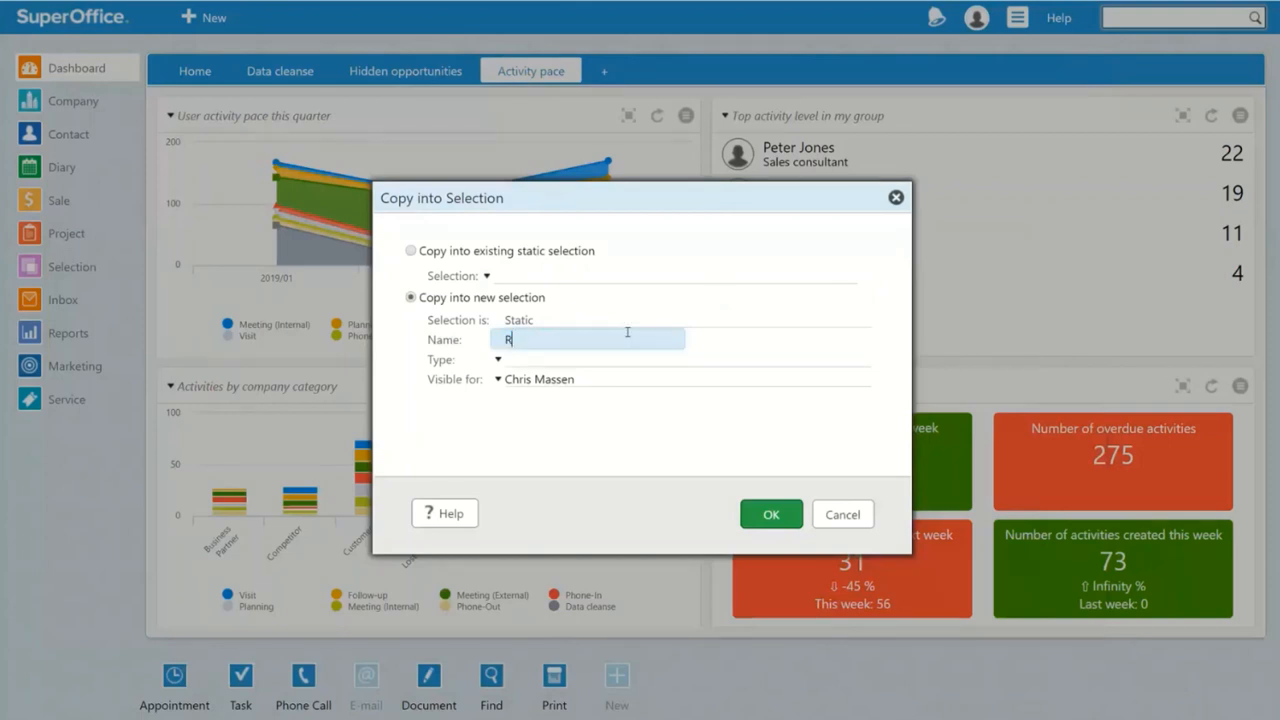
# Step: Create a new static selection named 'Reassign to Mary' holding the 64 follow-ups
pyautogui.write('eassign to Mary')
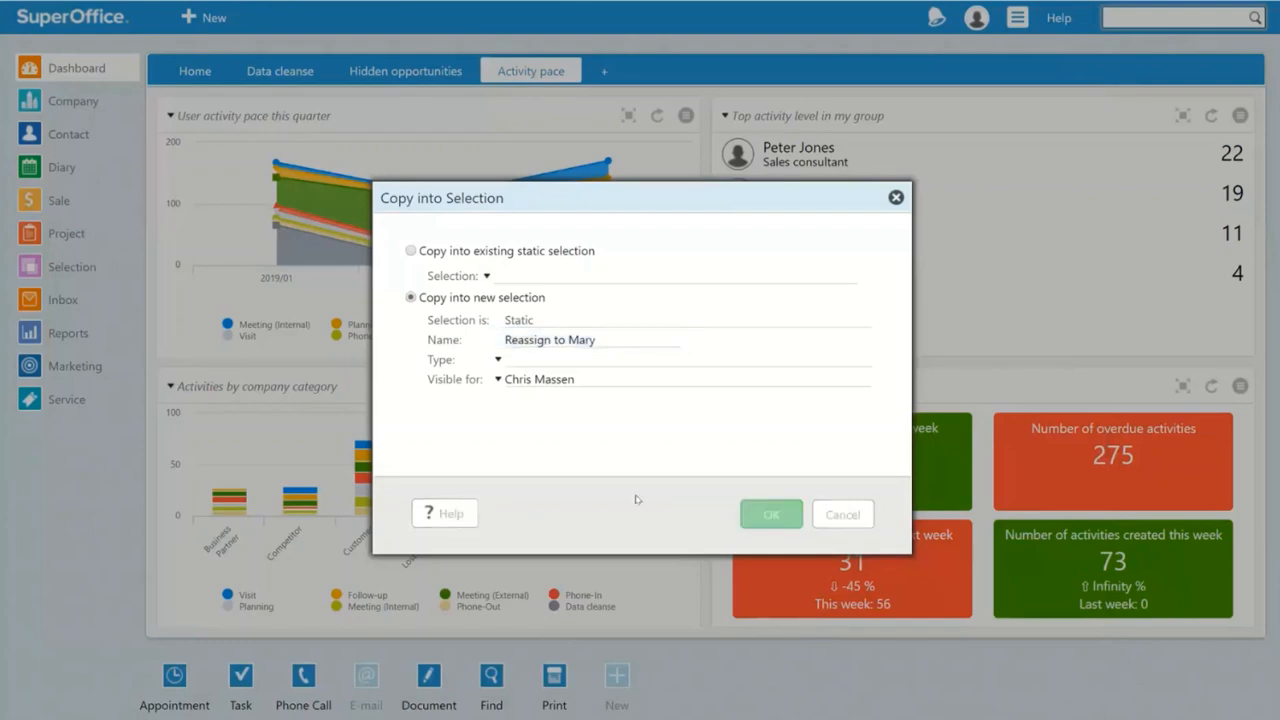
pyautogui.click(770, 512)
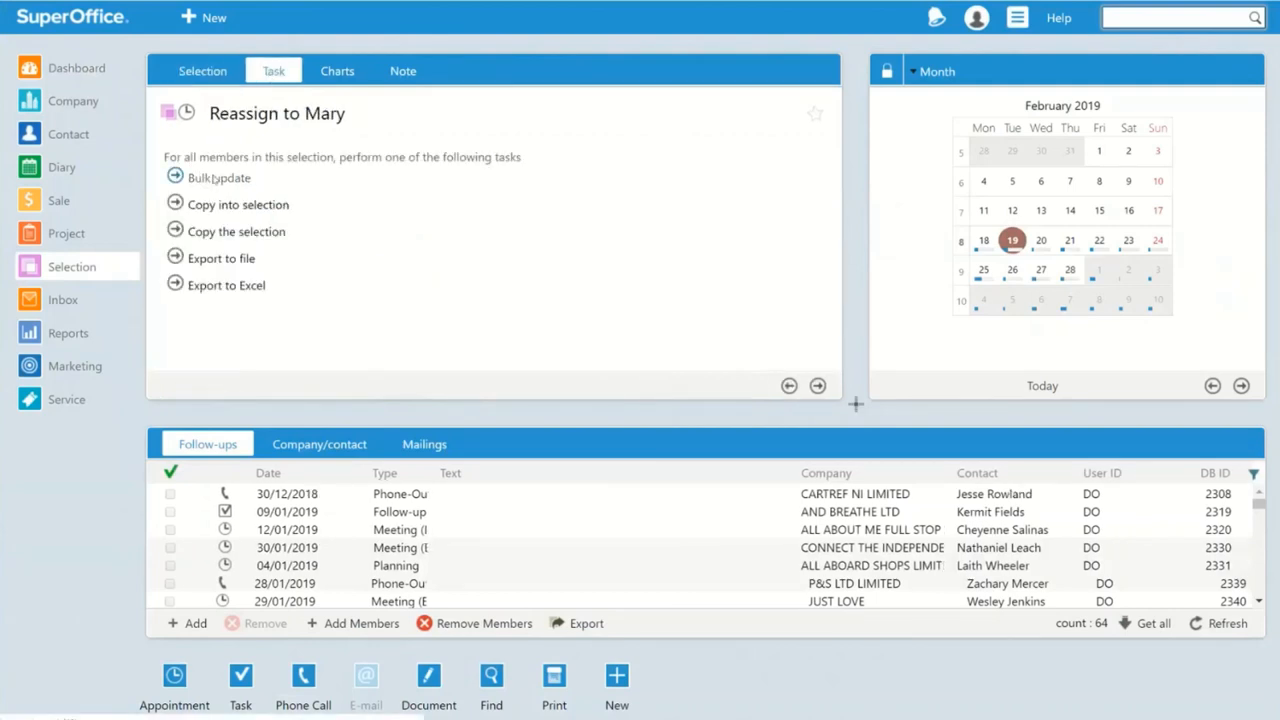
pyautogui.click(218, 176)
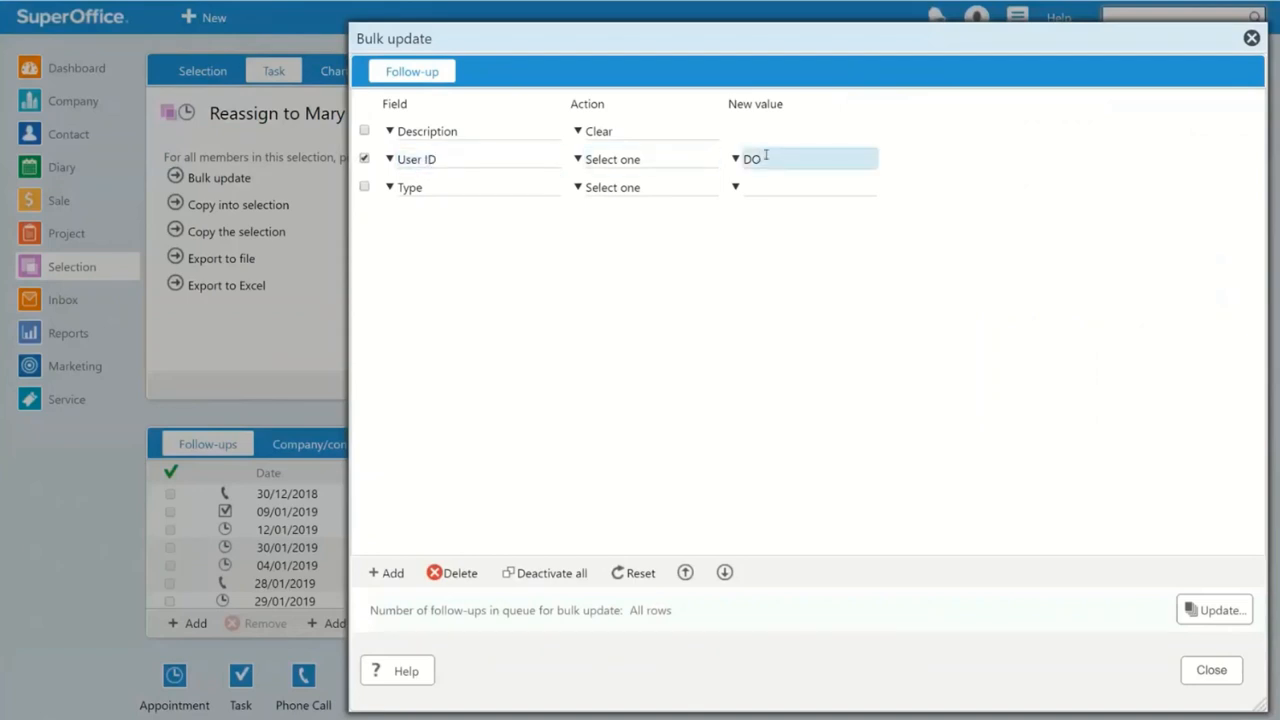
pyautogui.click(804, 158)
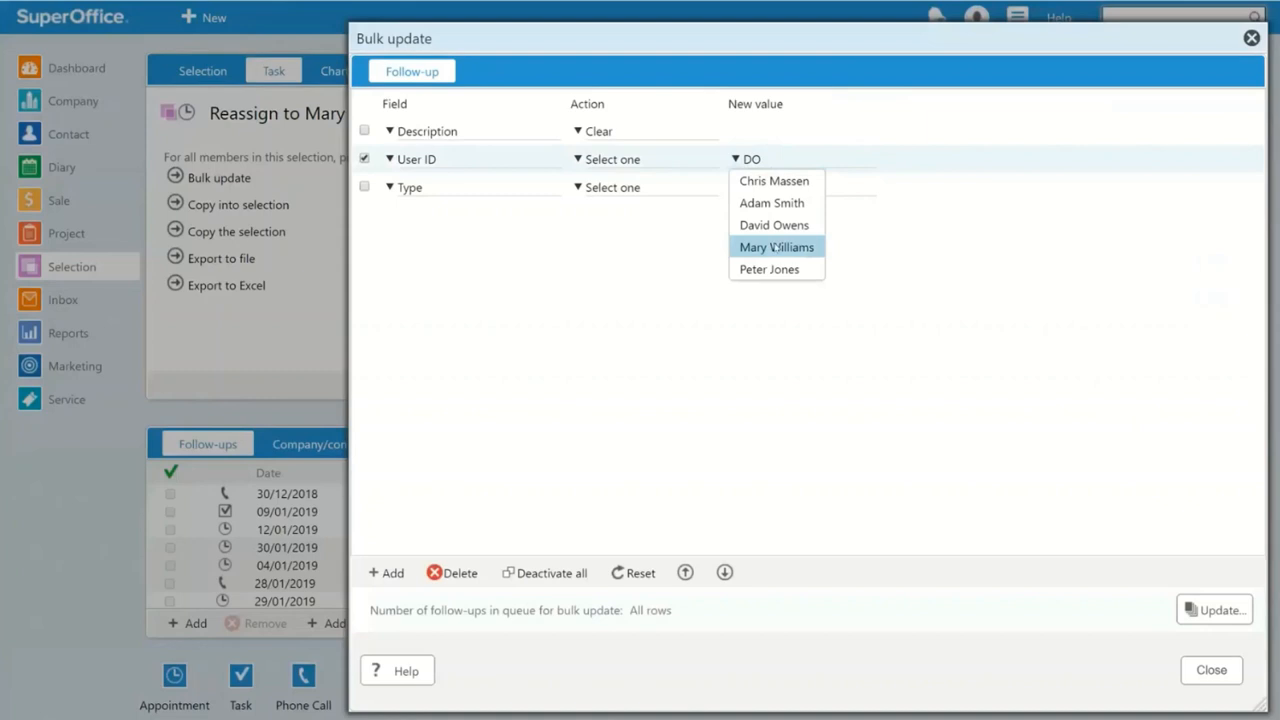
pyautogui.click(776, 248)
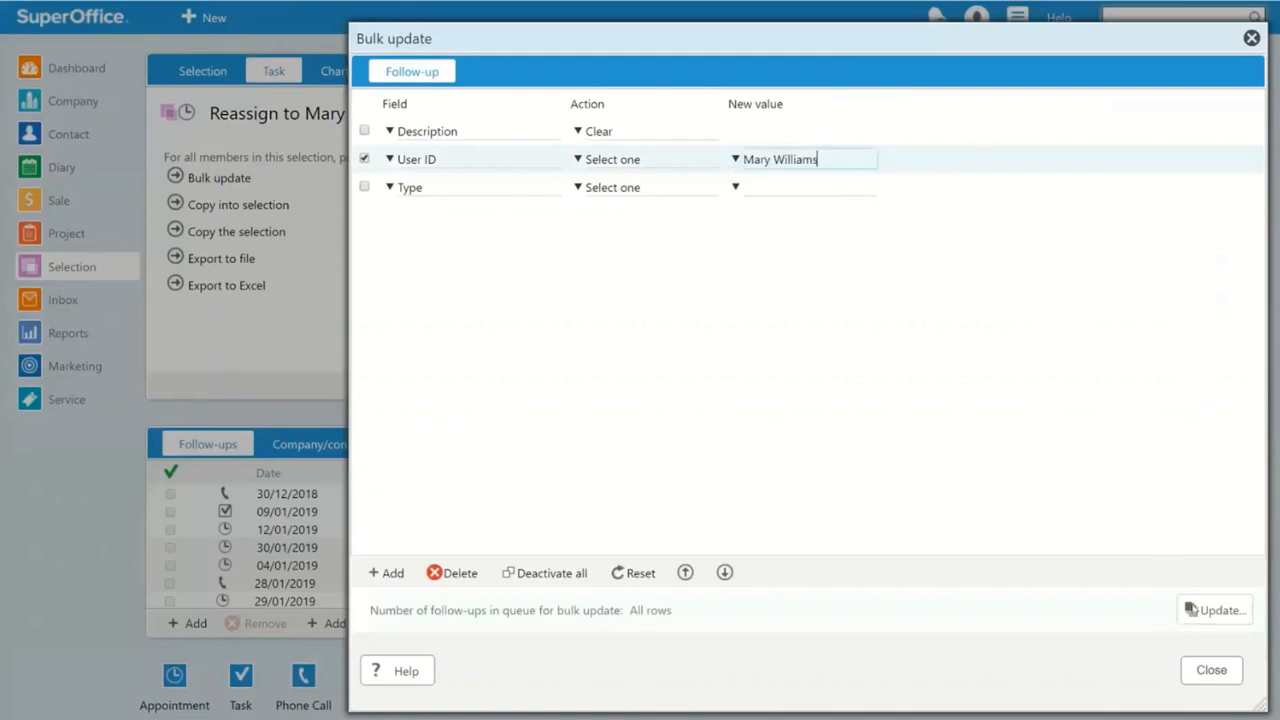
pyautogui.click(1214, 610)
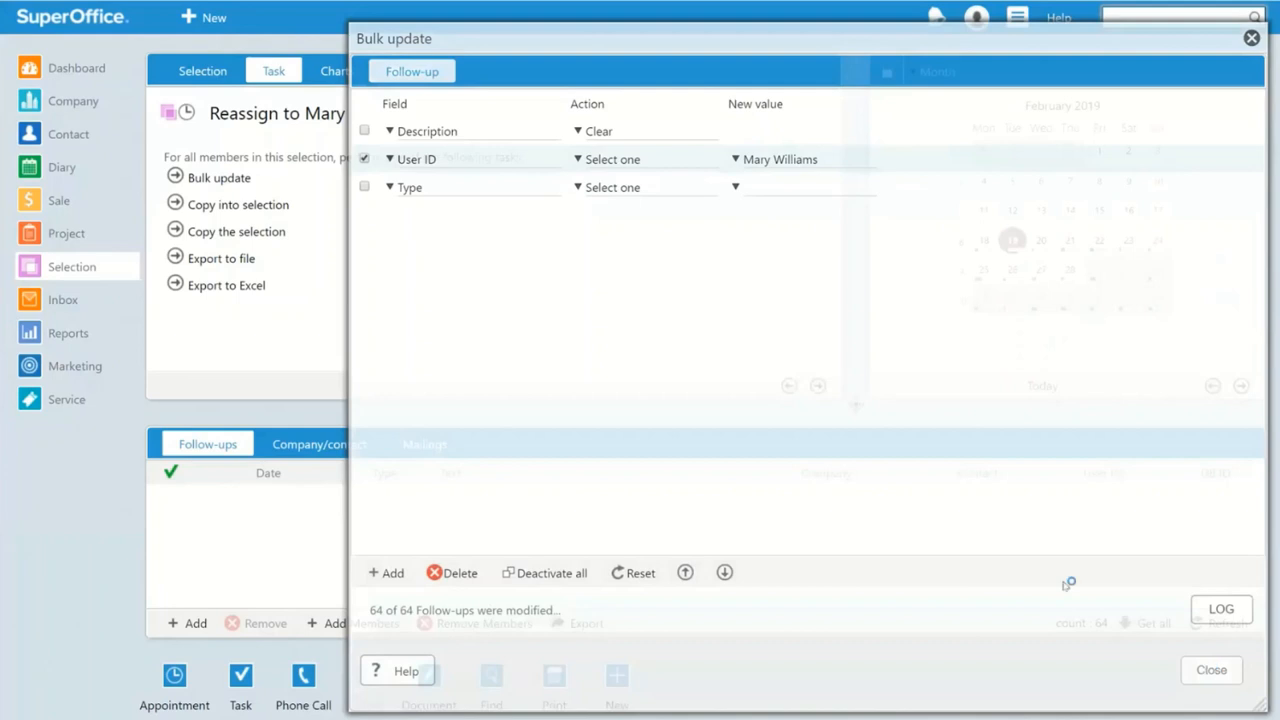
pyautogui.click(1210, 670)
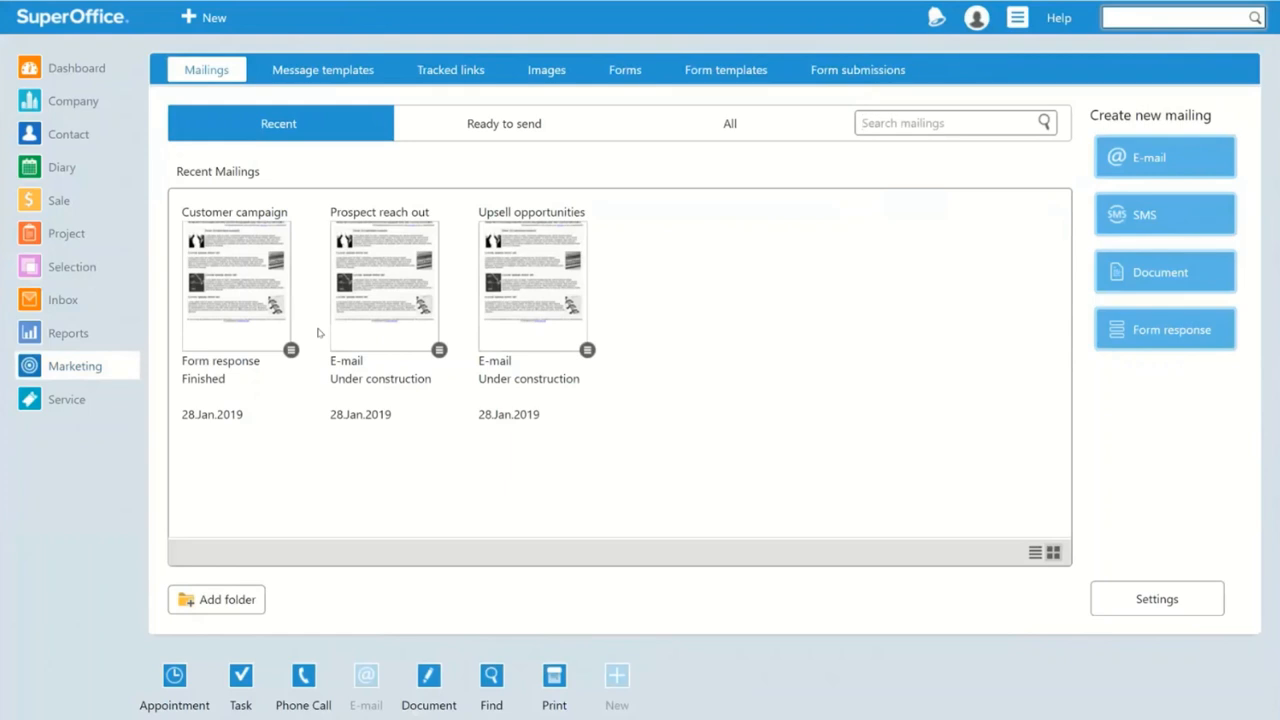
pyautogui.moveTo(518, 154)
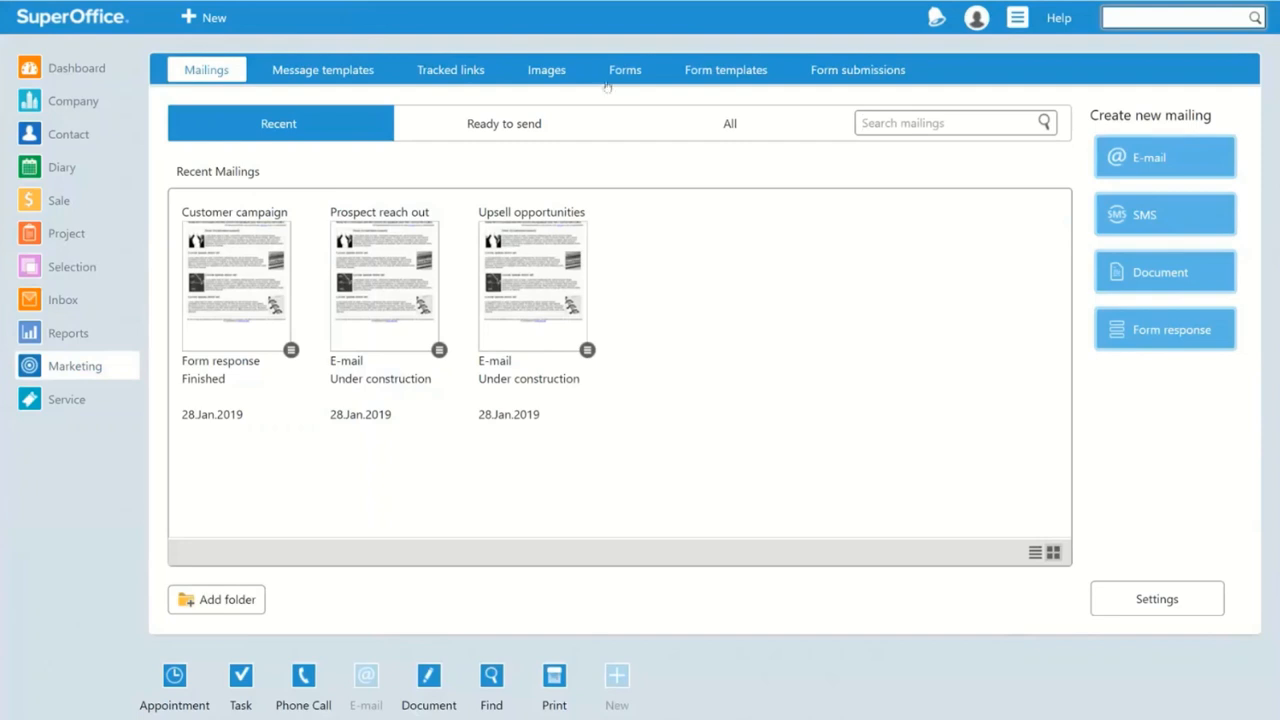
# Step: Show the Forms page of the Marketing module
pyautogui.click(624, 68)
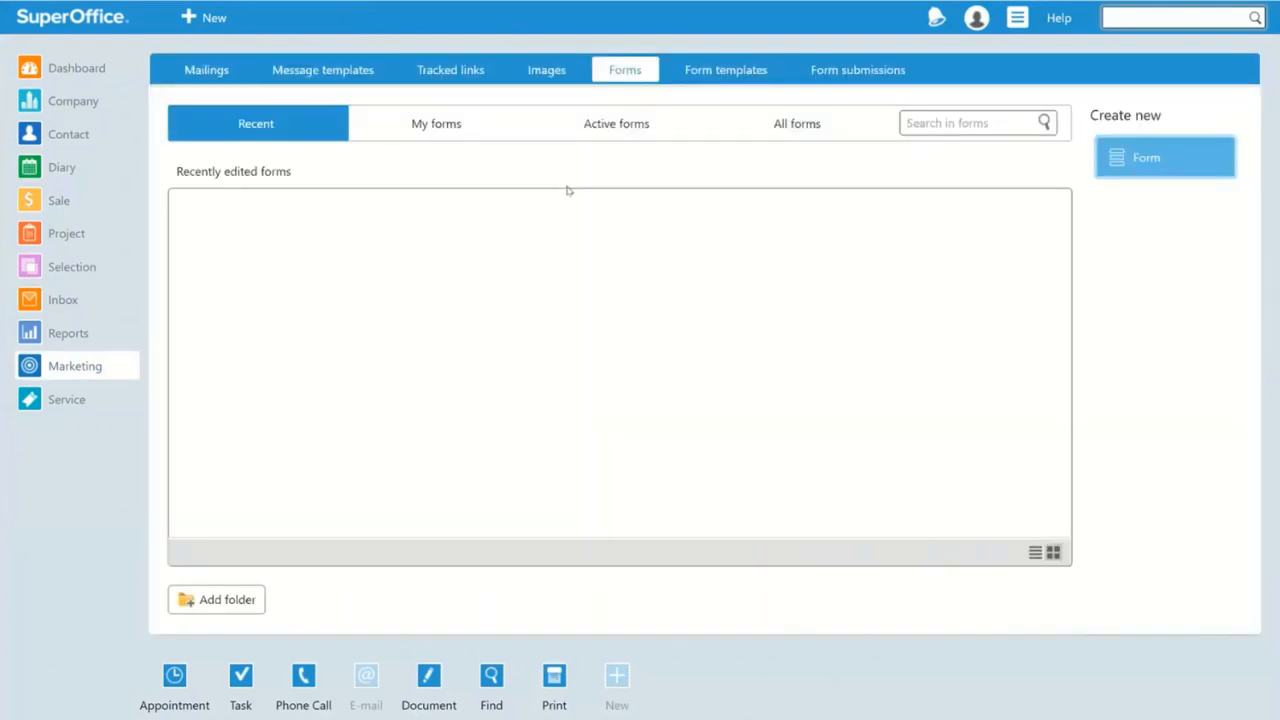